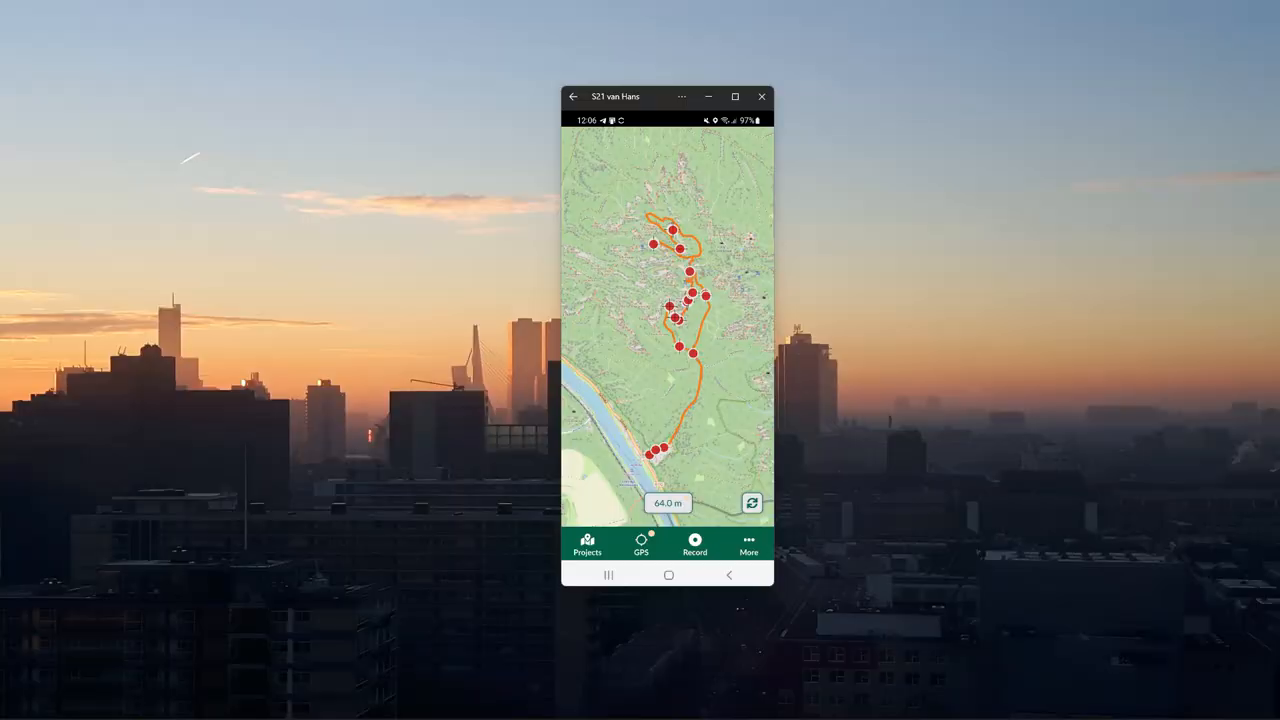
{"action": "mouse_move", "coordinate": [196, 532]}
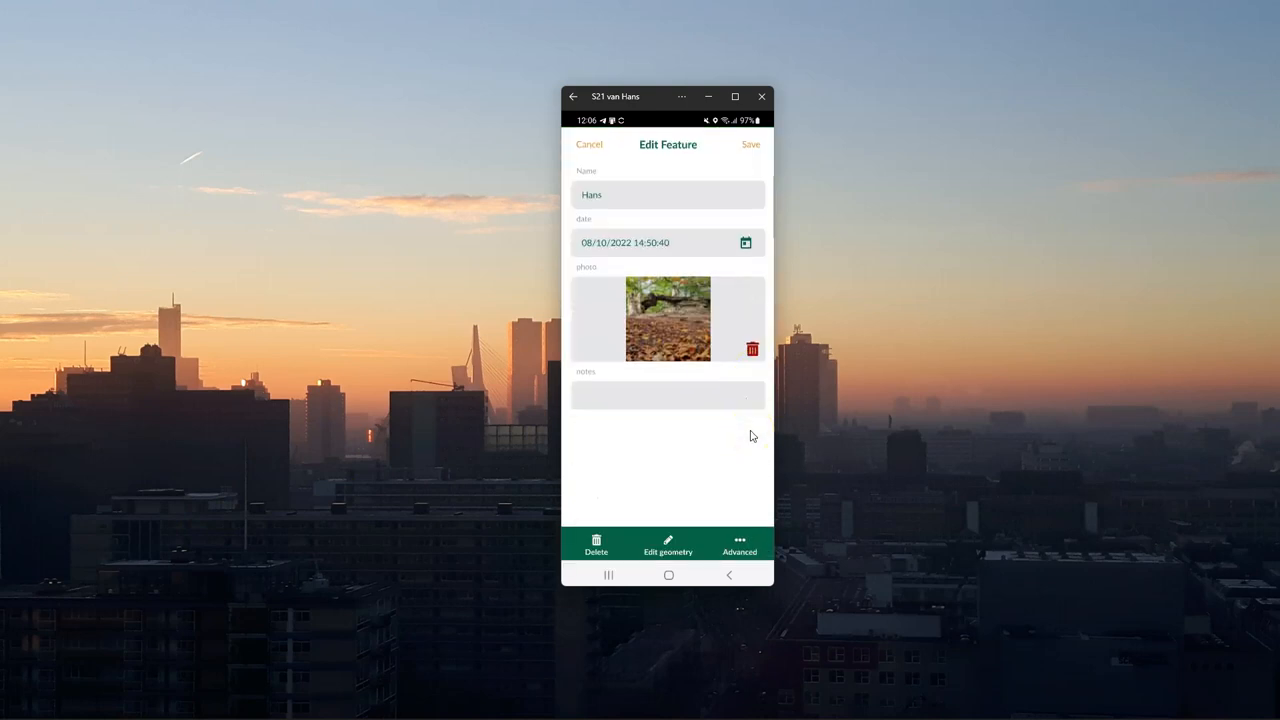
{"action": "mouse_move", "coordinate": [744, 444]}
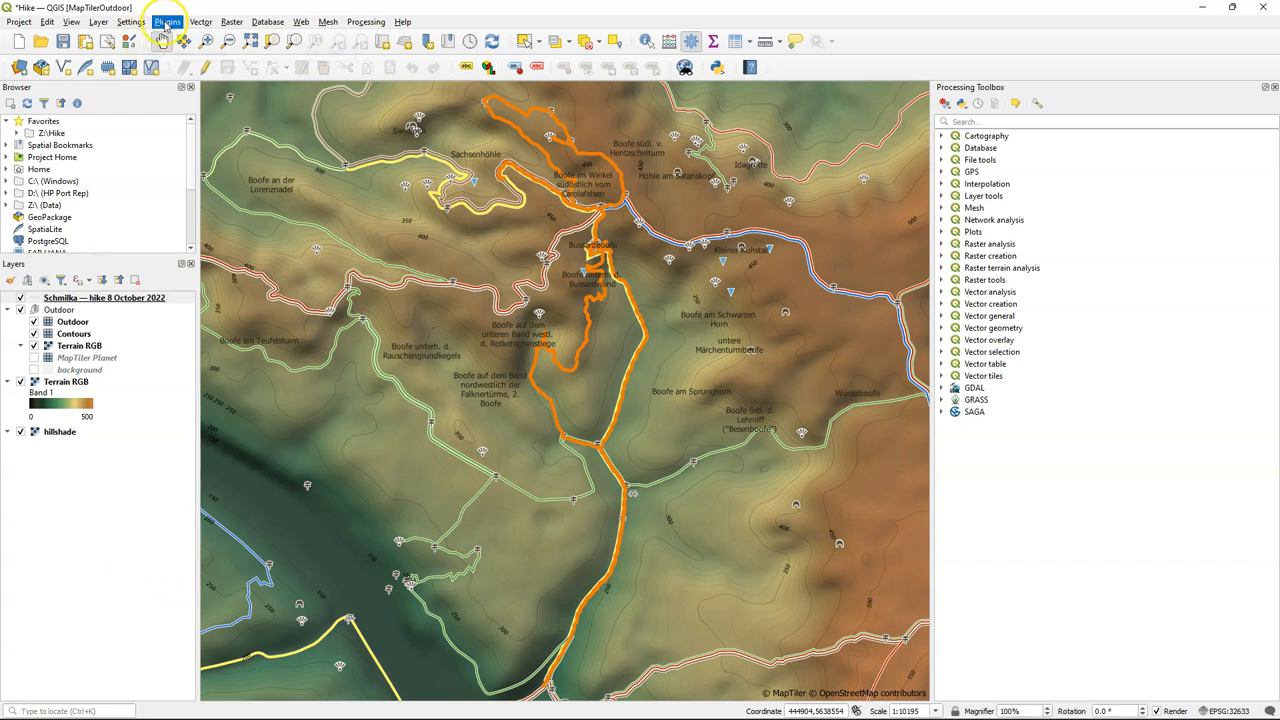
Install the Mergin Maps plugin from the plugin manager, found by searching 'me'.
{"action": "left_click", "coordinate": [168, 20]}
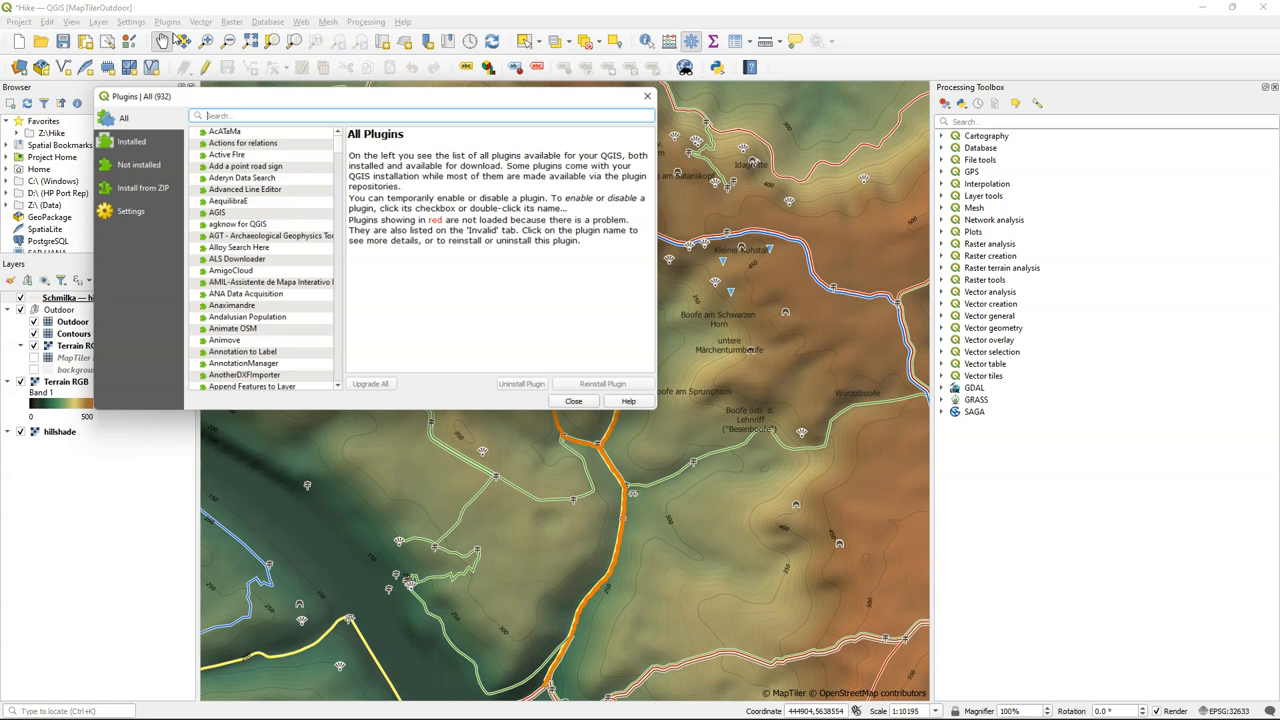
{"action": "type", "text": "mergin"}
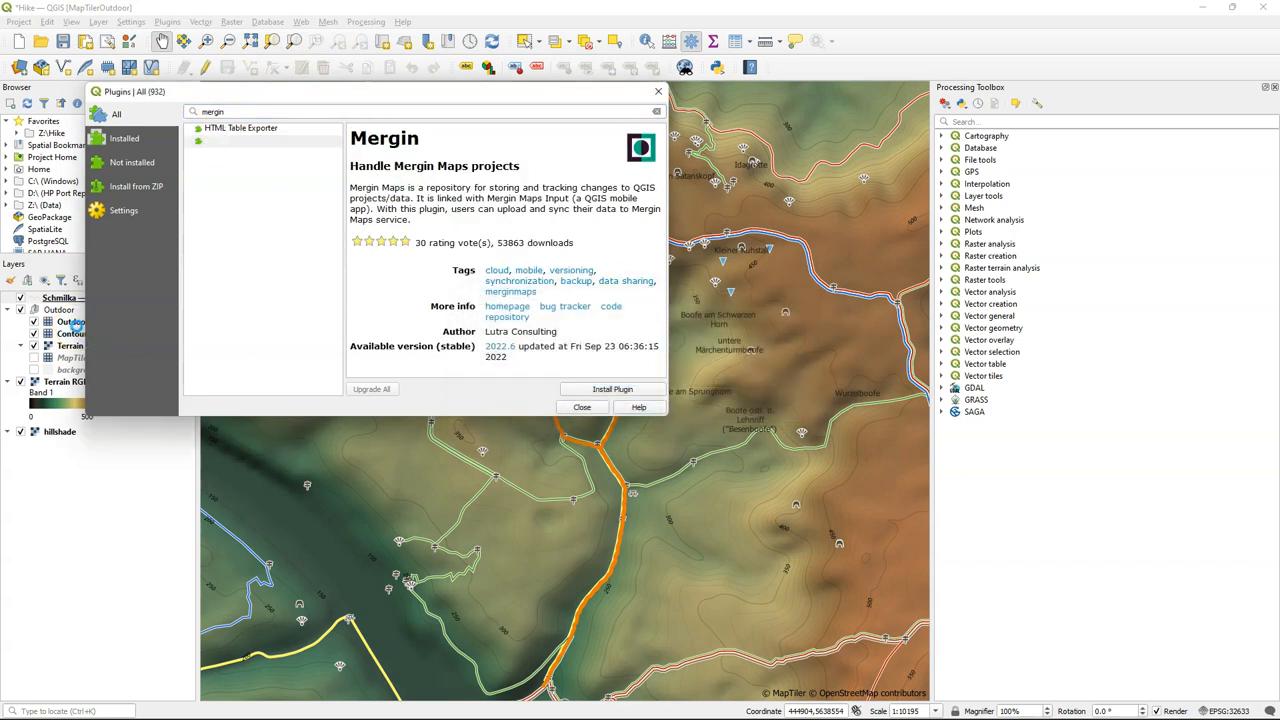
{"action": "left_click", "coordinate": [612, 388]}
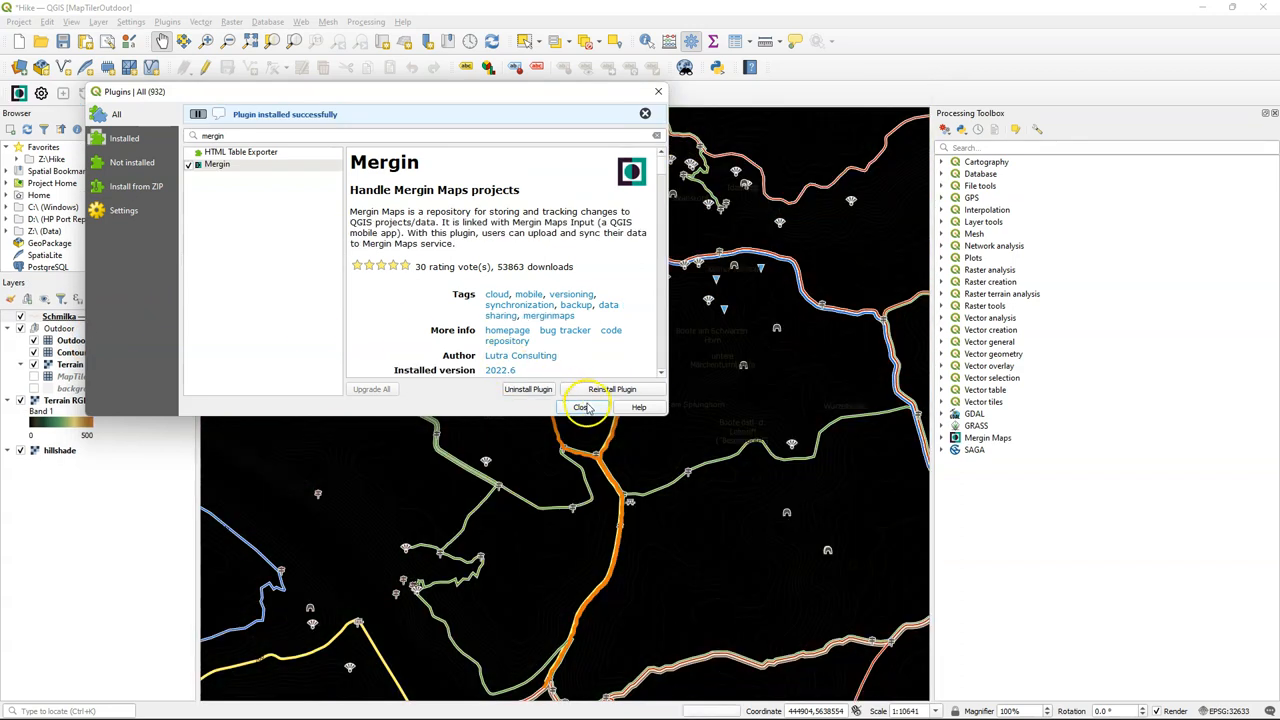
{"action": "left_click", "coordinate": [580, 408]}
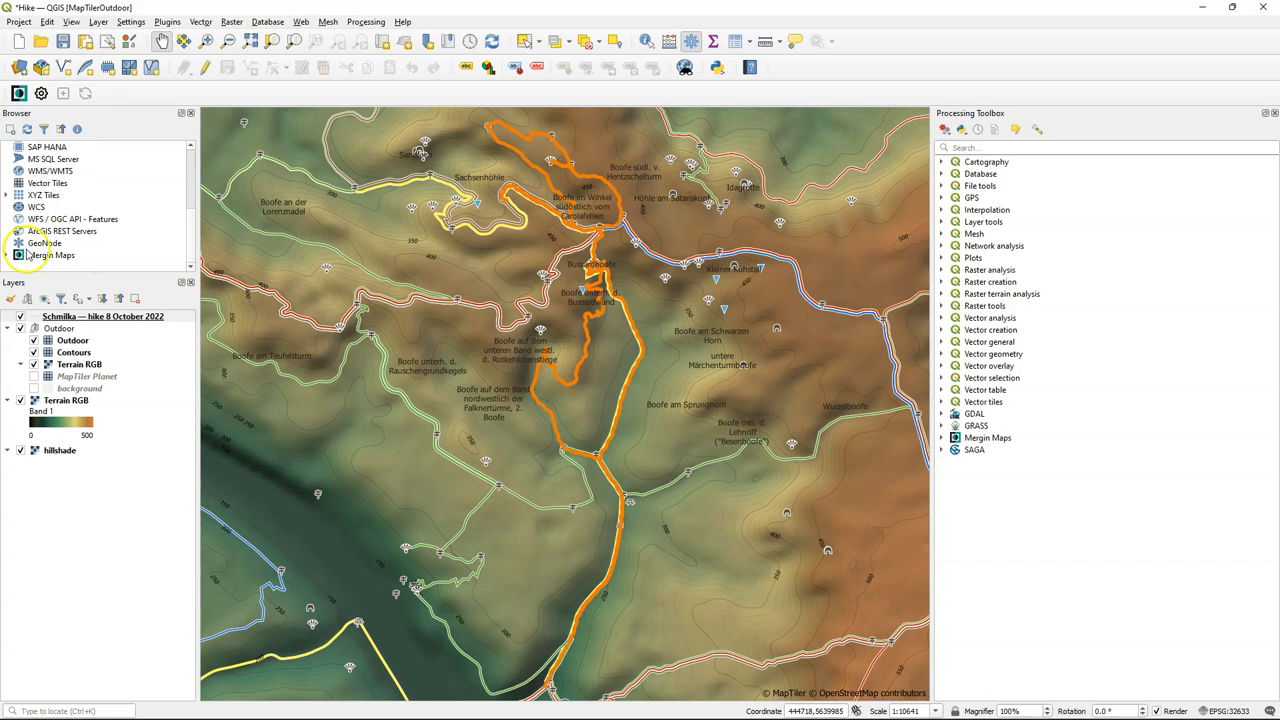
Enter the Mergin account username and password in the connection settings and confirm.
{"action": "left_click", "coordinate": [50, 244]}
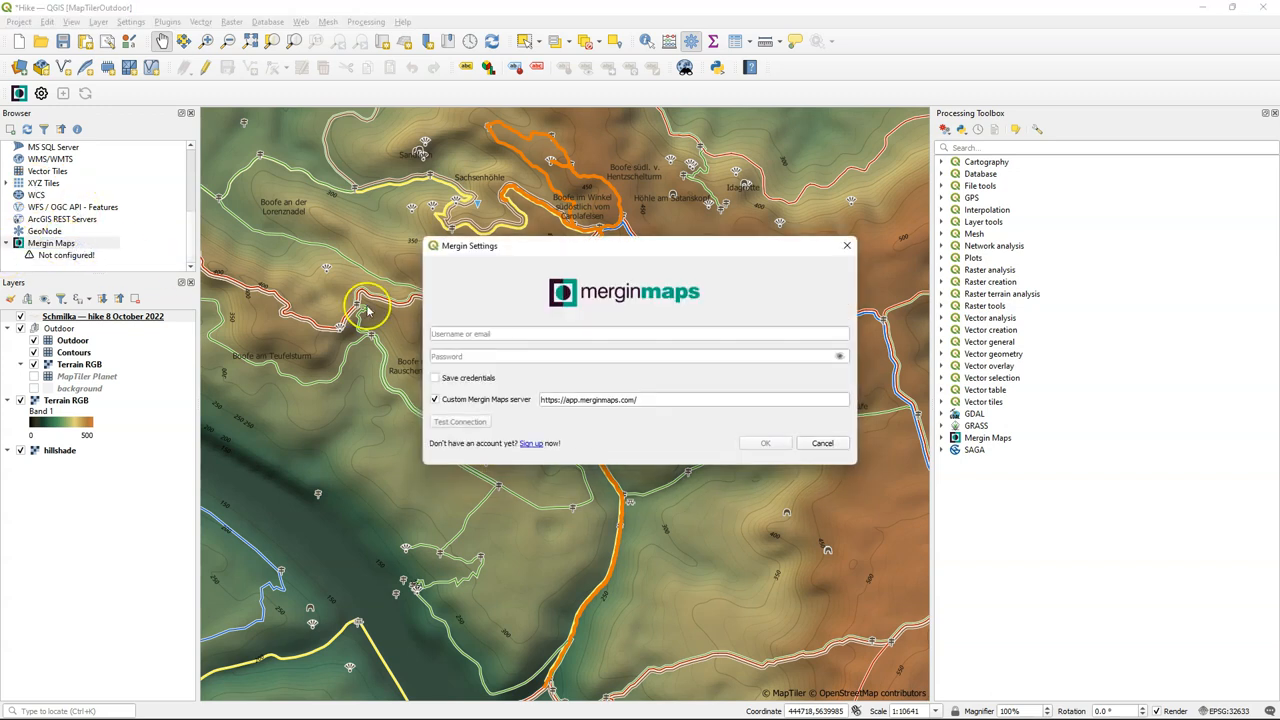
{"action": "left_click", "coordinate": [636, 332]}
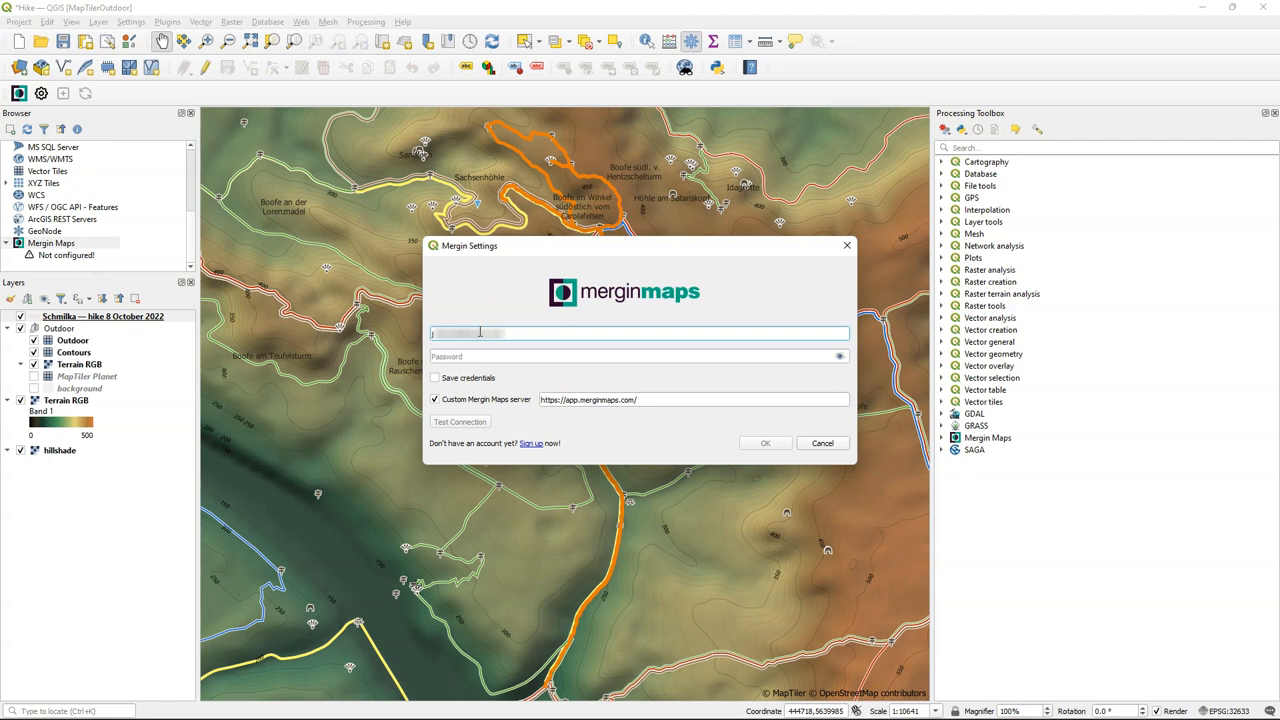
{"action": "left_click", "coordinate": [436, 378]}
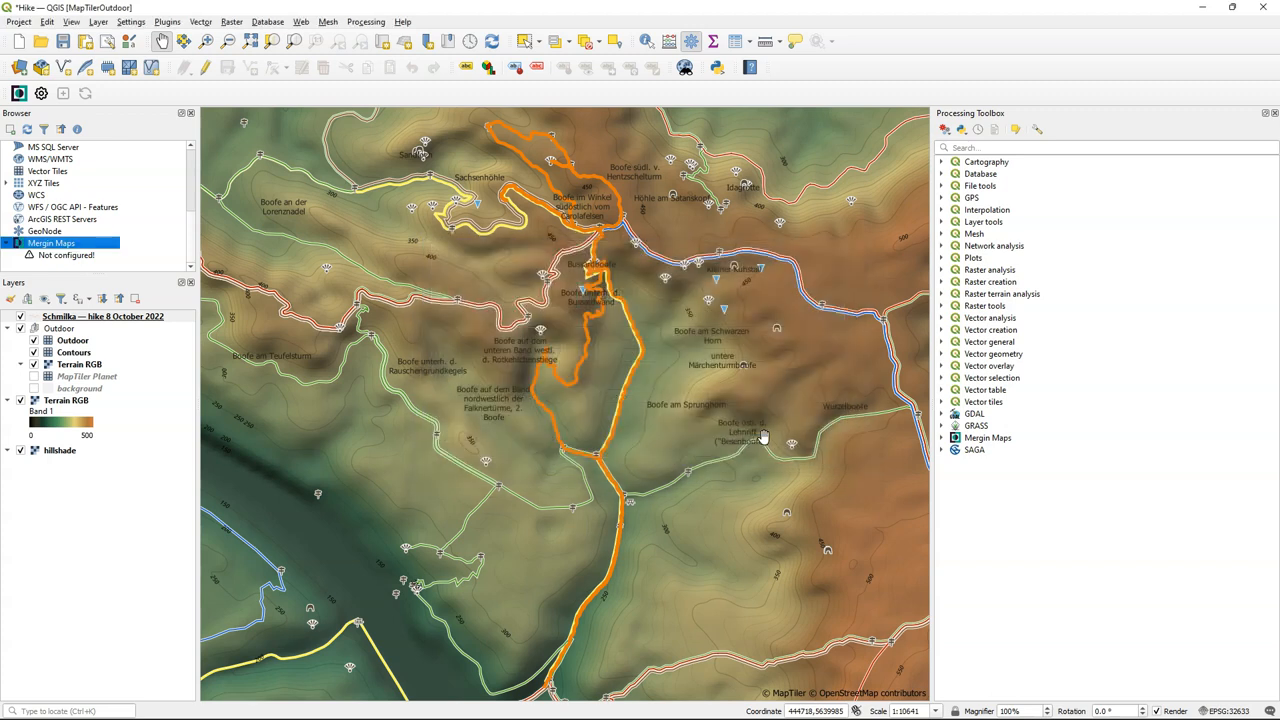
Download the Schmilka project from Mergin Maps > My projects and open it.
{"action": "left_click", "coordinate": [6, 218]}
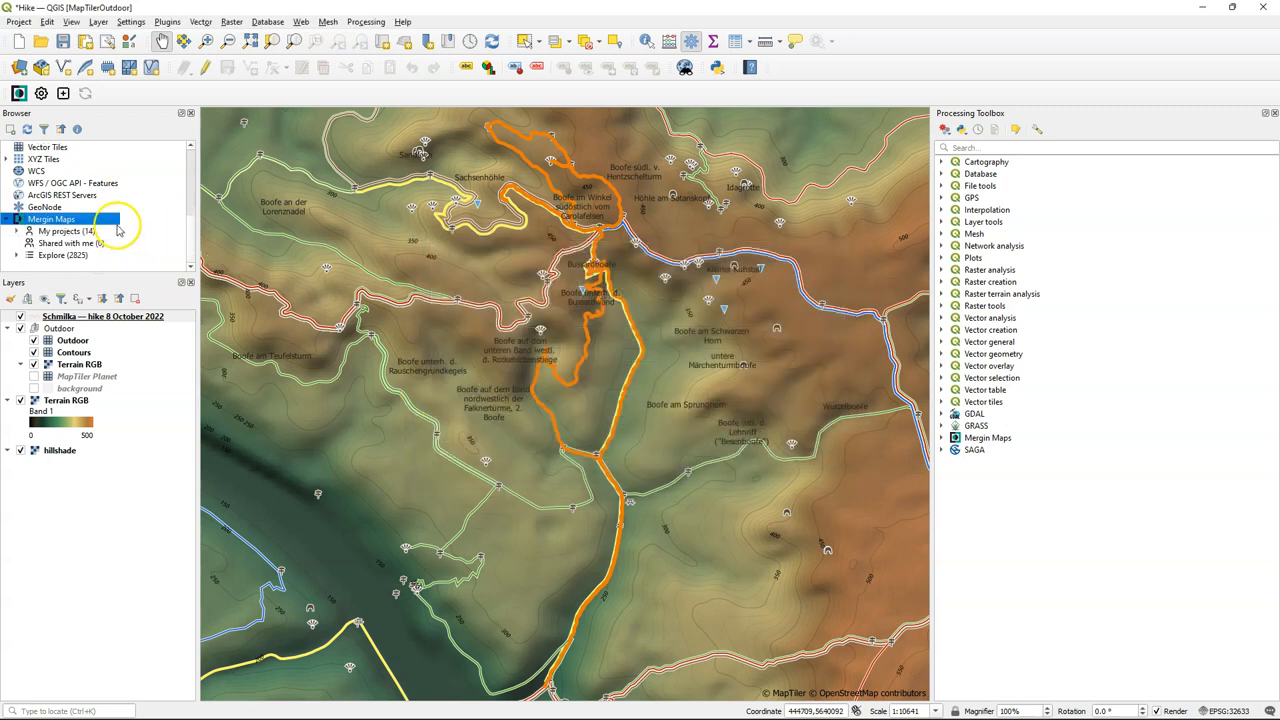
{"action": "left_click", "coordinate": [16, 184]}
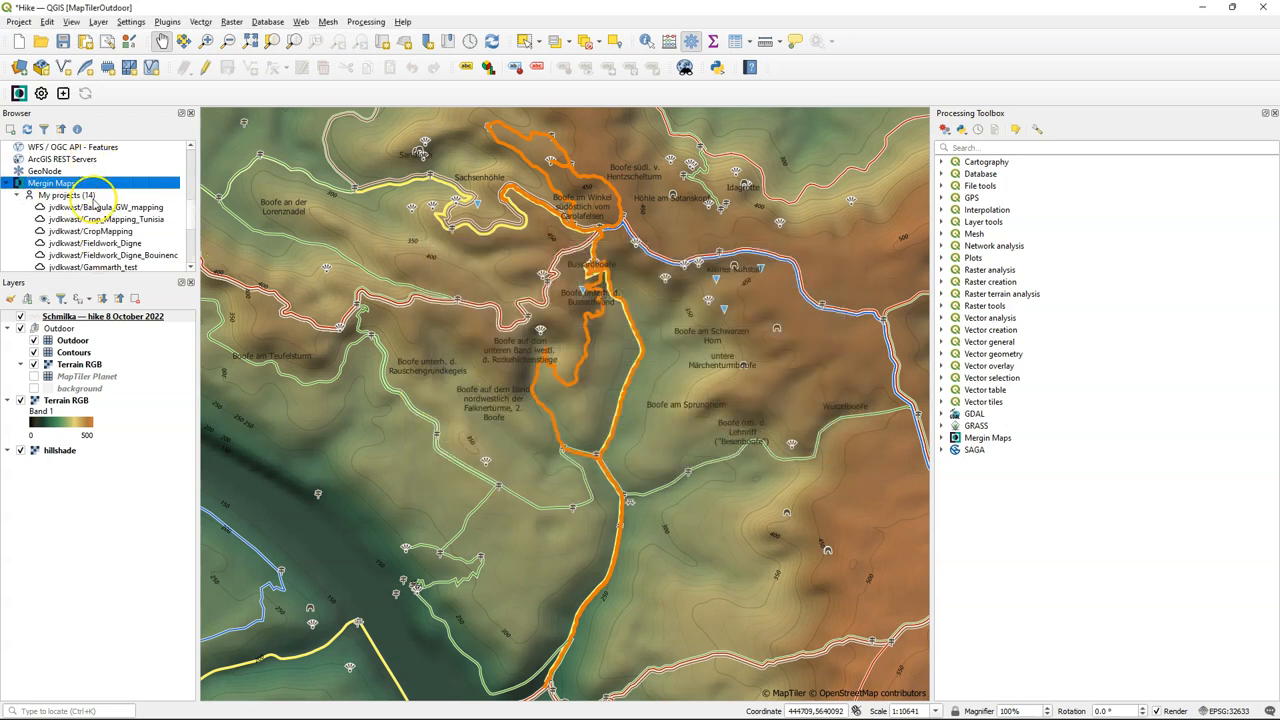
{"action": "scroll", "scroll_direction": "down", "scroll_amount": 3}
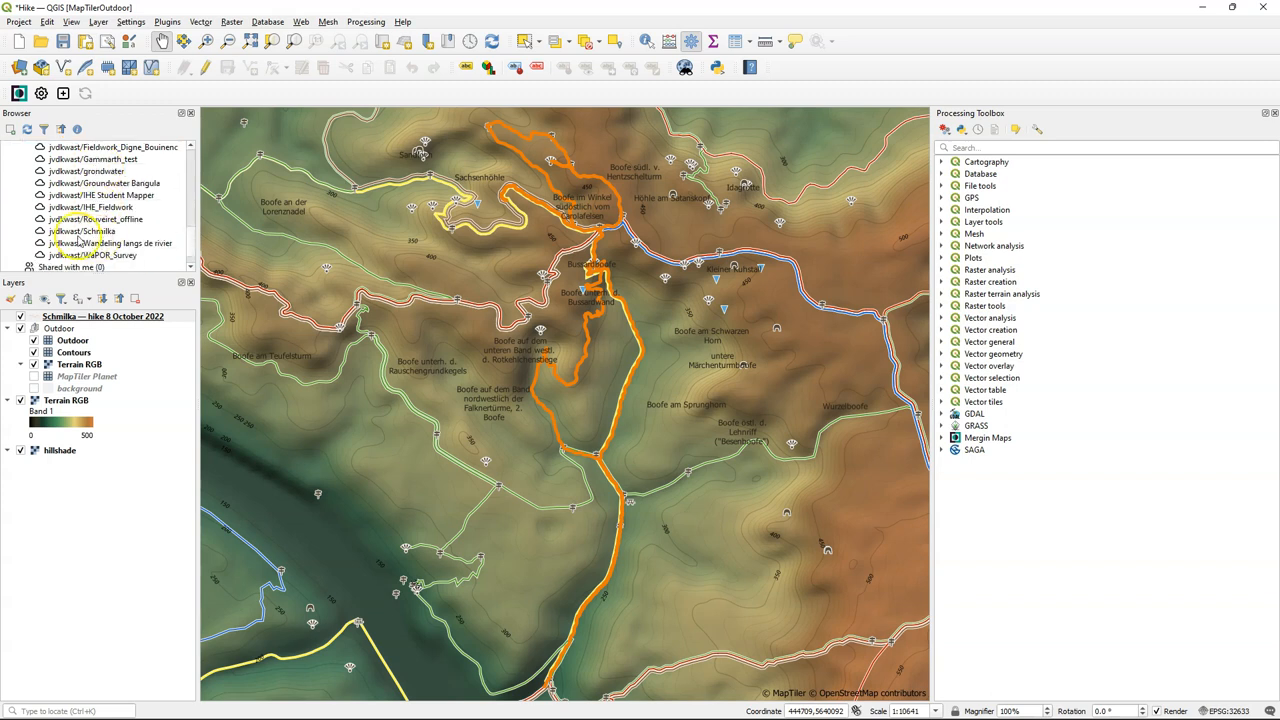
{"action": "left_click", "coordinate": [82, 232]}
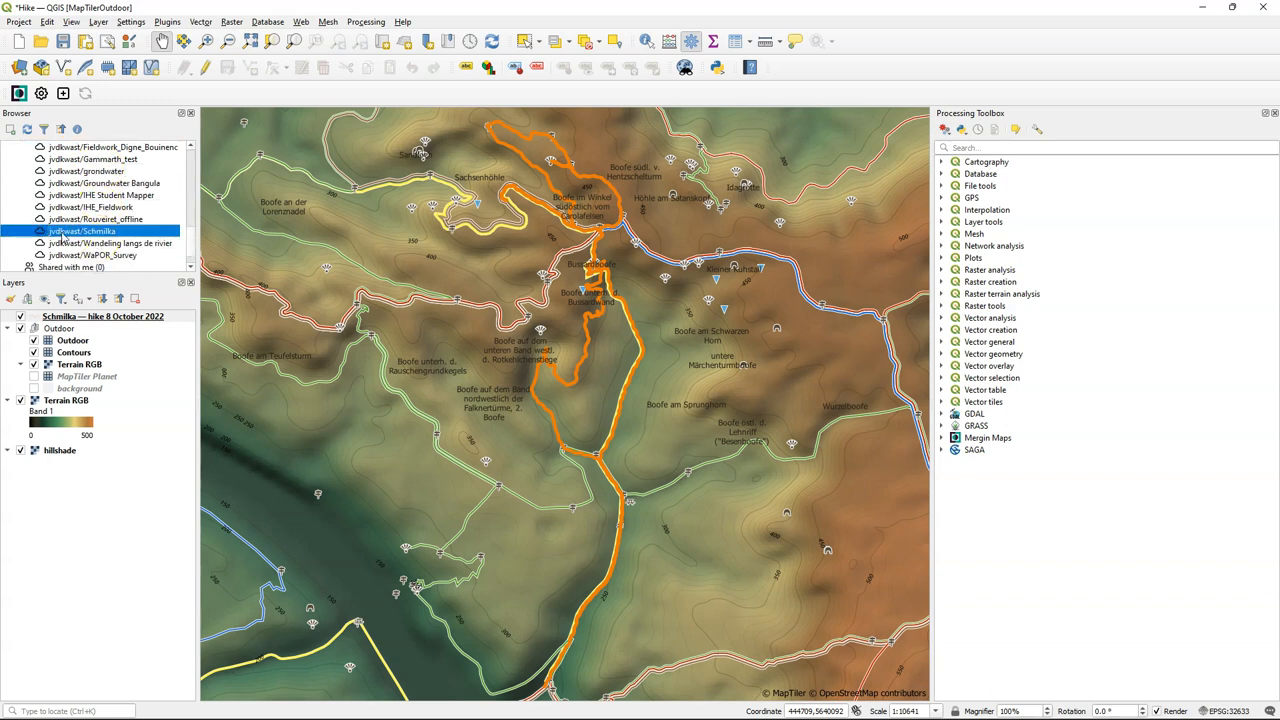
{"action": "right_click", "coordinate": [82, 232]}
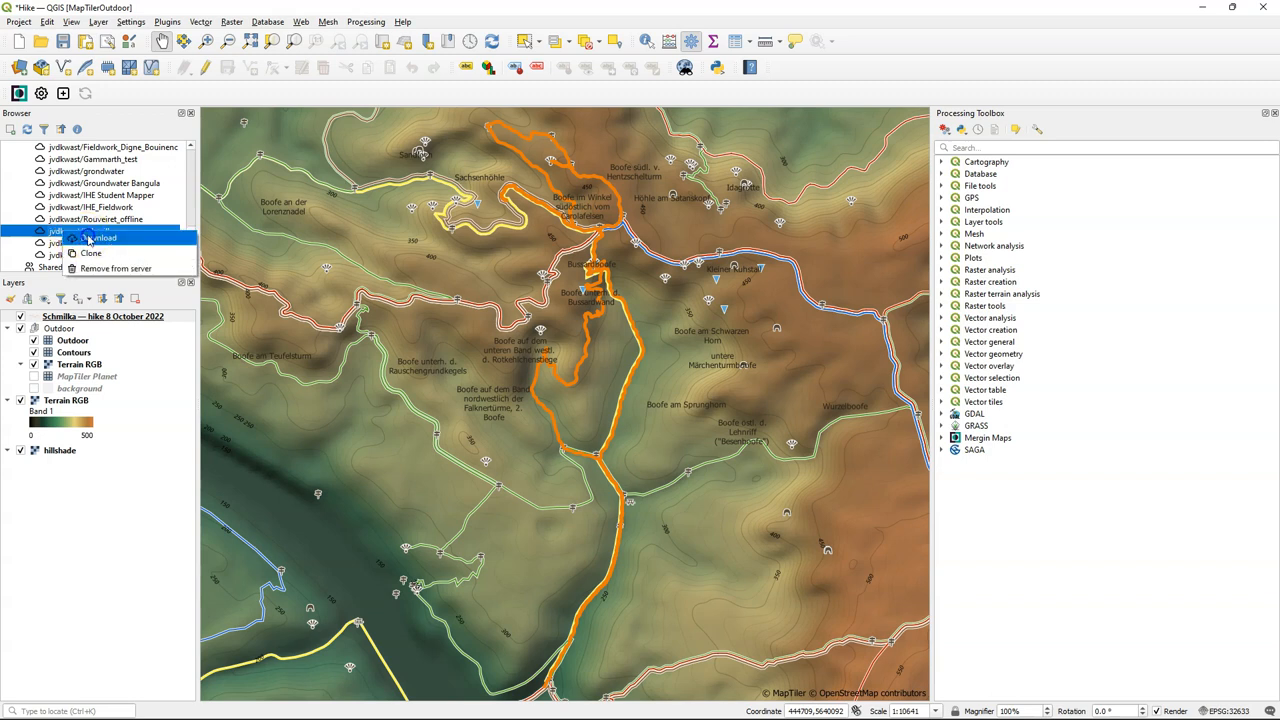
{"action": "left_click", "coordinate": [96, 236]}
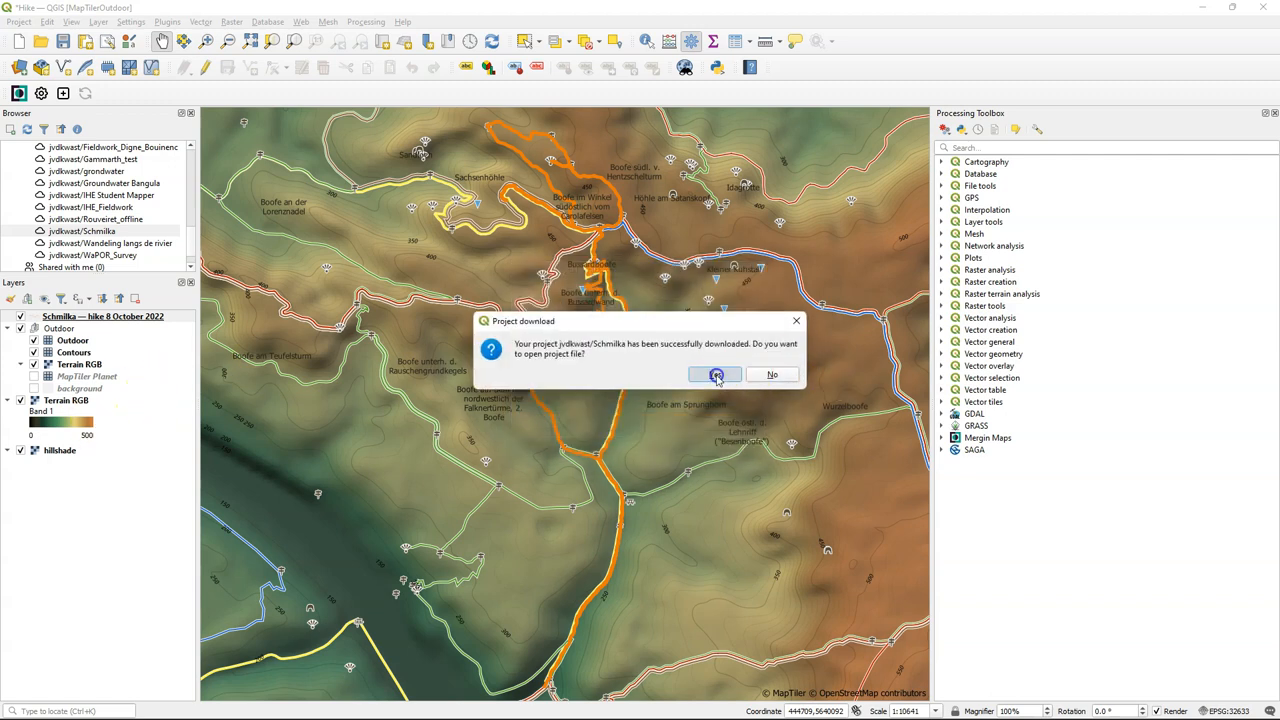
{"action": "left_click", "coordinate": [716, 374]}
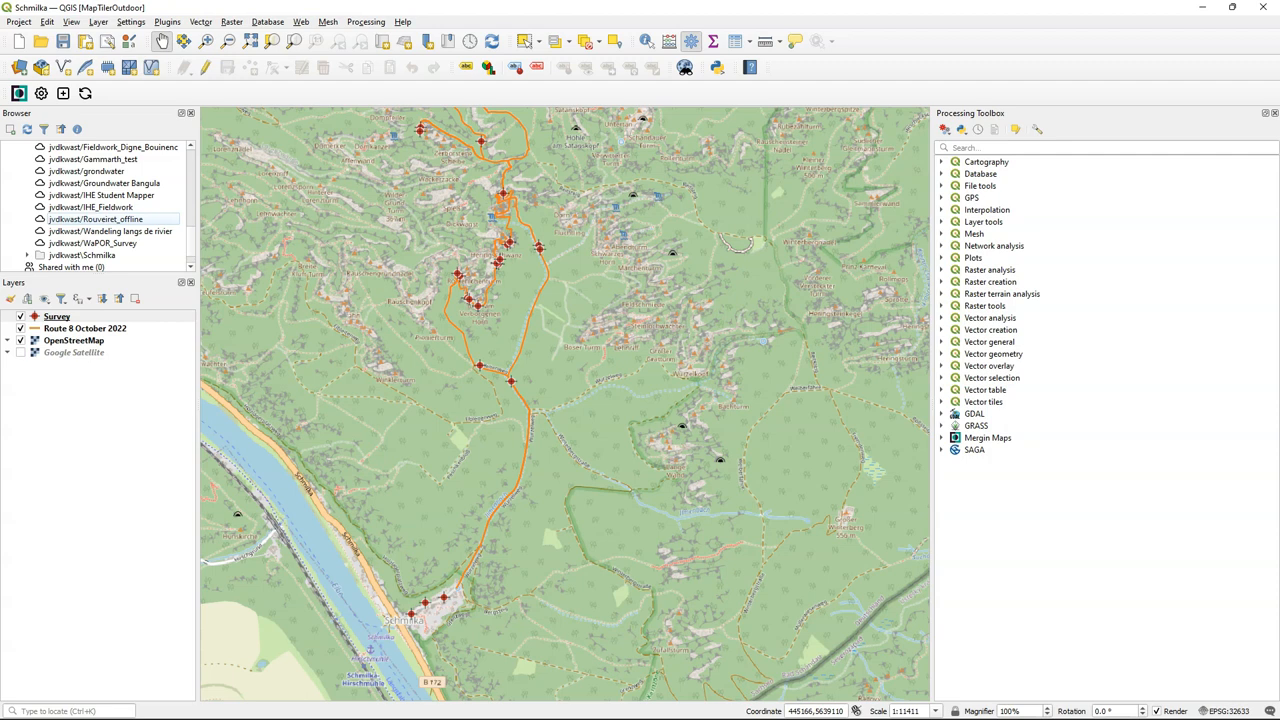
{"action": "mouse_move", "coordinate": [842, 474]}
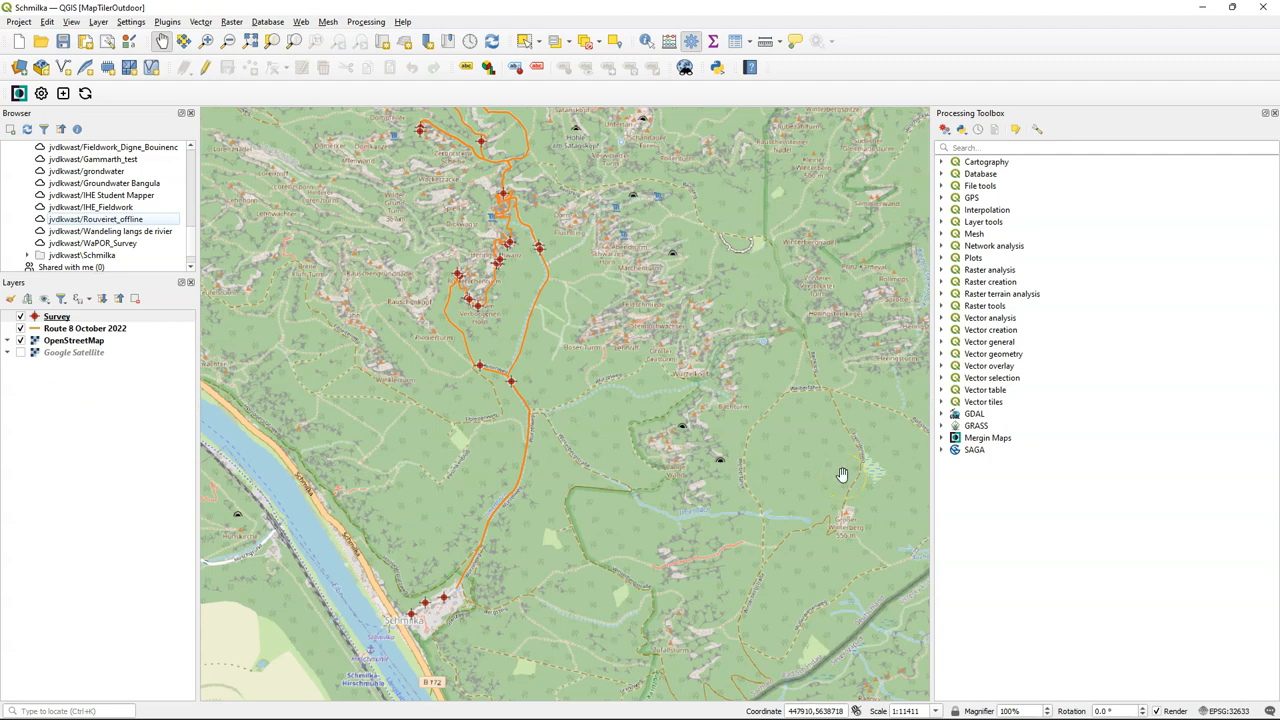
{"action": "right_click", "coordinate": [56, 316]}
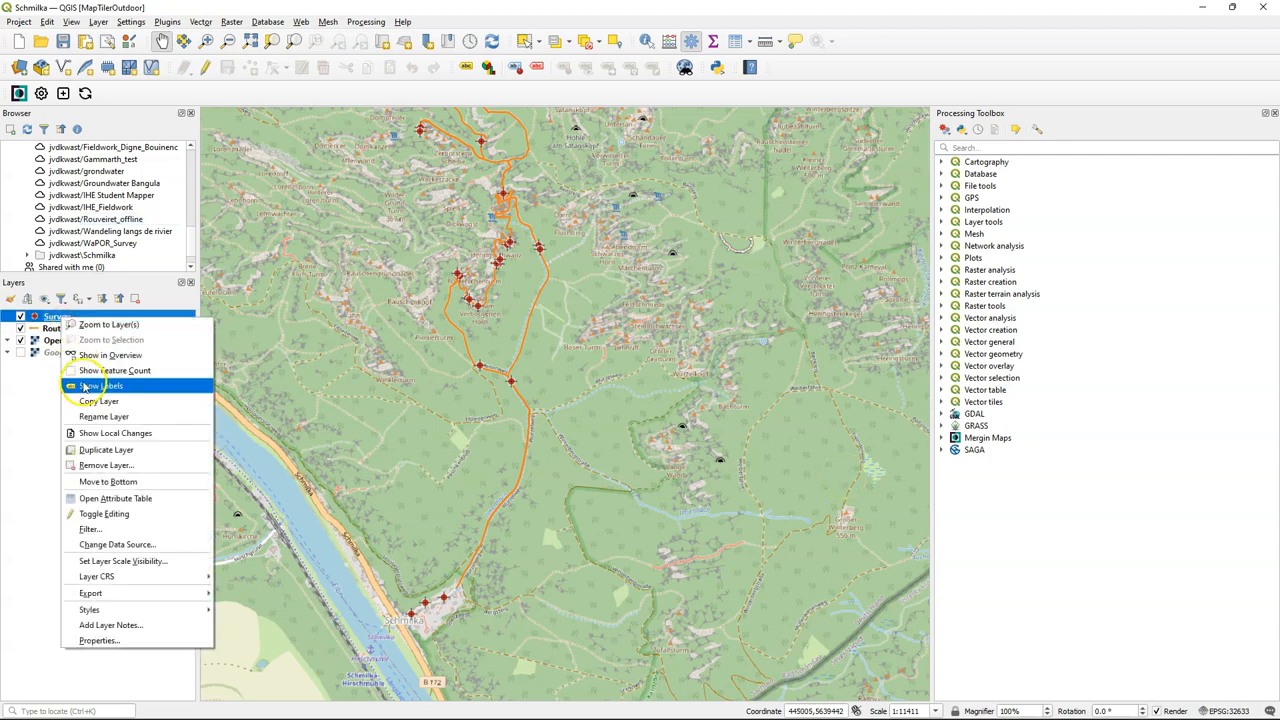
{"action": "left_click", "coordinate": [116, 498]}
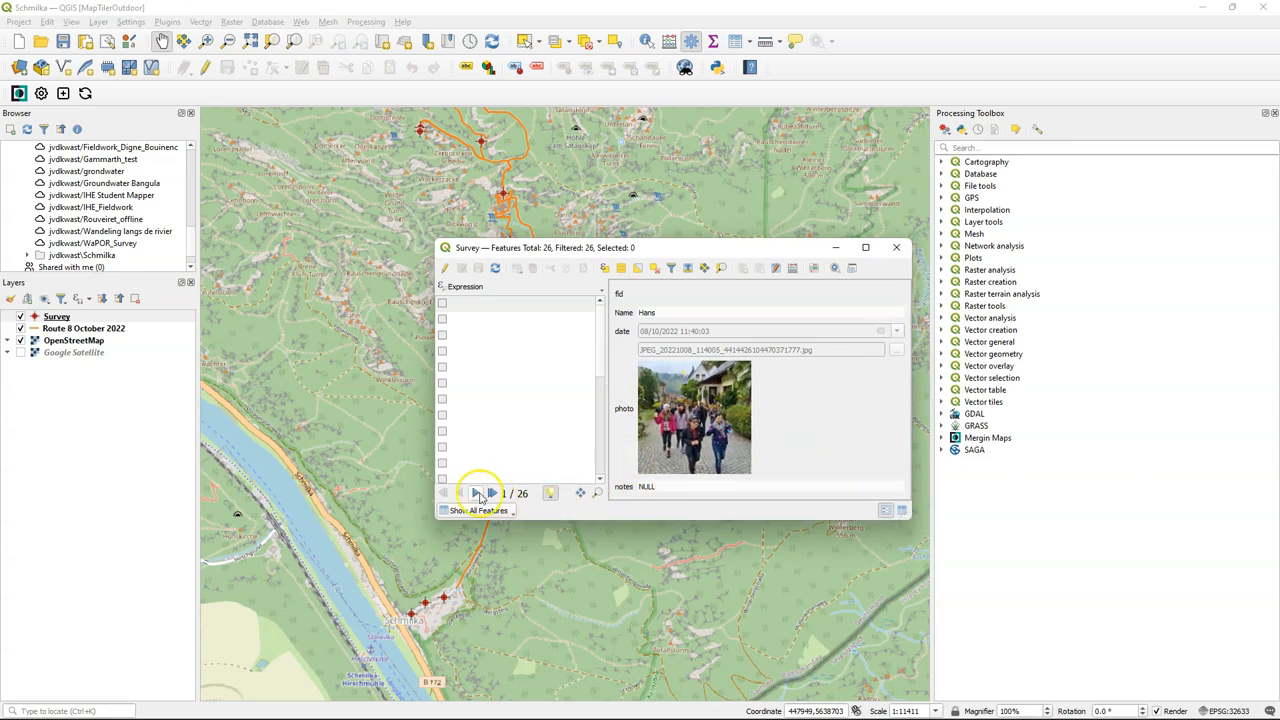
{"action": "left_click", "coordinate": [492, 492]}
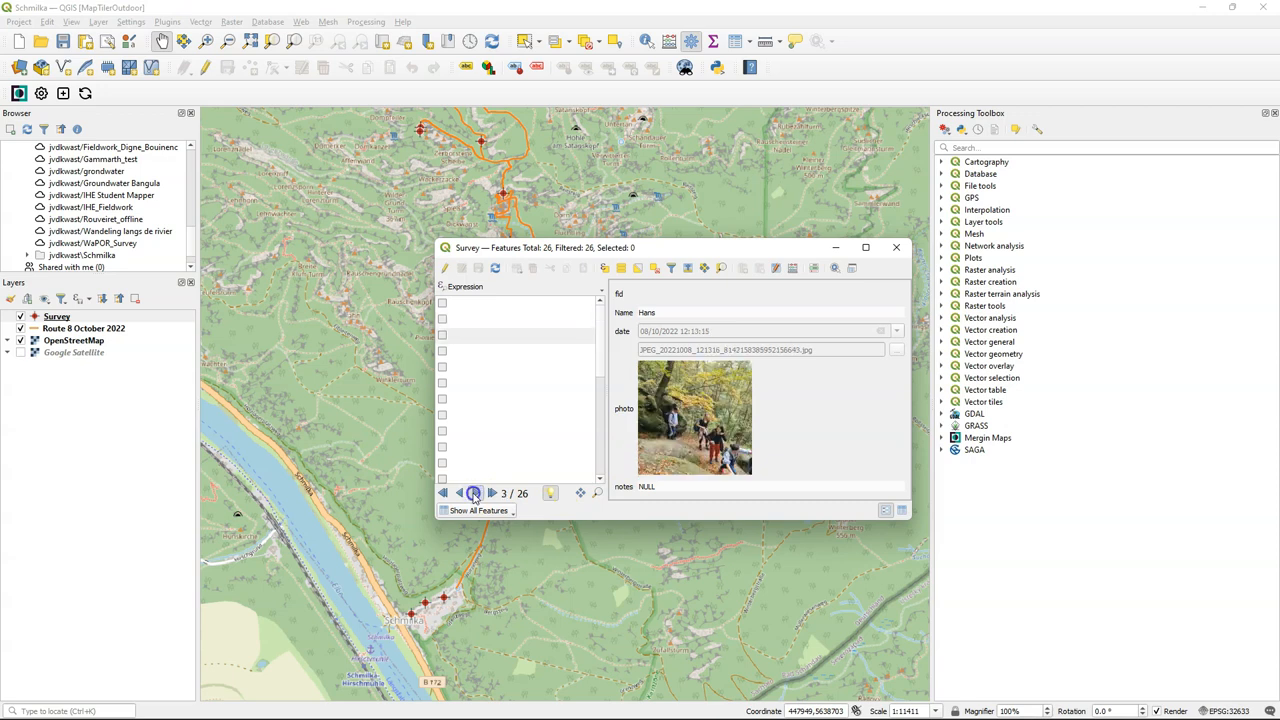
{"action": "left_click", "coordinate": [474, 492]}
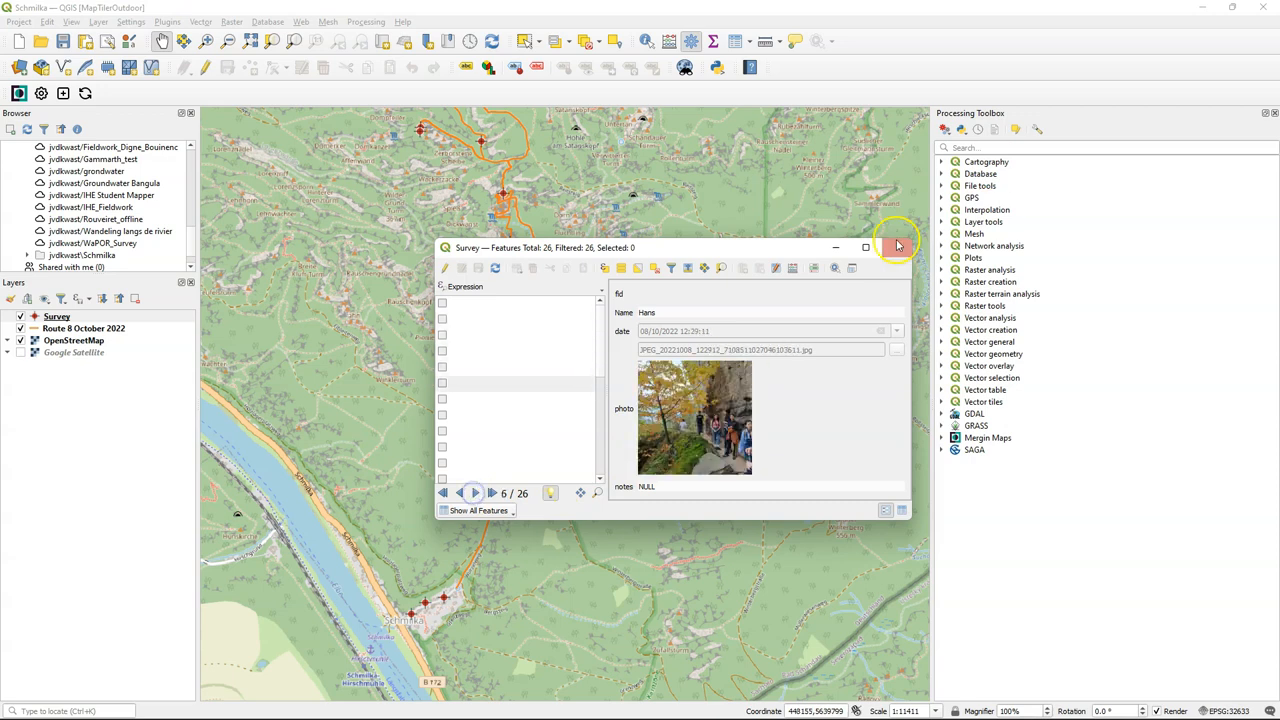
{"action": "left_click", "coordinate": [888, 248]}
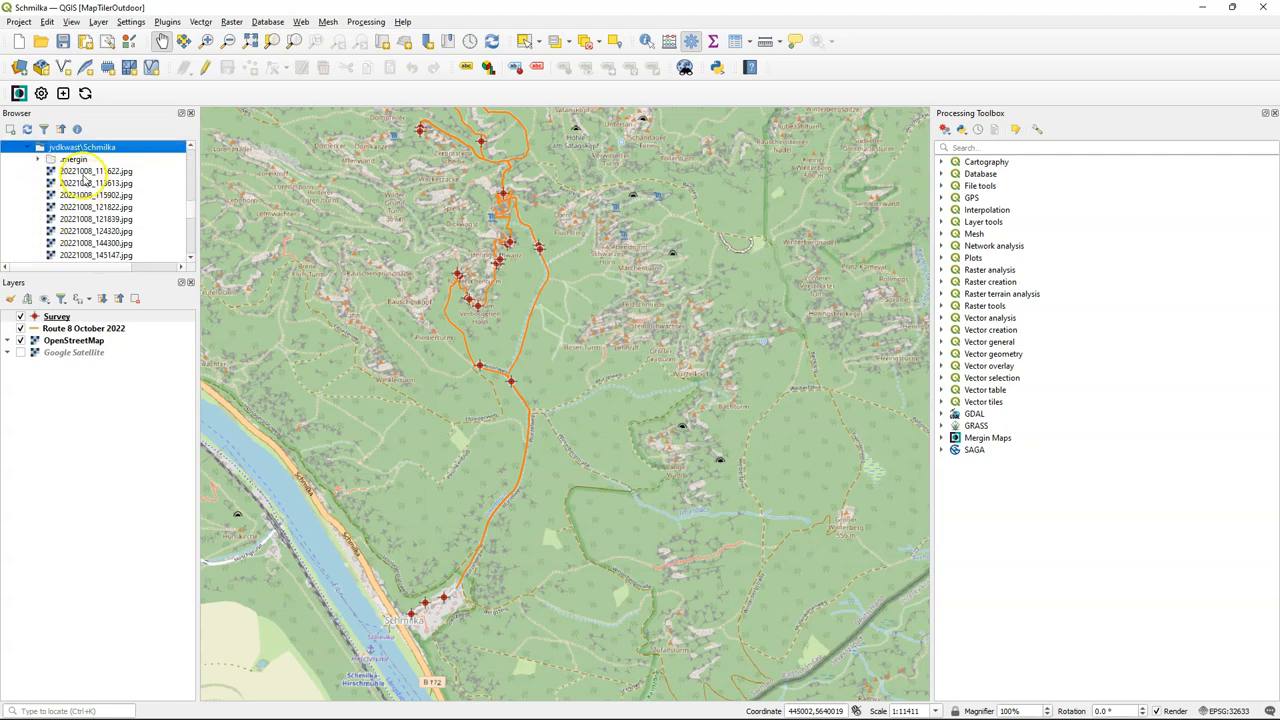
View the project's photo folder thumbnails, then switch to the recent Hike project.
{"action": "scroll", "scroll_direction": "down", "scroll_amount": 3}
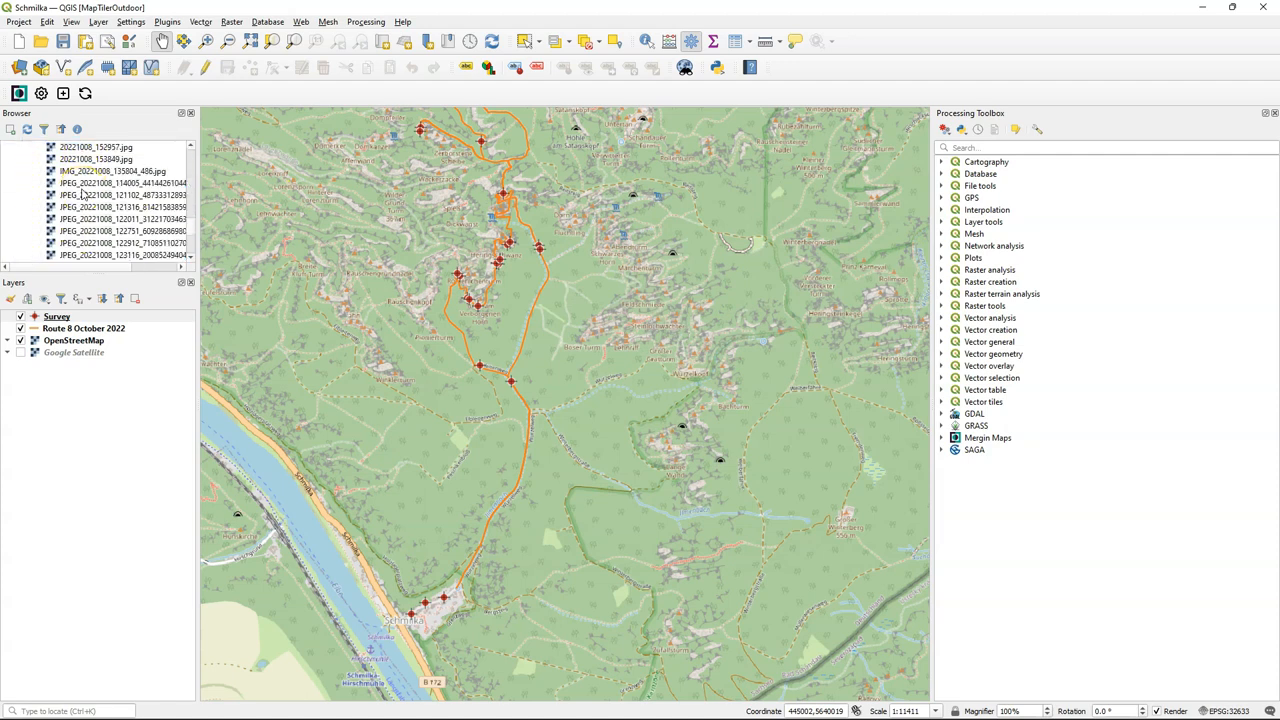
{"action": "right_click", "coordinate": [76, 184]}
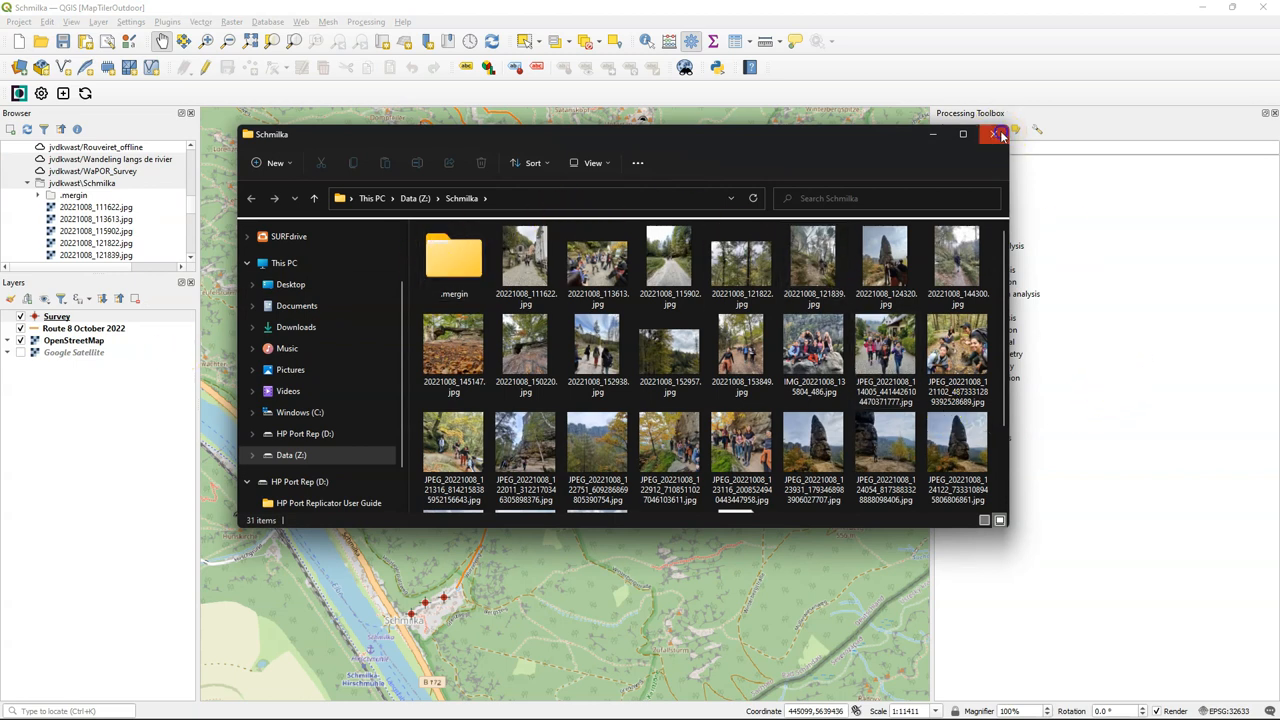
{"action": "left_click", "coordinate": [18, 20]}
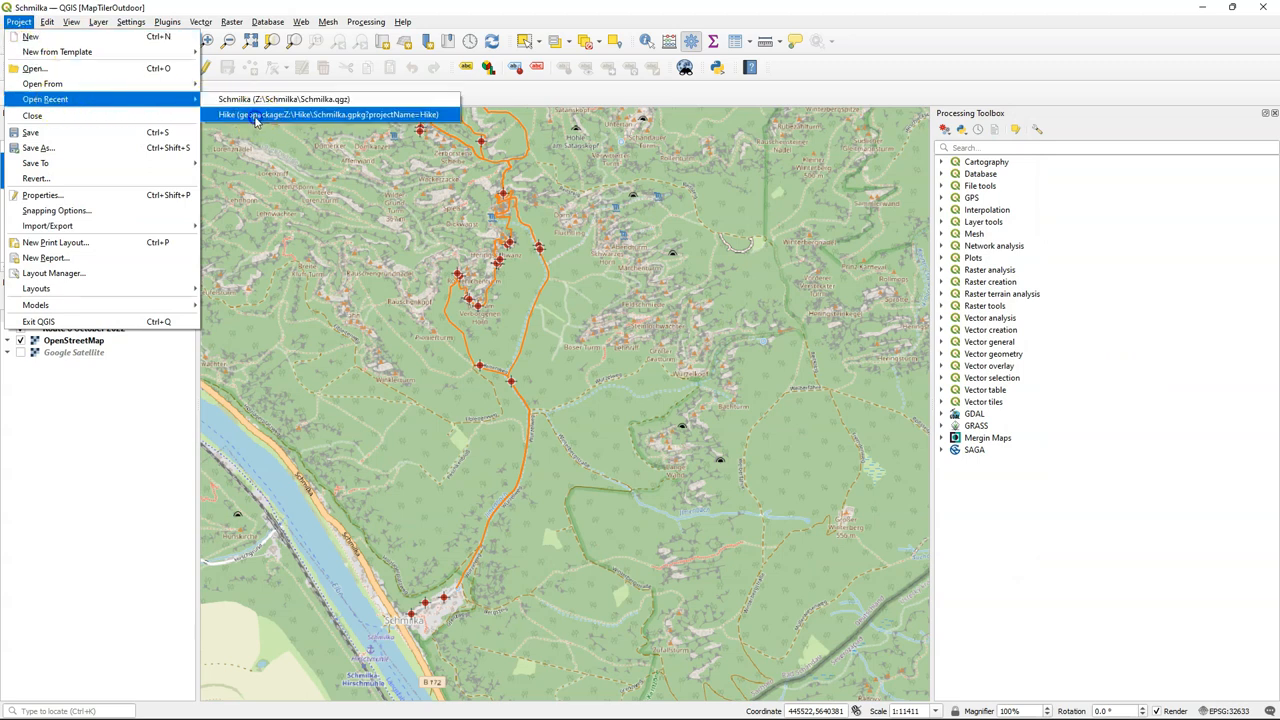
{"action": "left_click", "coordinate": [330, 114]}
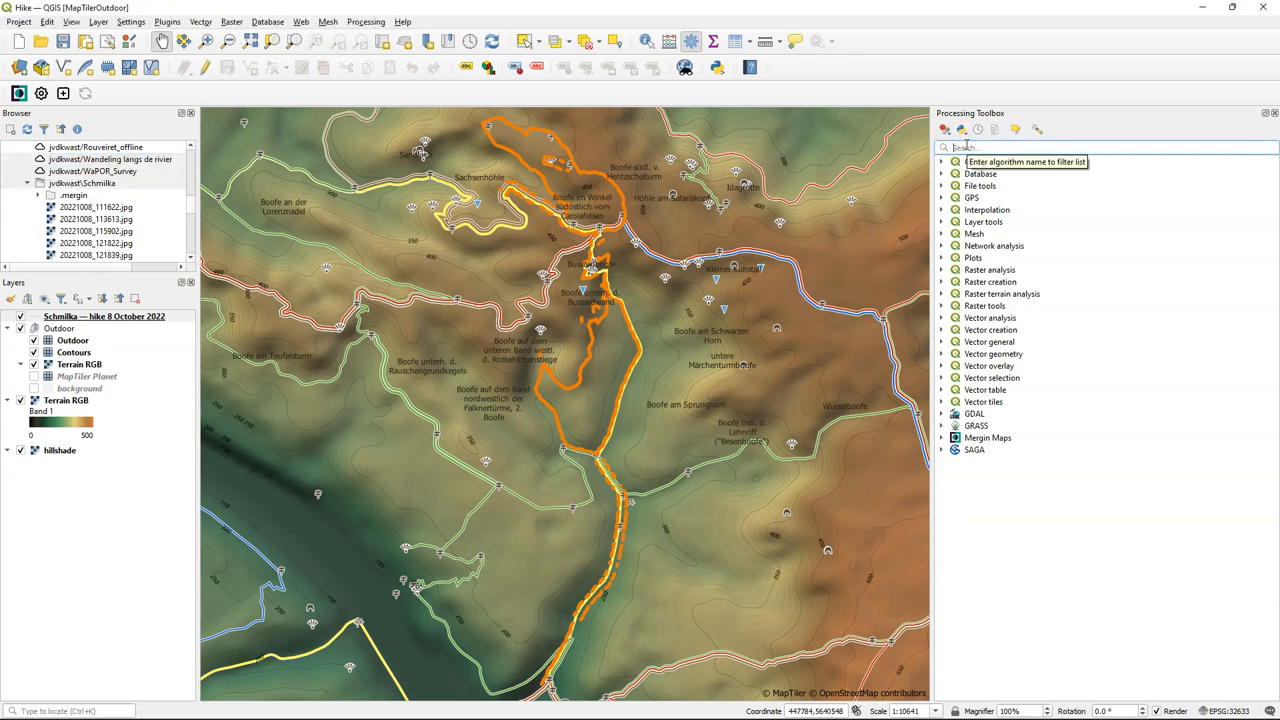
Start Import geotagged photos with the Schmilka folder as the input.
{"action": "type", "text": "ml"}
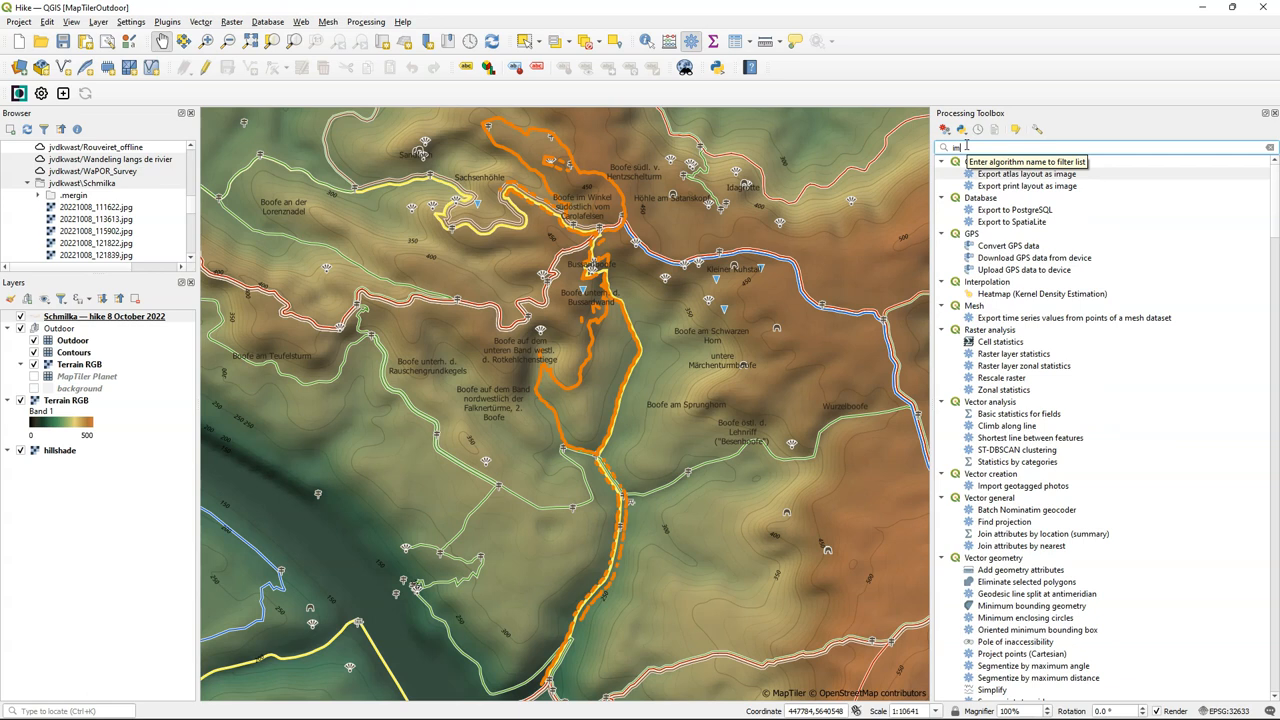
{"action": "type", "text": "import geot"}
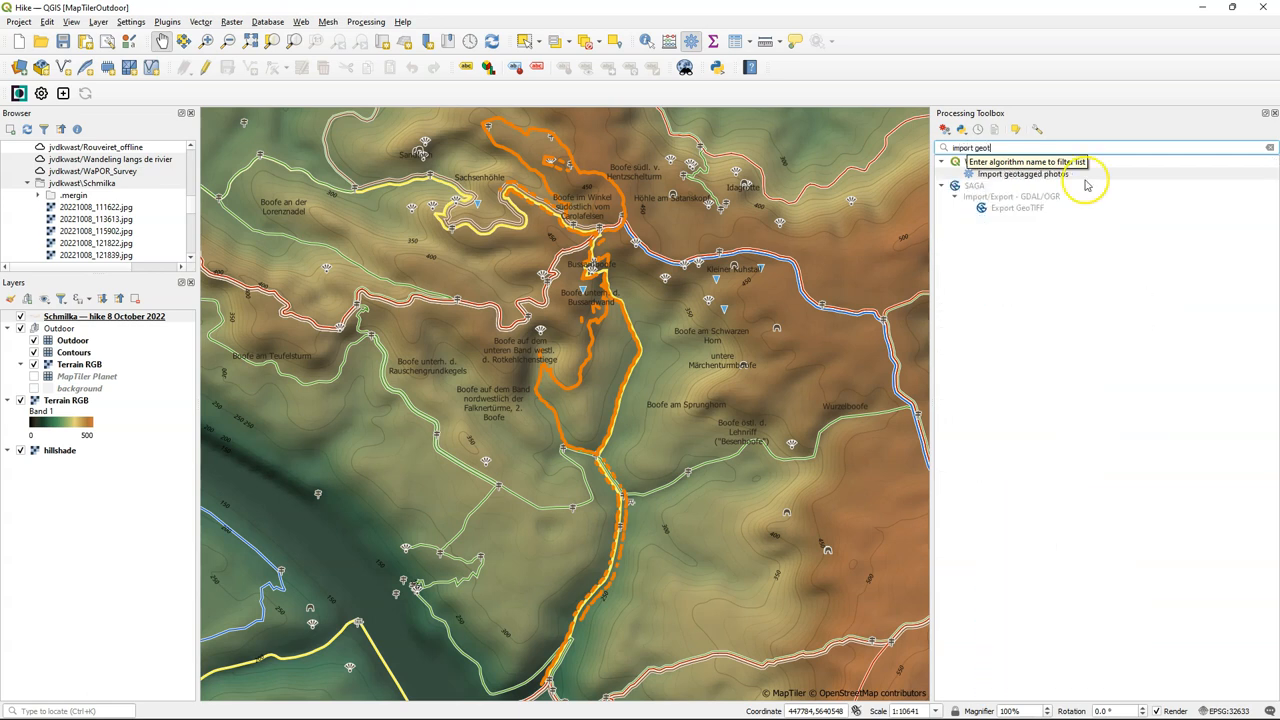
{"action": "left_click", "coordinate": [1022, 172]}
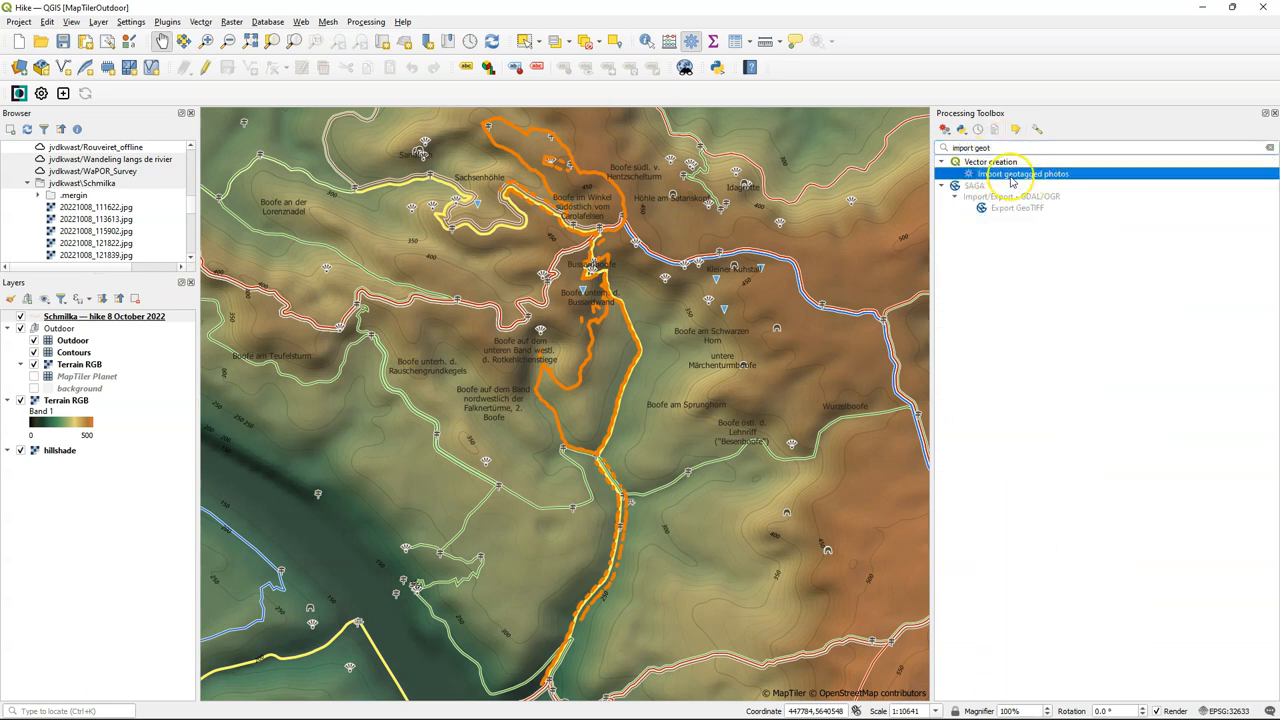
{"action": "double_click", "coordinate": [1022, 172]}
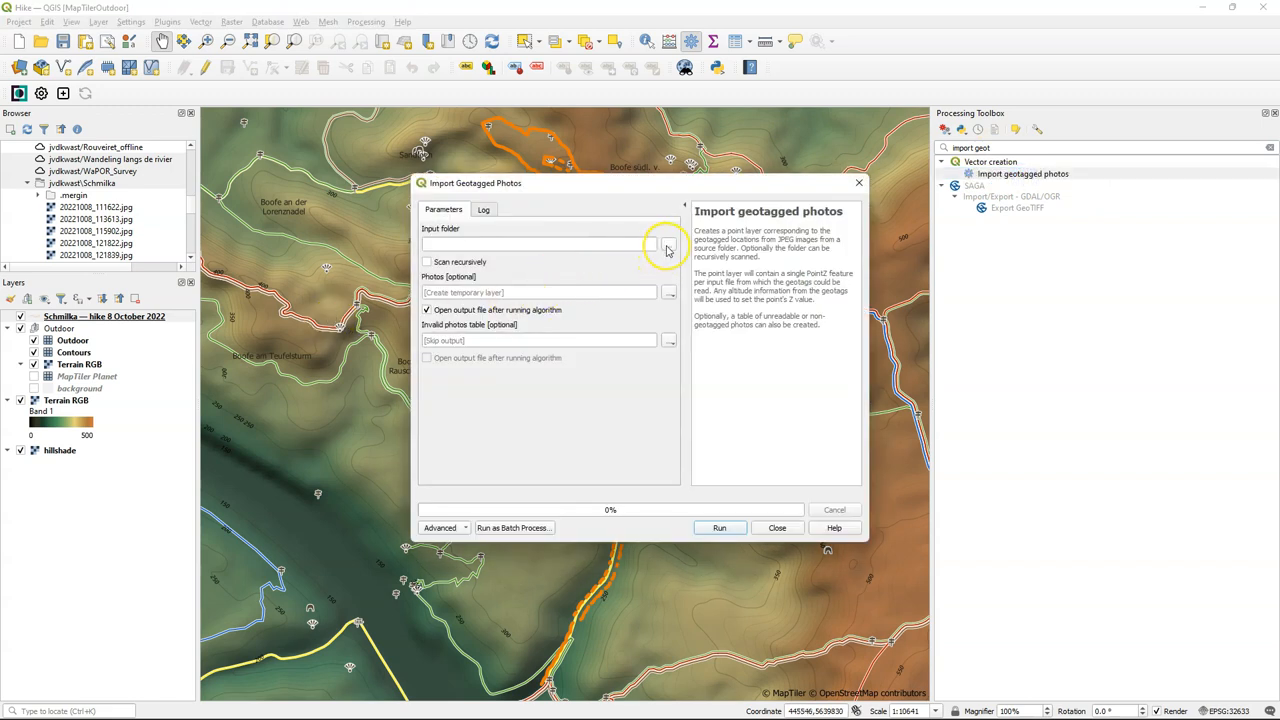
{"action": "left_click", "coordinate": [668, 244]}
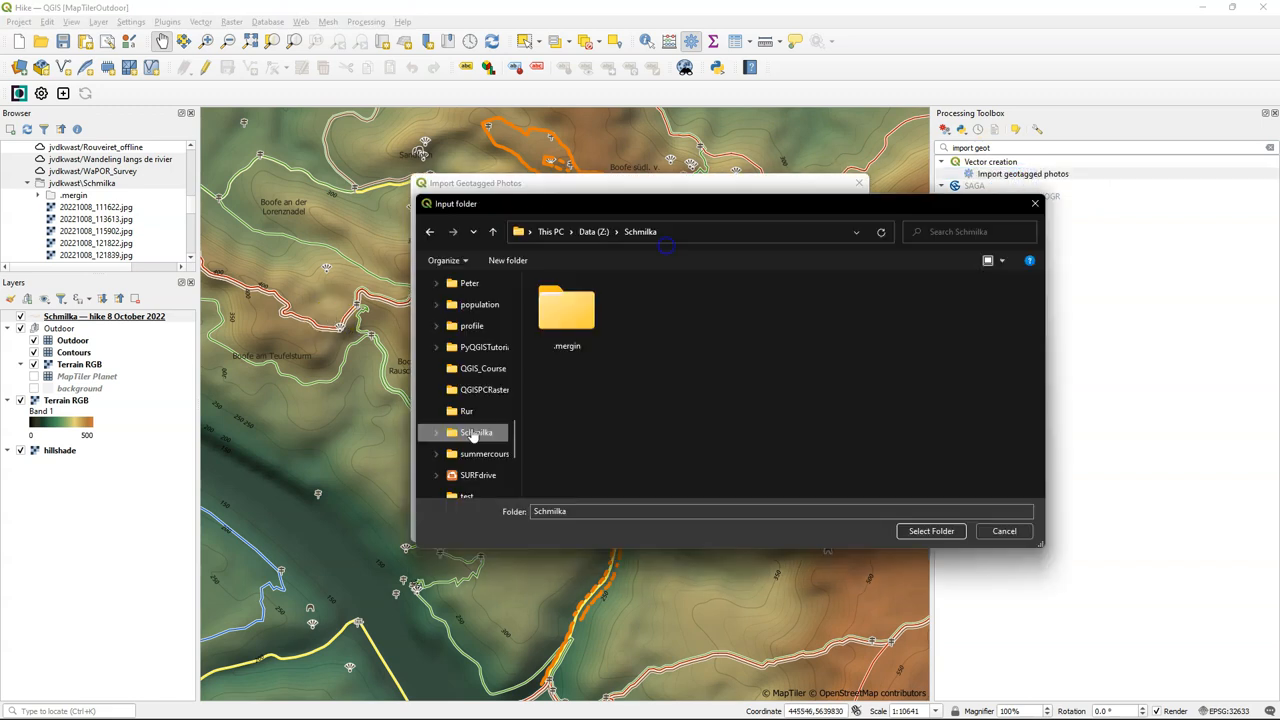
{"action": "left_click", "coordinate": [930, 532]}
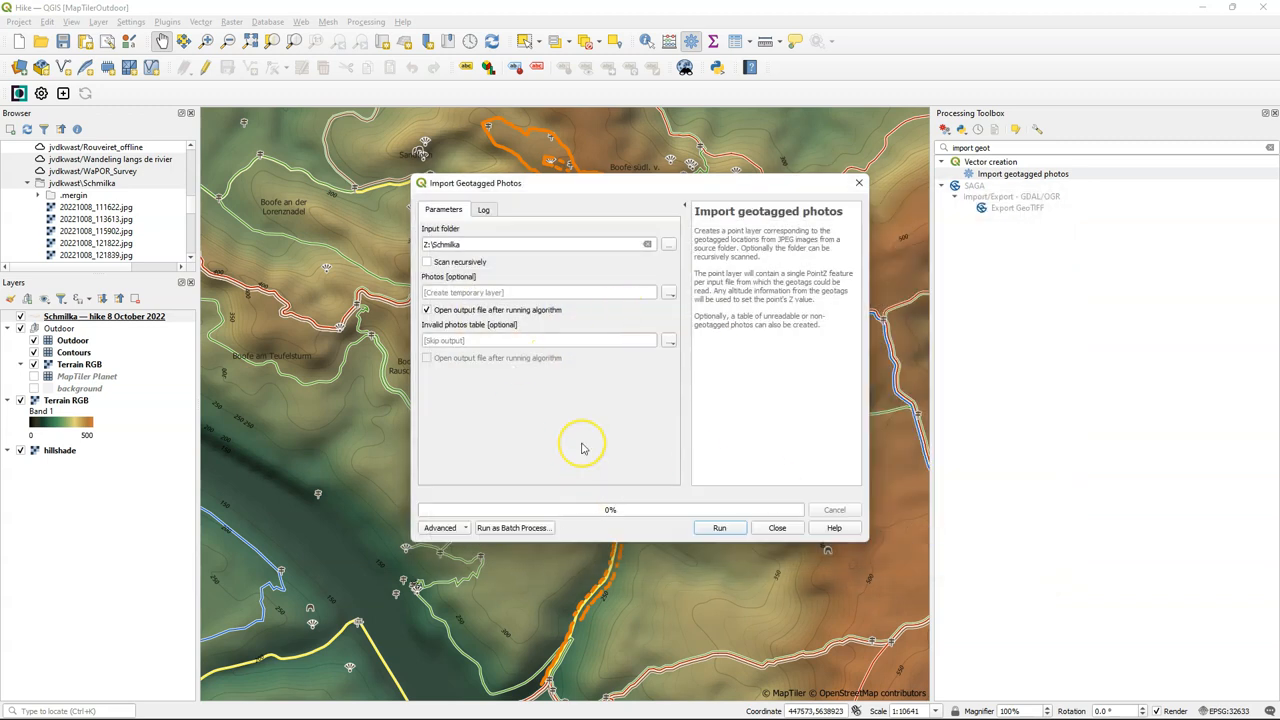
Save the output as shapefile photolocations.shp and run the import.
{"action": "left_click", "coordinate": [668, 292]}
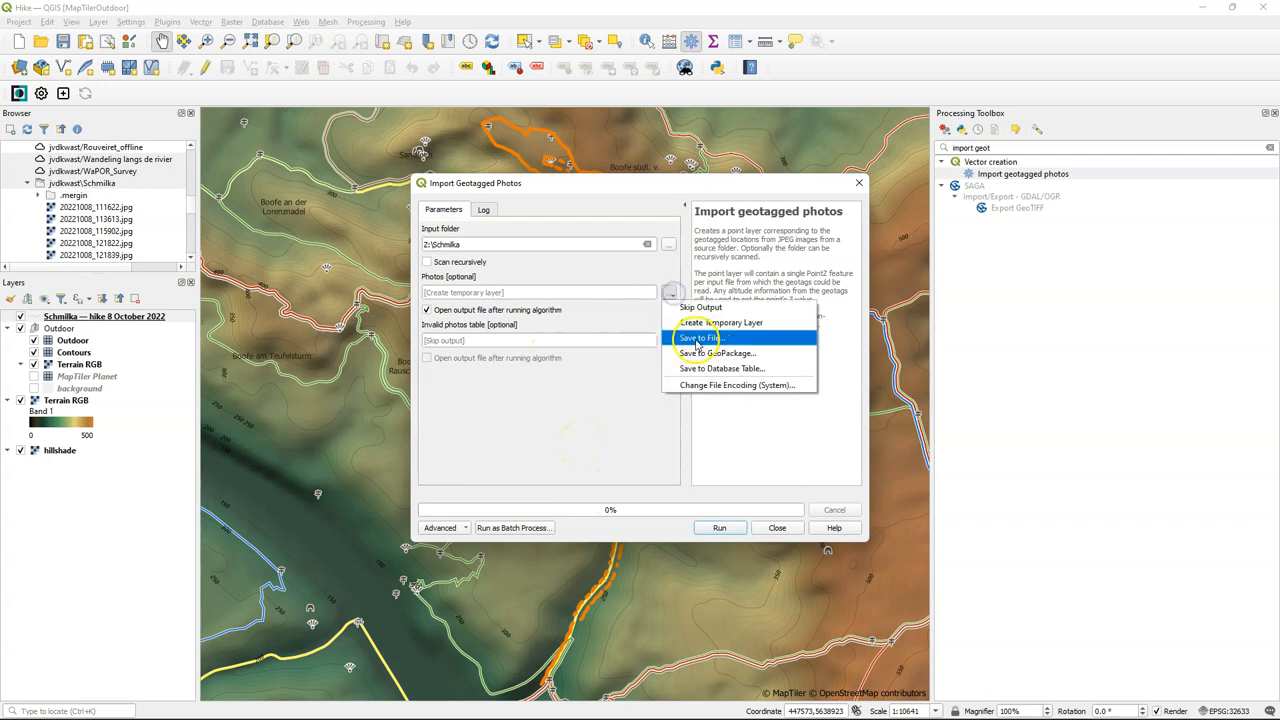
{"action": "left_click", "coordinate": [700, 336]}
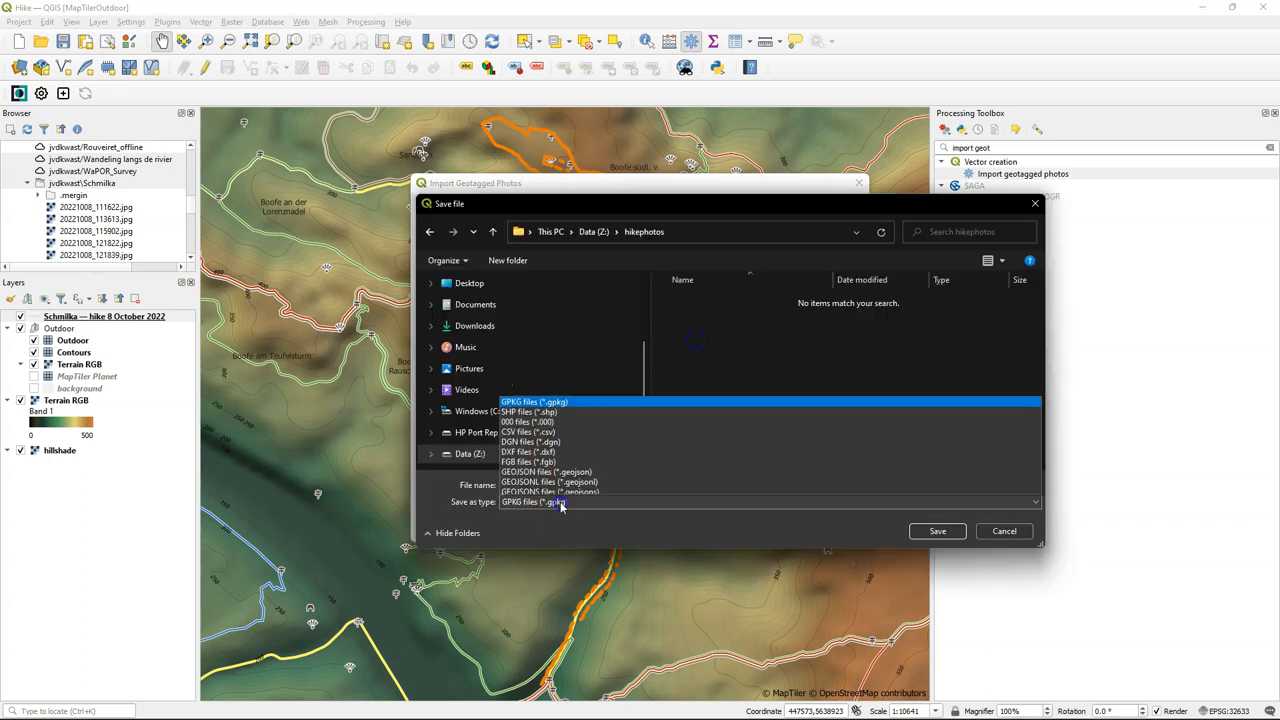
{"action": "left_click", "coordinate": [524, 412]}
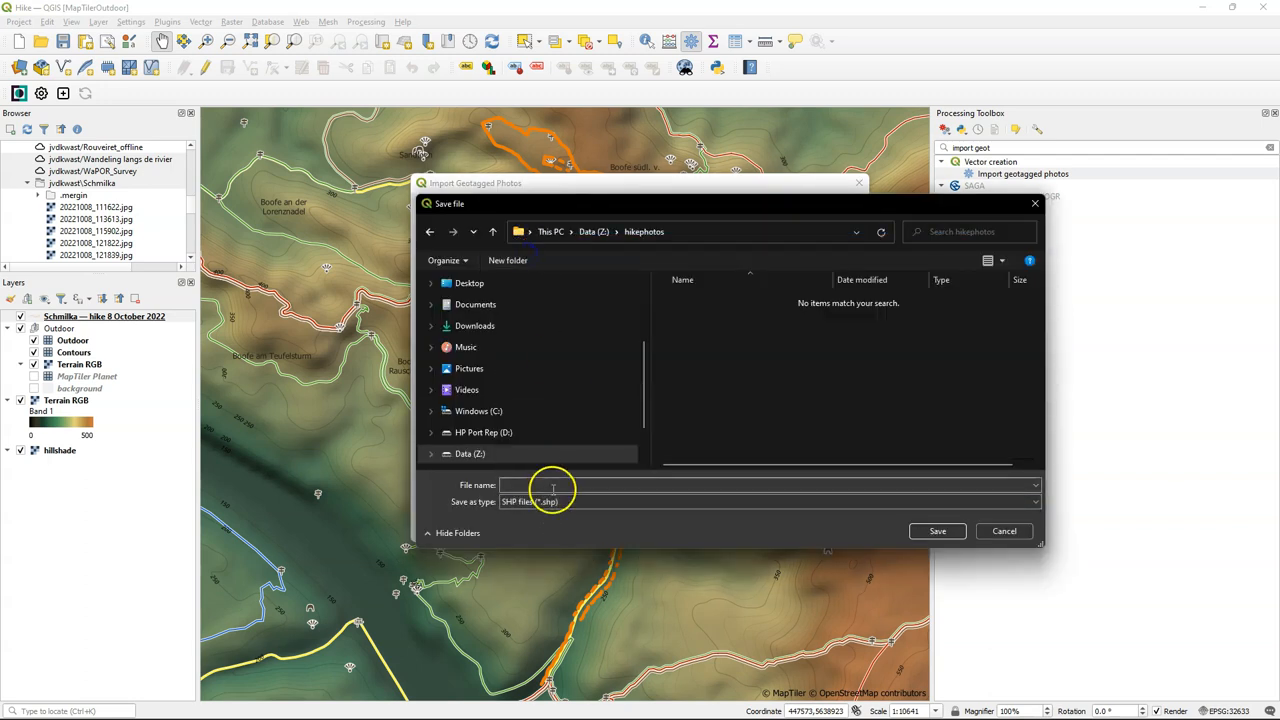
{"action": "type", "text": "photolocation"}
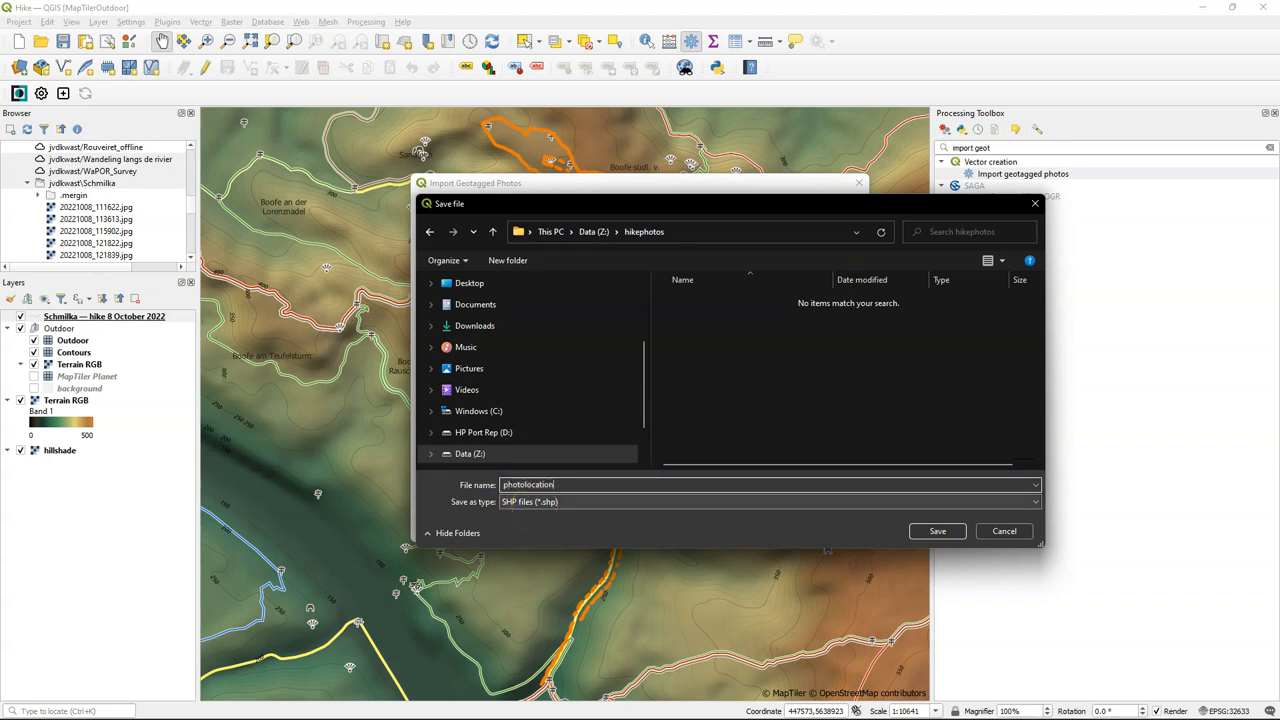
{"action": "left_click", "coordinate": [936, 532]}
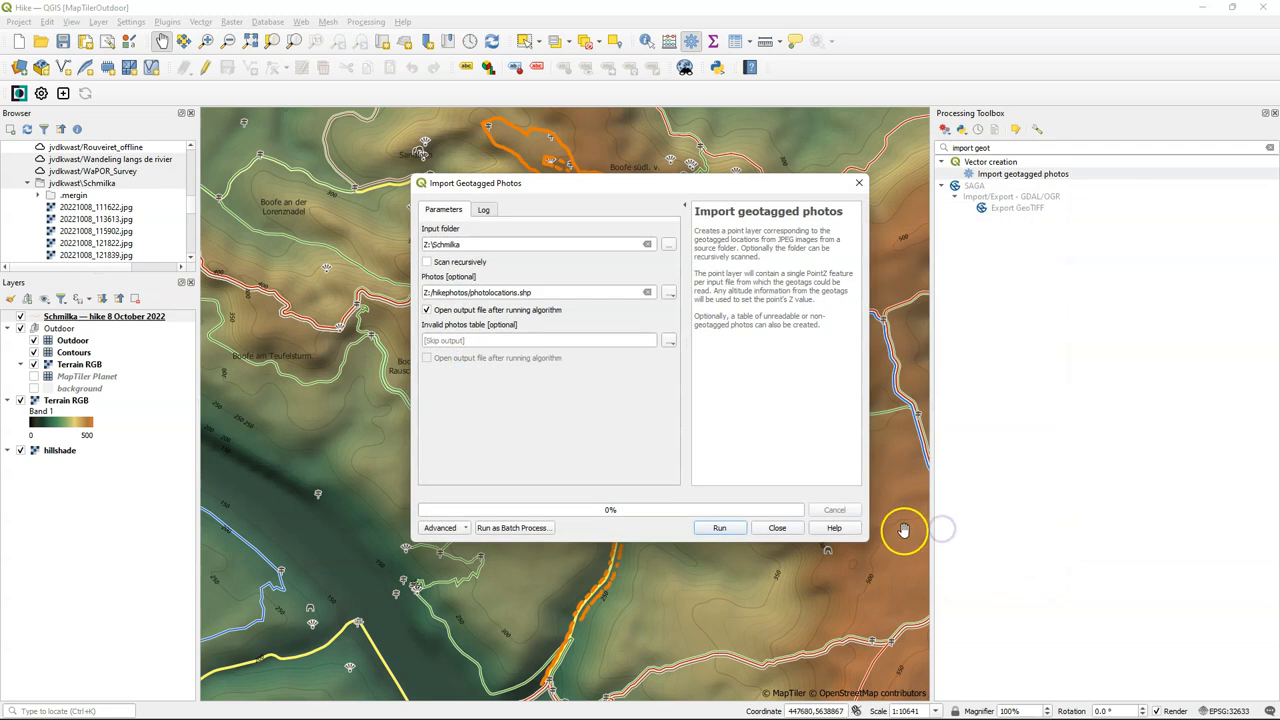
{"action": "left_click", "coordinate": [720, 528]}
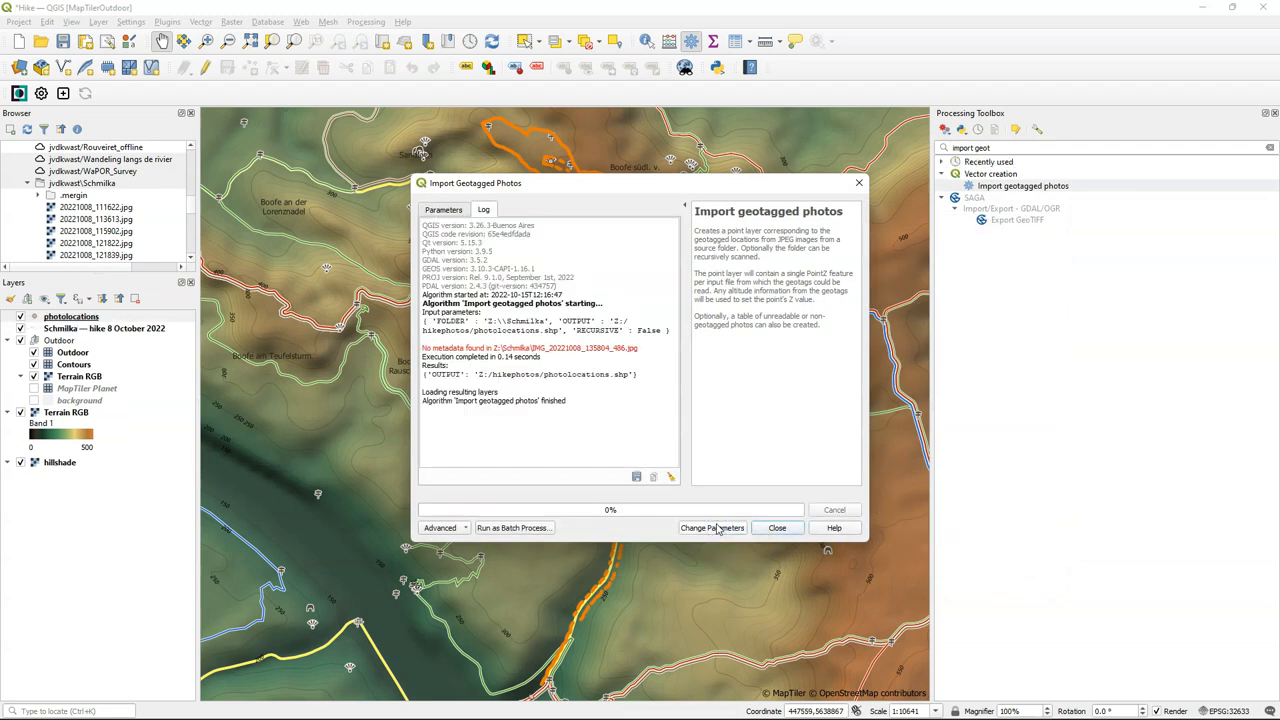
{"action": "mouse_move", "coordinate": [620, 476]}
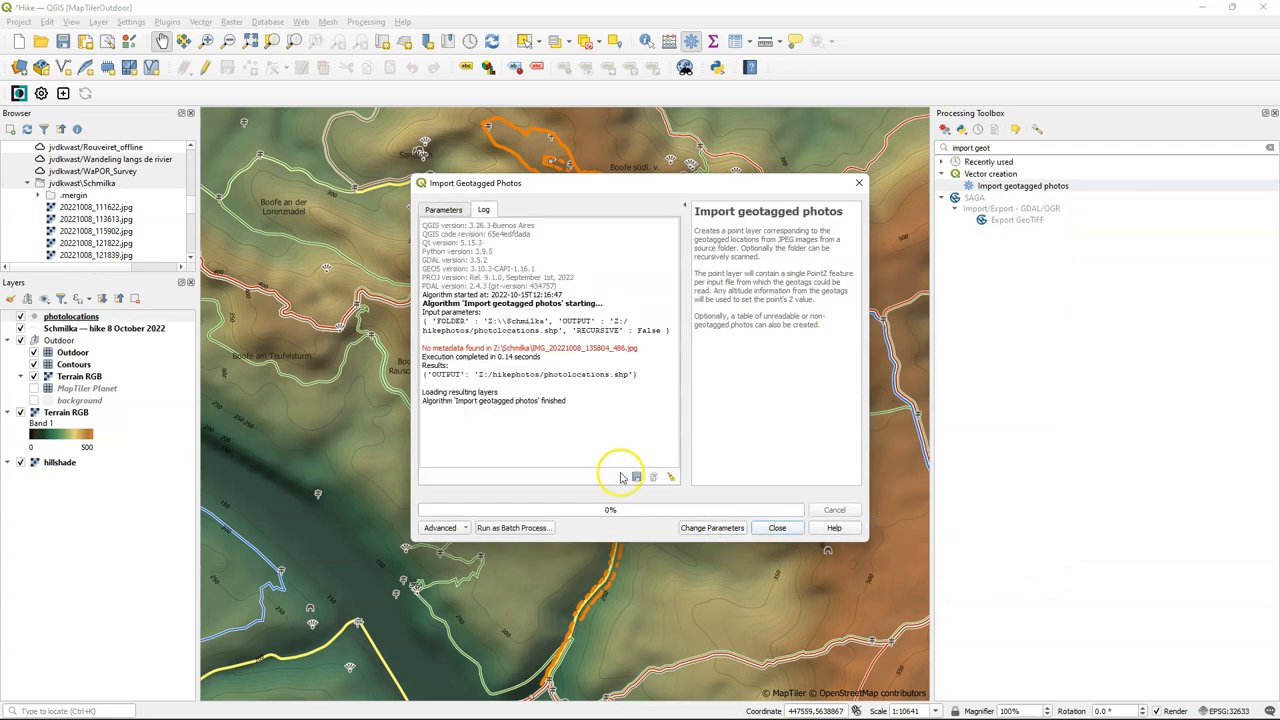
{"action": "left_click", "coordinate": [778, 528]}
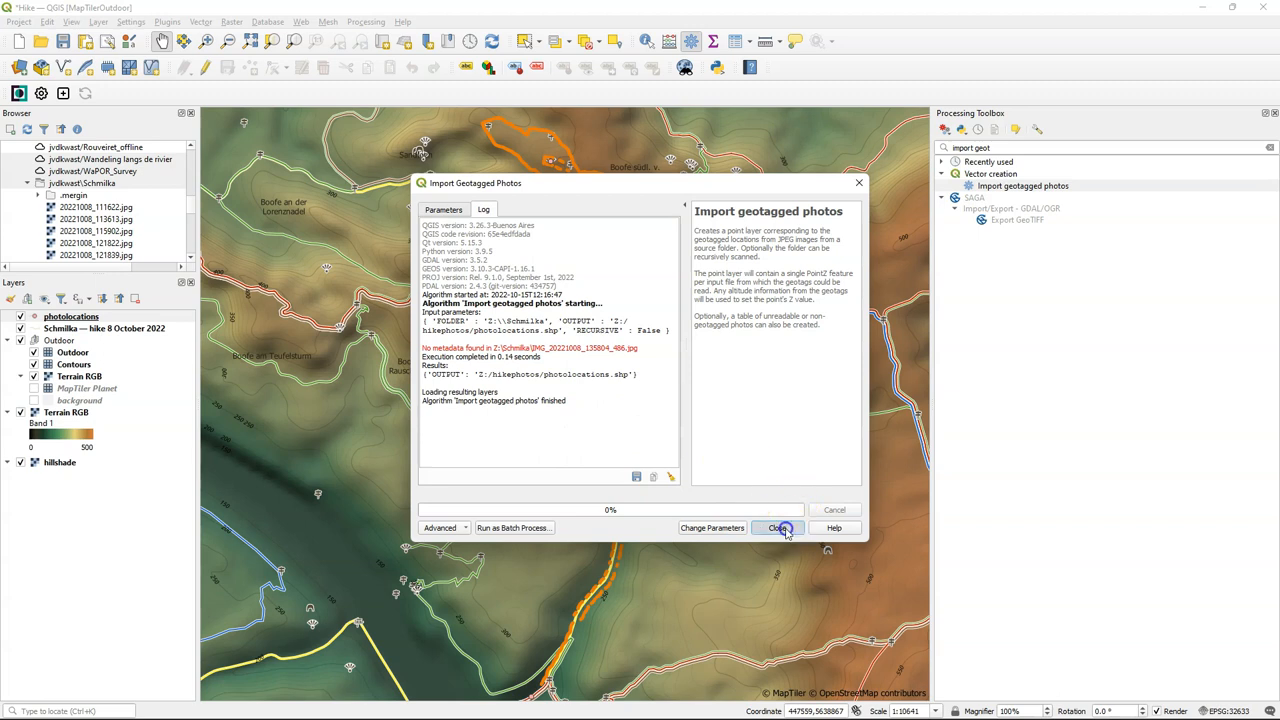
{"action": "left_click", "coordinate": [778, 528]}
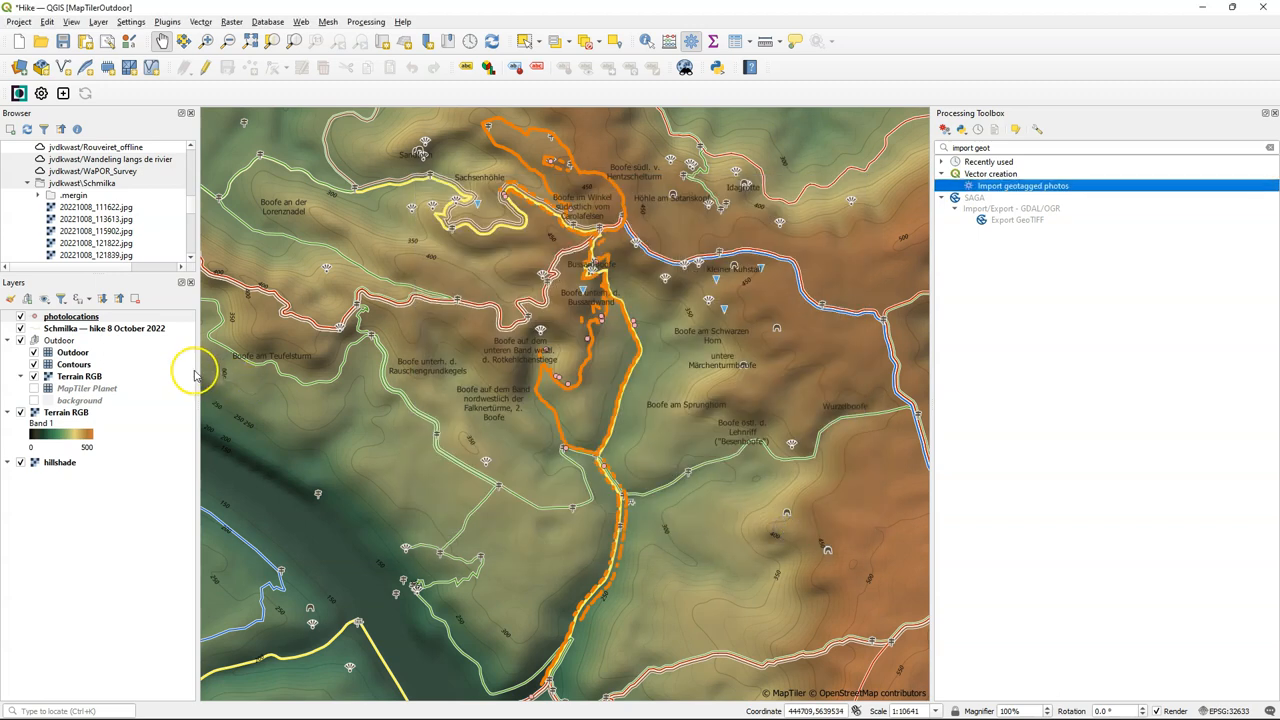
{"action": "mouse_move", "coordinate": [10, 300]}
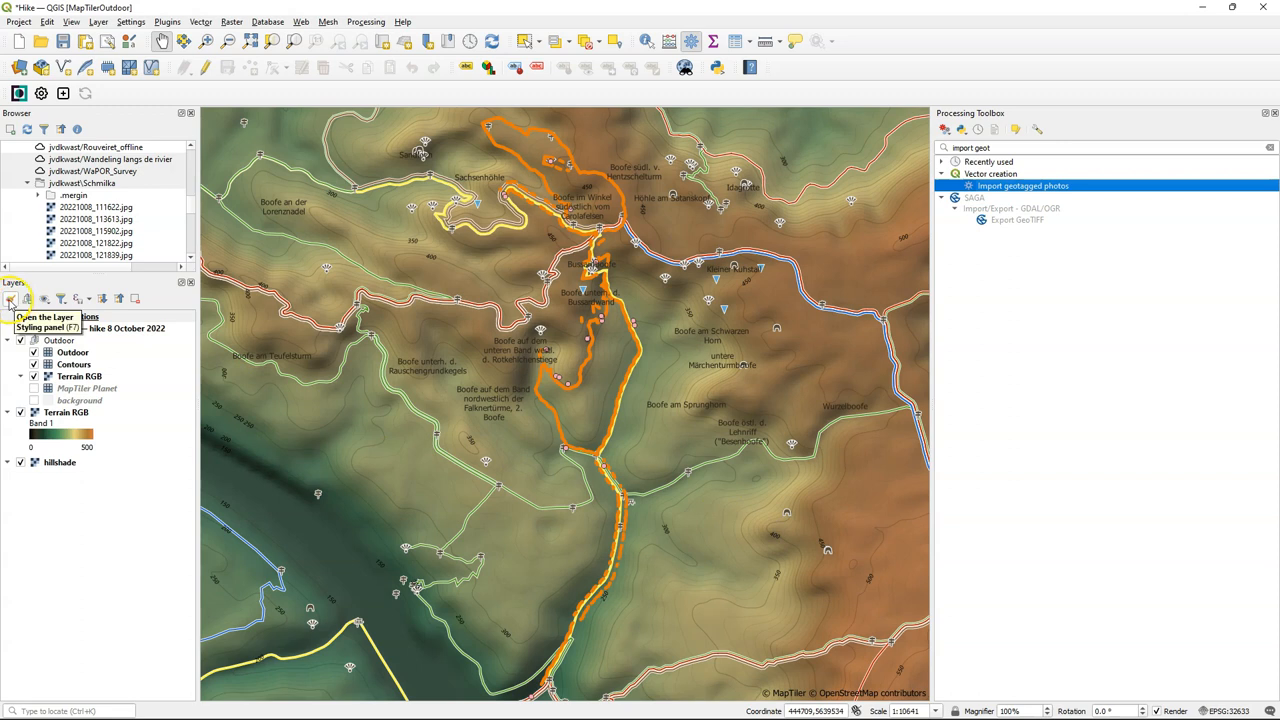
Style the photolocations points as red SVG pin markers.
{"action": "left_click", "coordinate": [10, 300]}
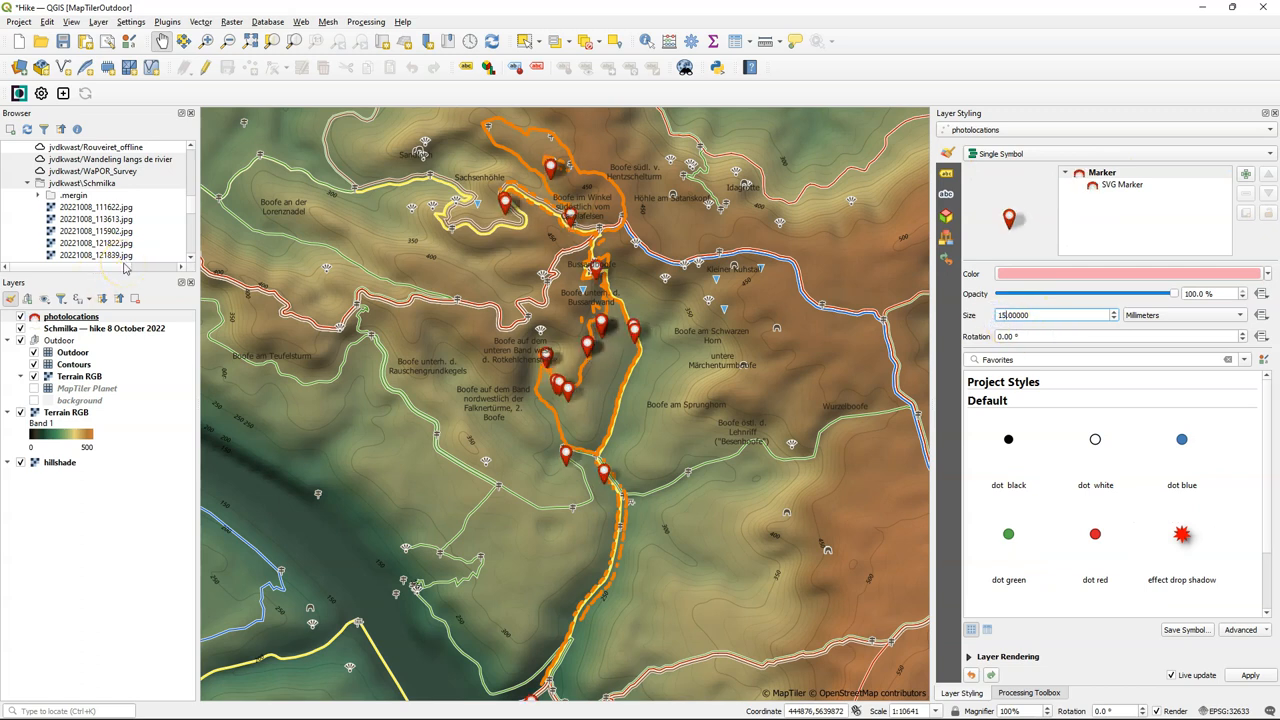
{"action": "right_click", "coordinate": [70, 316]}
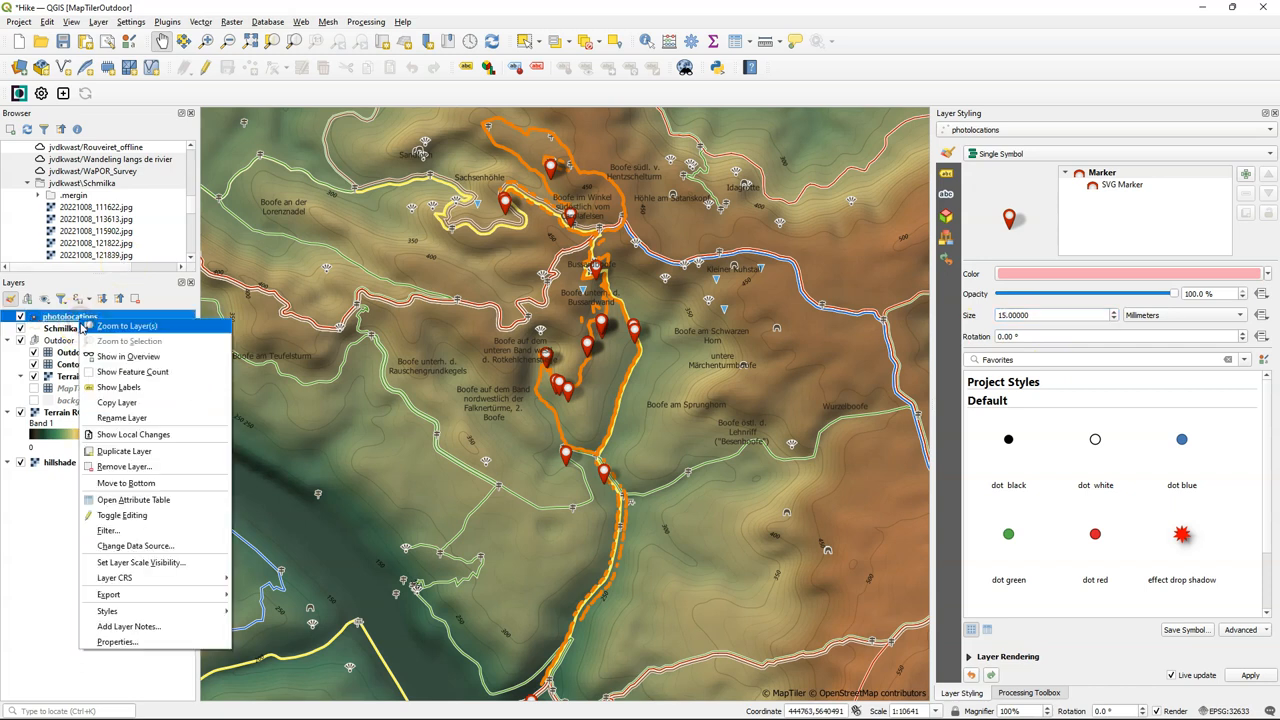
{"action": "left_click", "coordinate": [132, 500]}
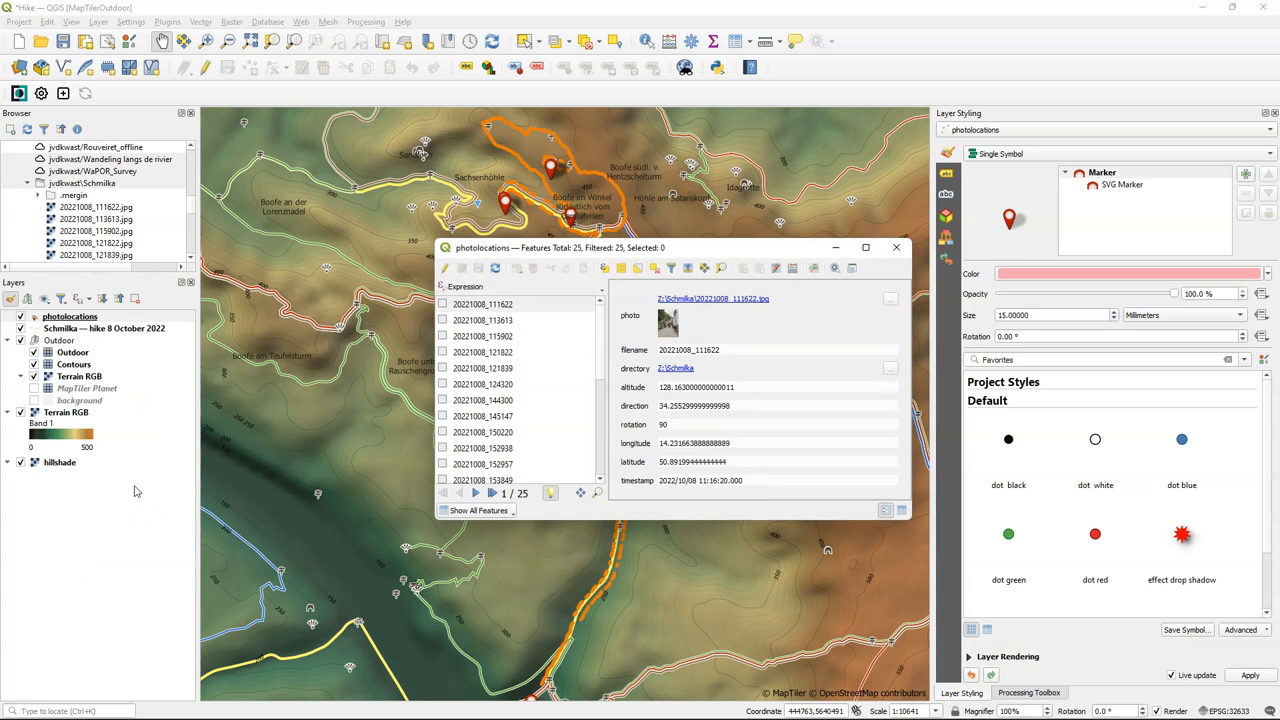
{"action": "mouse_move", "coordinate": [888, 480]}
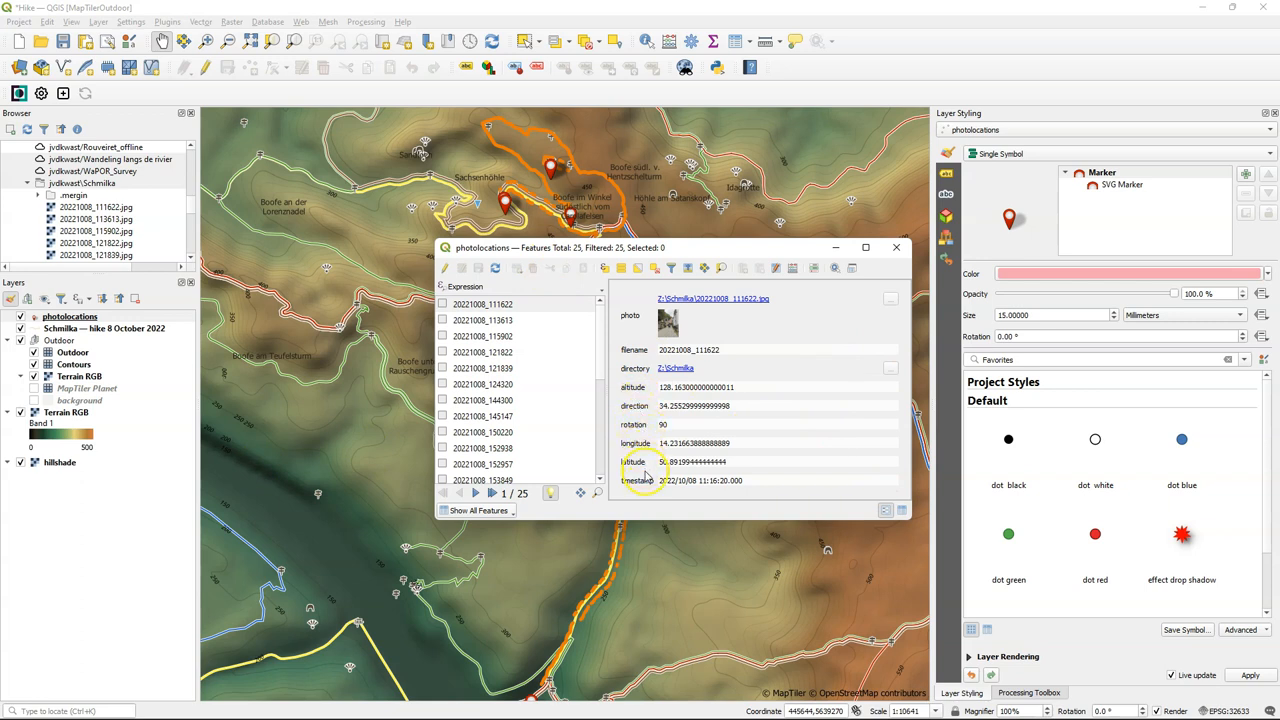
{"action": "mouse_move", "coordinate": [740, 490]}
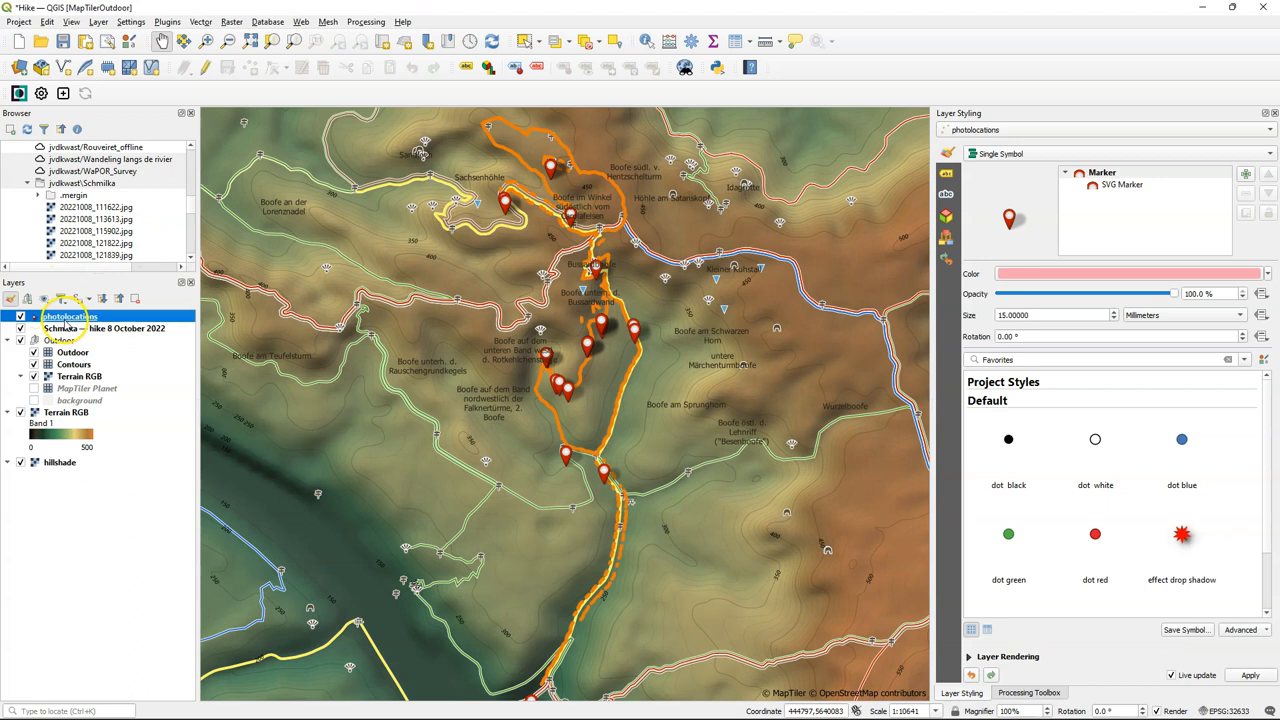
{"action": "right_click", "coordinate": [68, 316]}
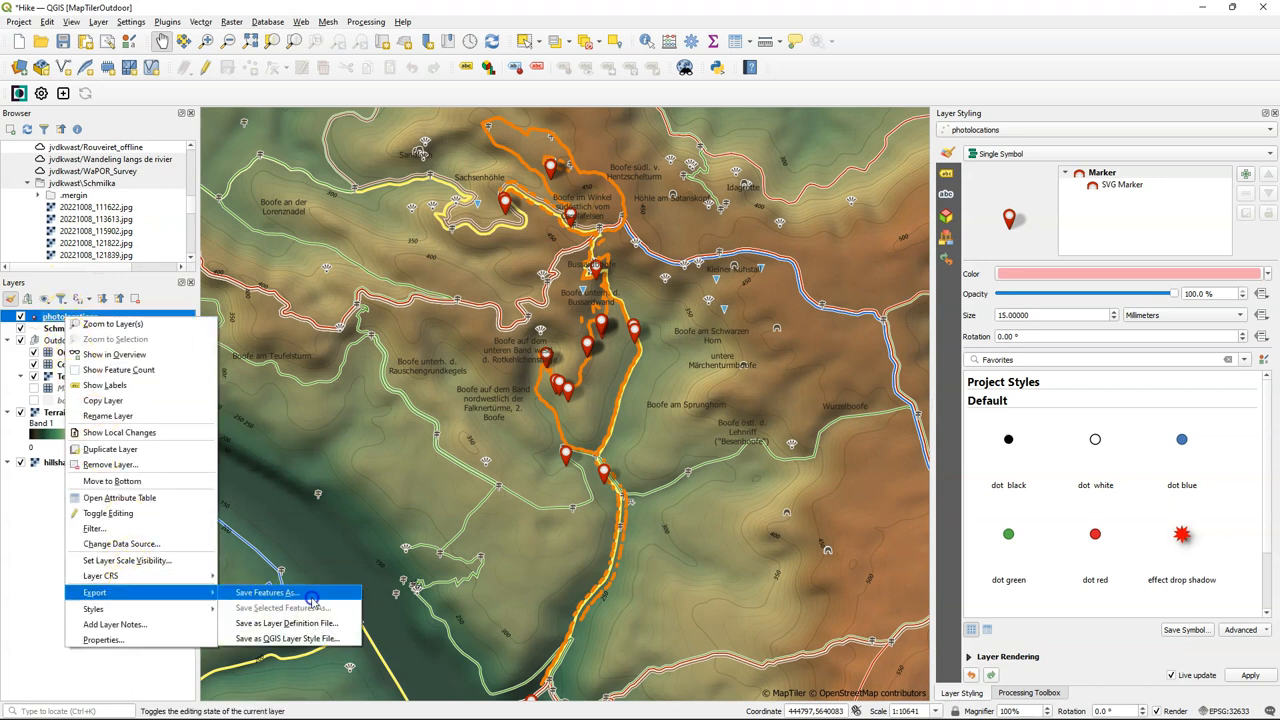
Export photolocations as ESRI Shapefile photolocations_utm in Project CRS EPSG:32633 and add it to the map.
{"action": "left_click", "coordinate": [266, 592]}
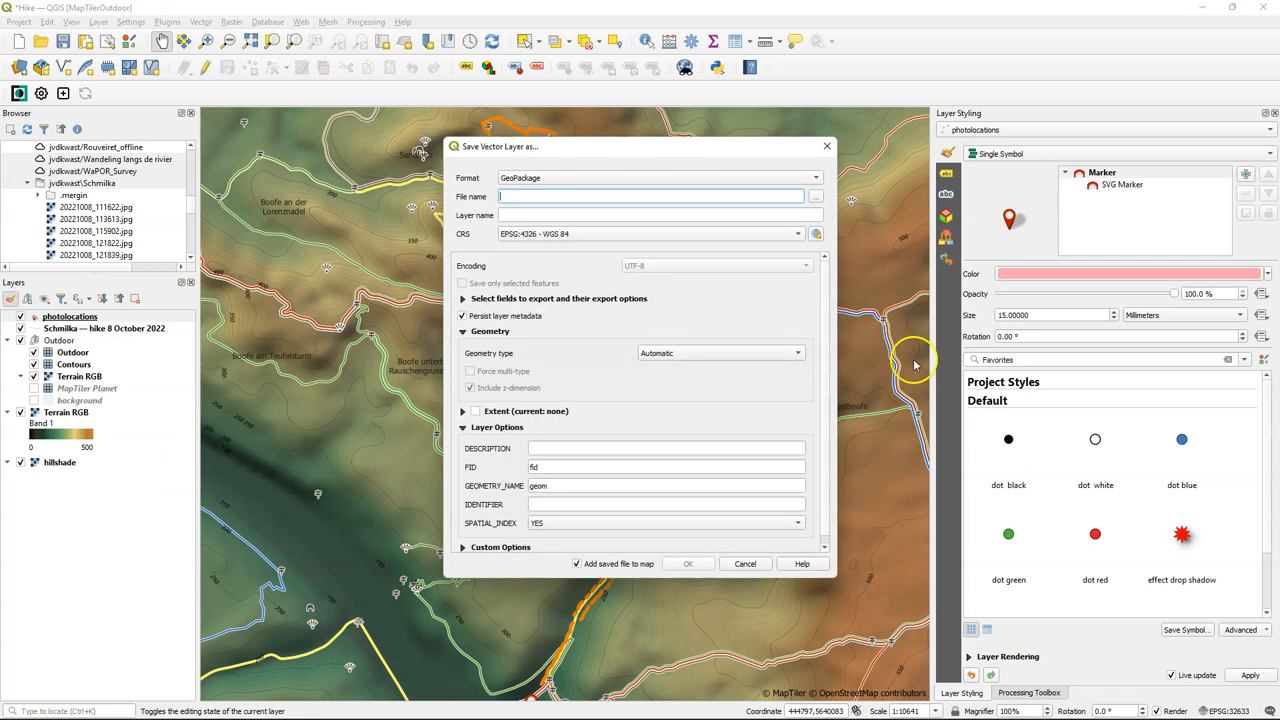
{"action": "left_click", "coordinate": [656, 176]}
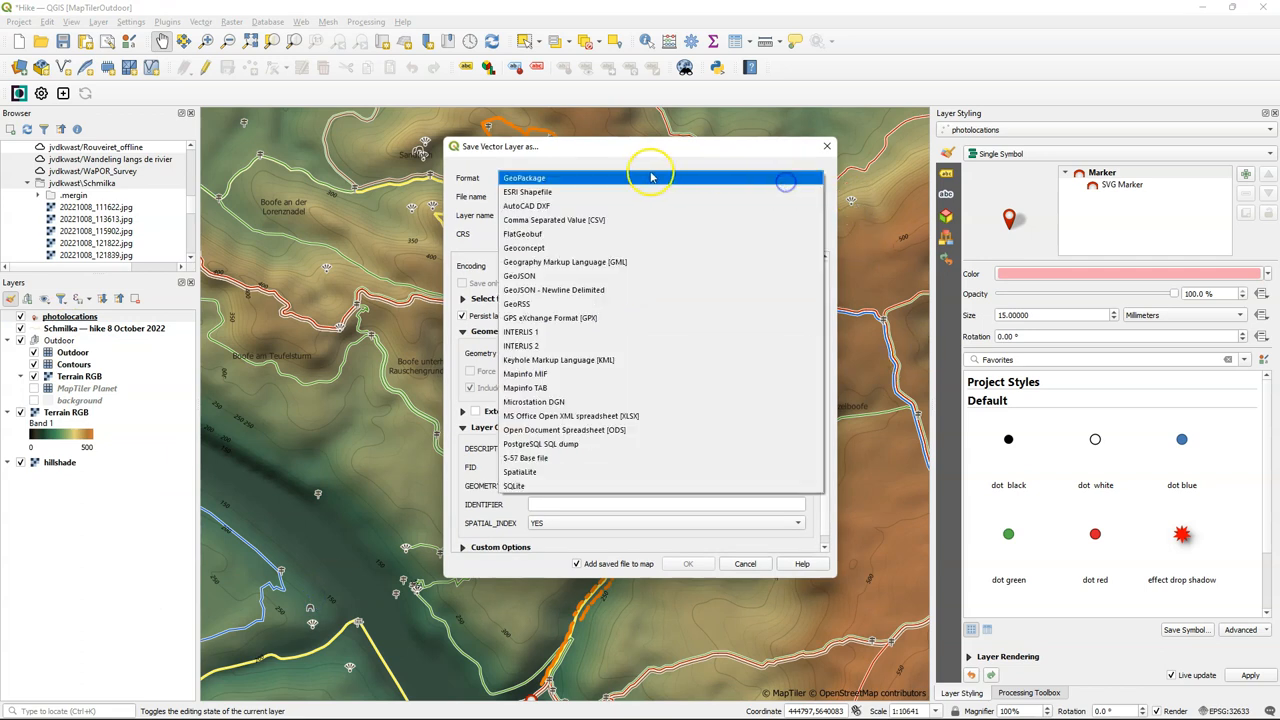
{"action": "left_click", "coordinate": [528, 192]}
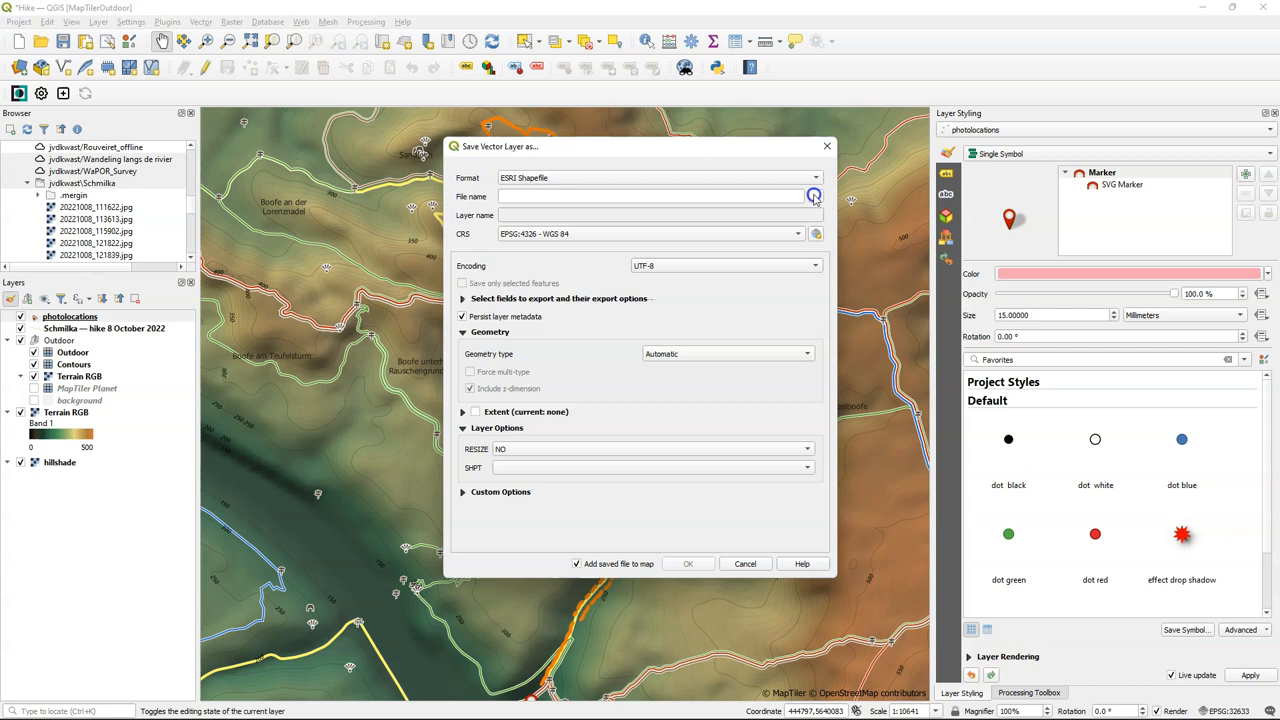
{"action": "left_click", "coordinate": [814, 196]}
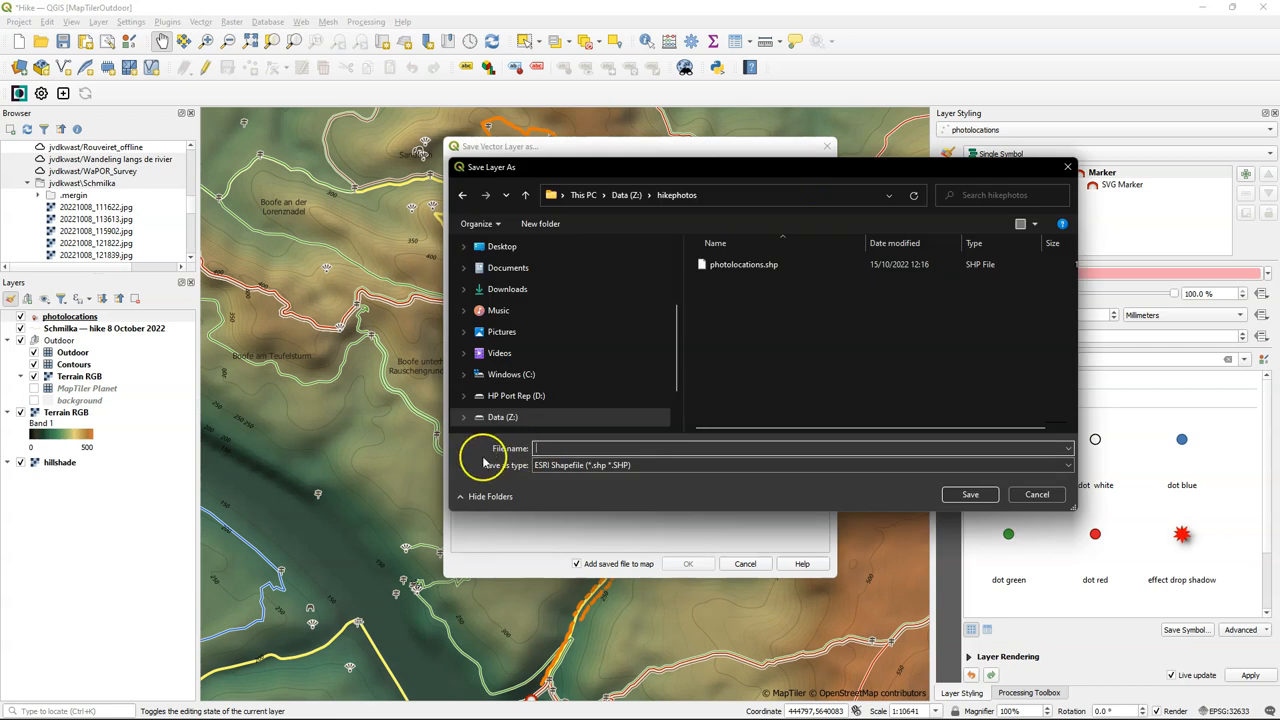
{"action": "type", "text": "photolocations_utm"}
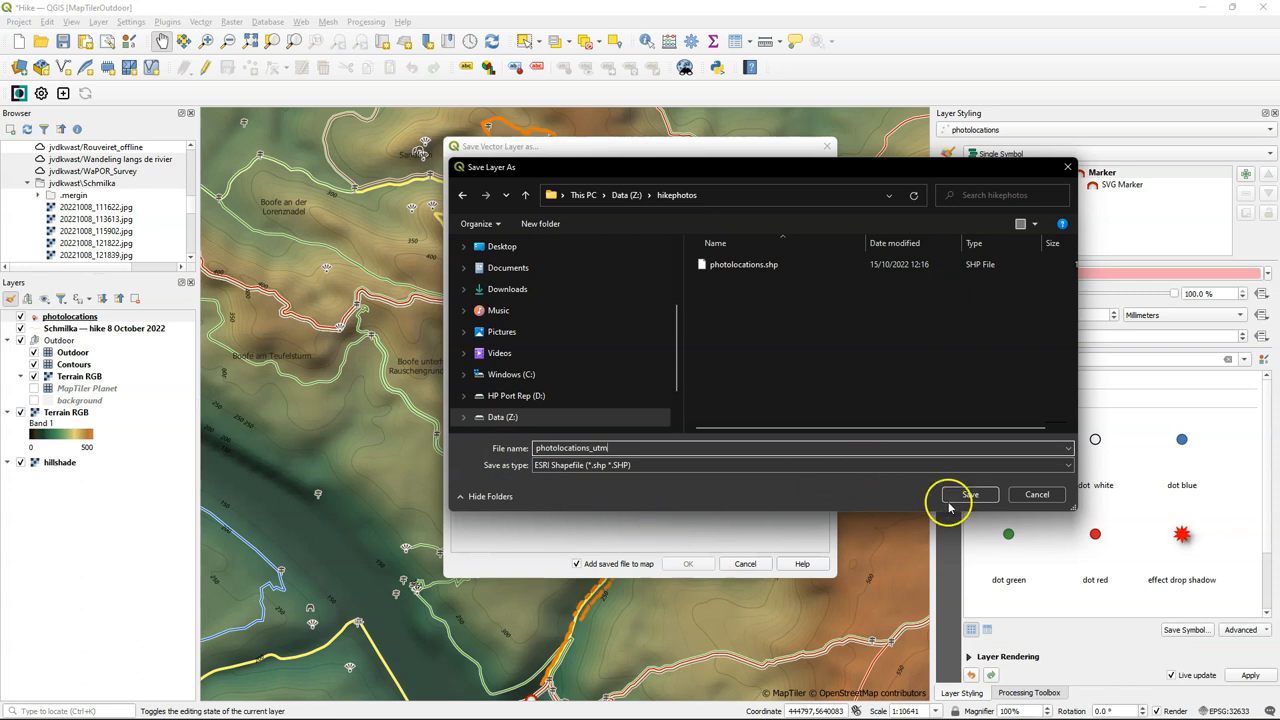
{"action": "left_click", "coordinate": [968, 494]}
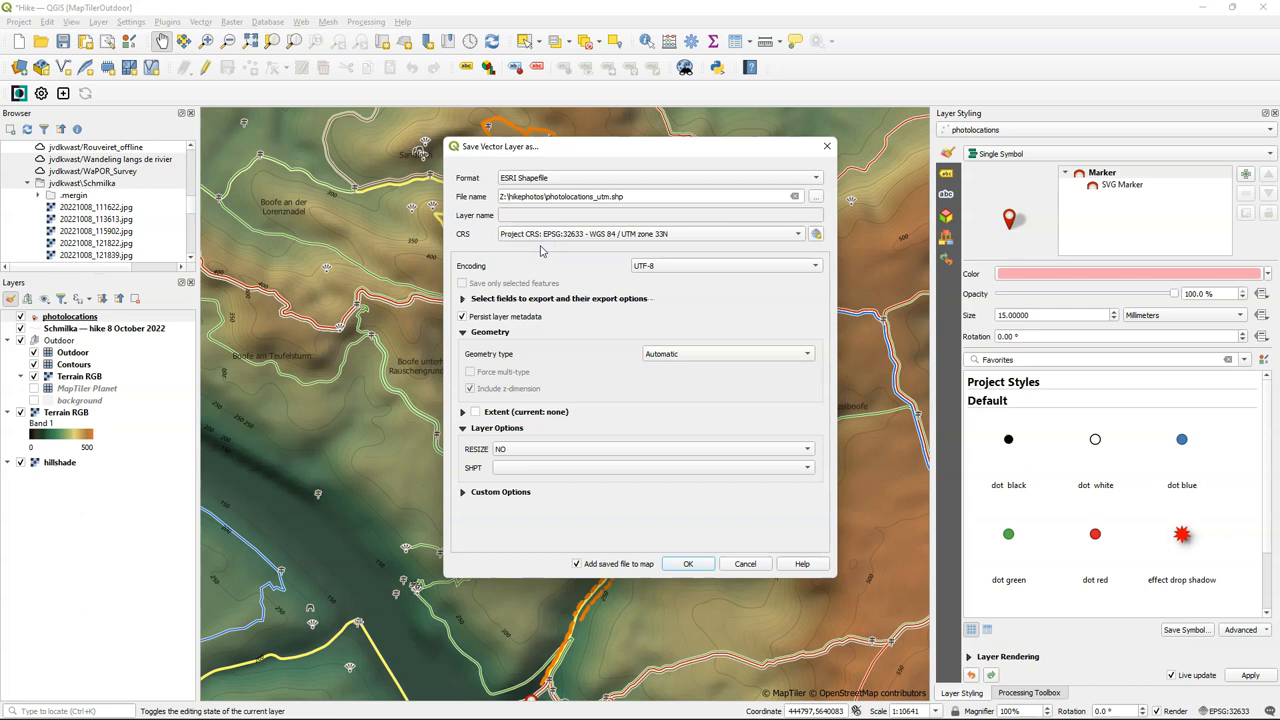
{"action": "left_click", "coordinate": [688, 564]}
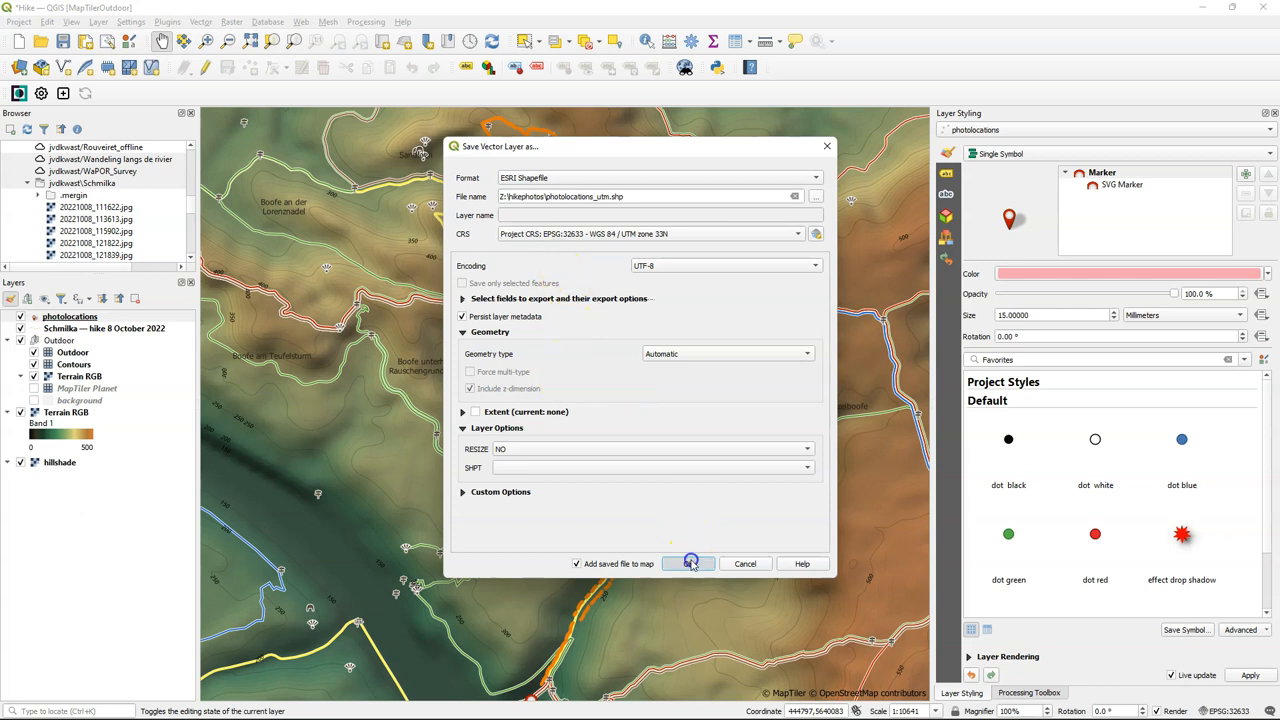
{"action": "left_click", "coordinate": [690, 564]}
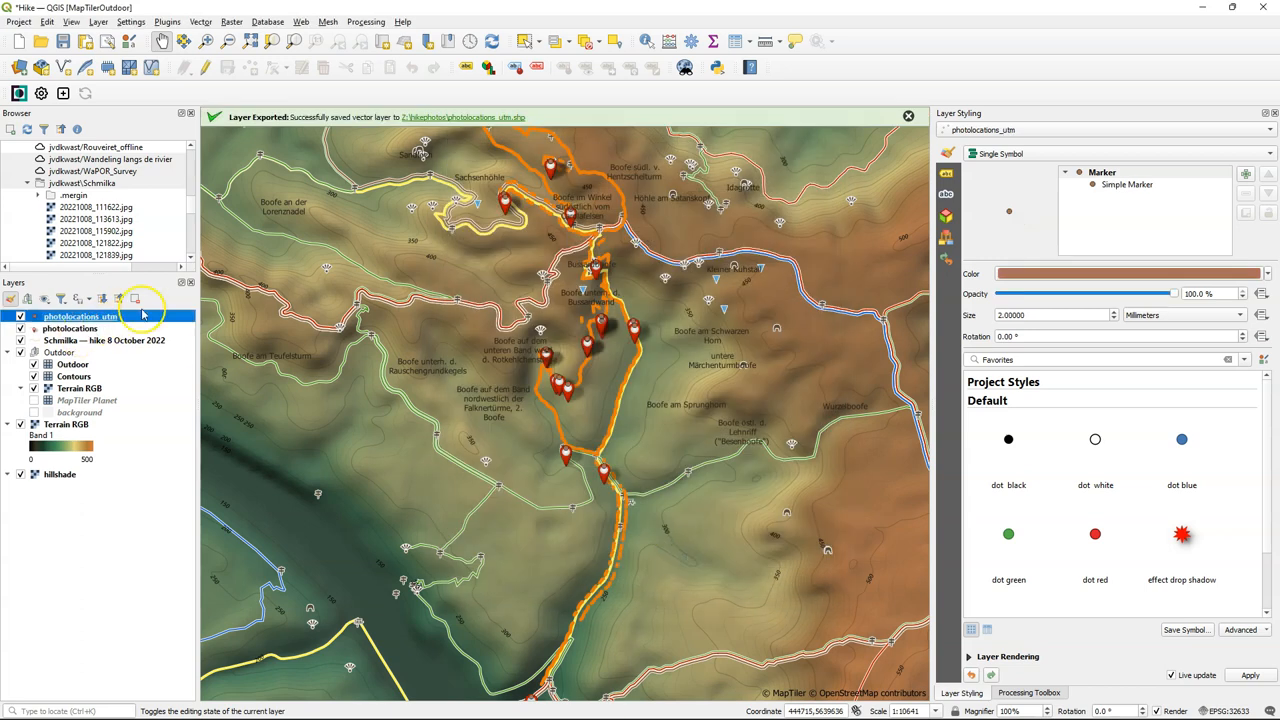
Run Create wedge buffers on photolocations_utm with azimuth from a field and outer radius 100.
{"action": "left_click", "coordinate": [1028, 692]}
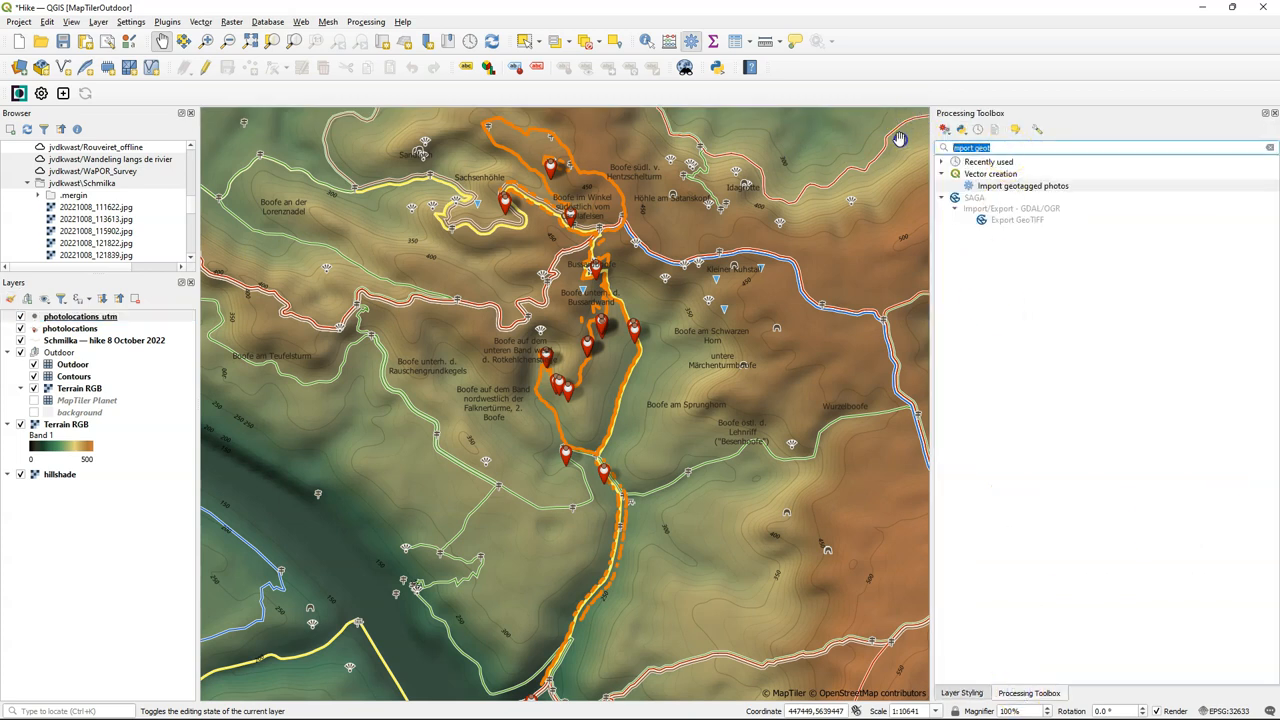
{"action": "type", "text": "create we"}
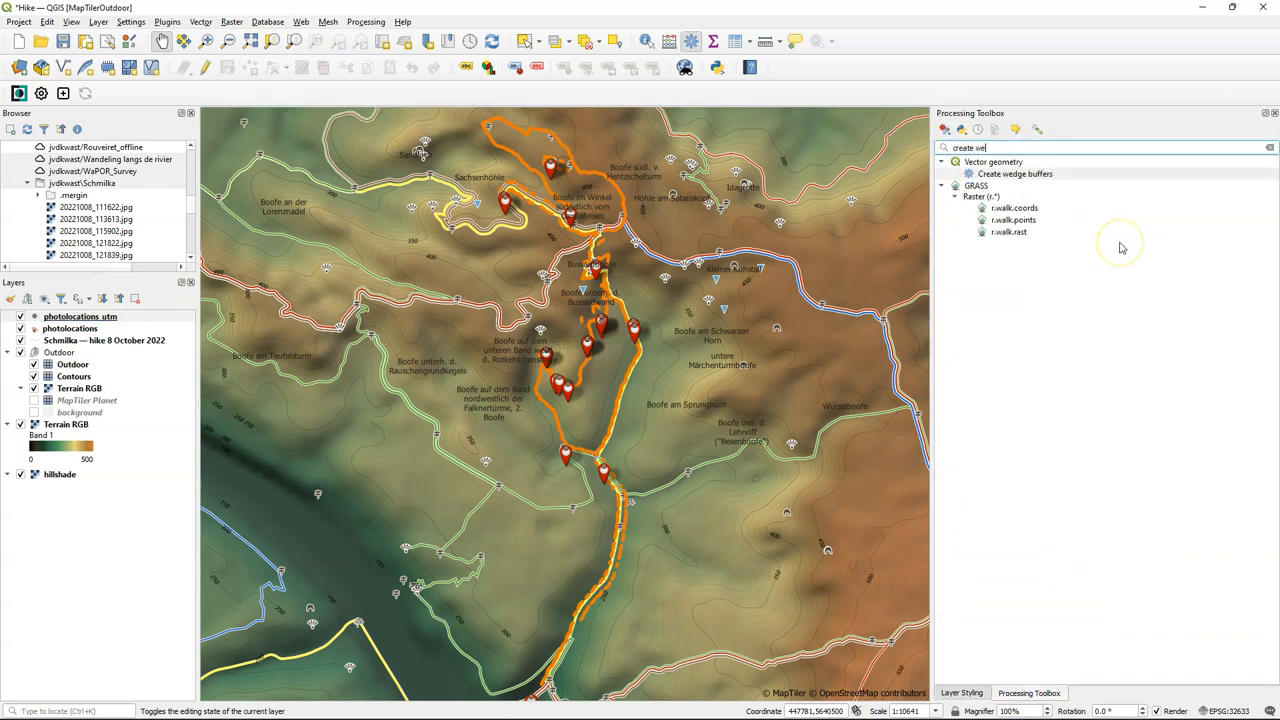
{"action": "double_click", "coordinate": [1014, 172]}
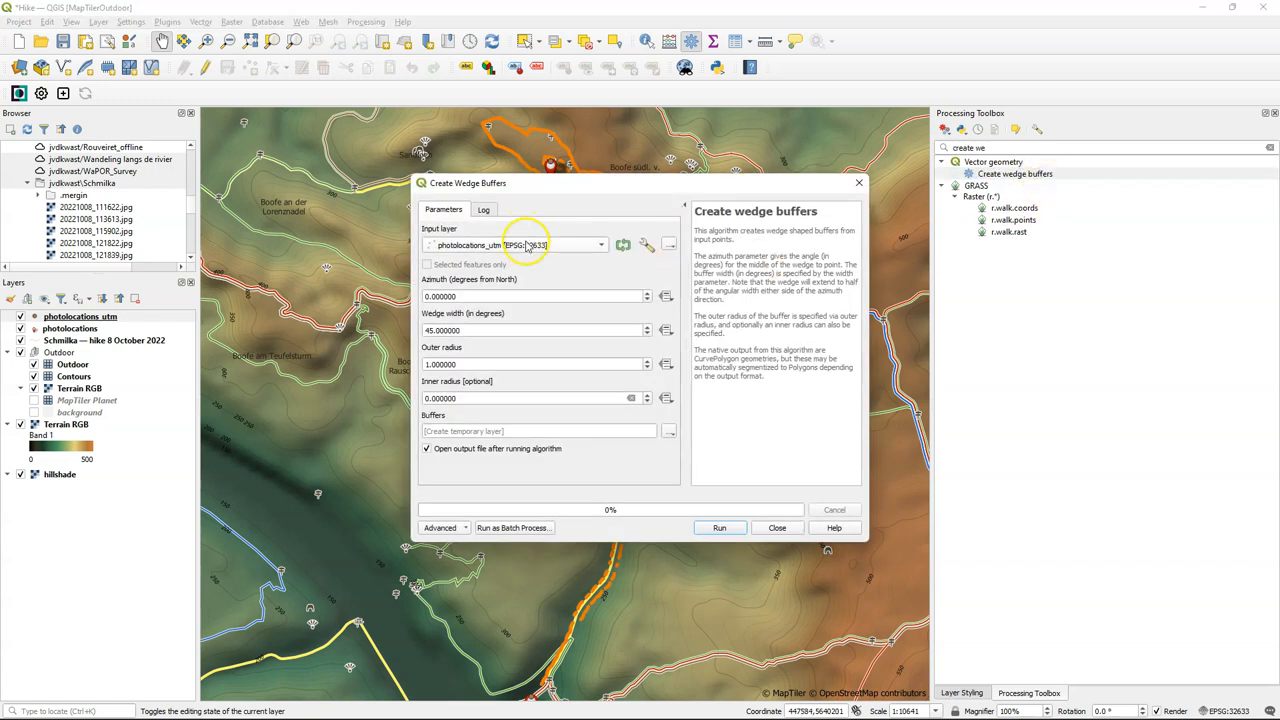
{"action": "left_click", "coordinate": [666, 296]}
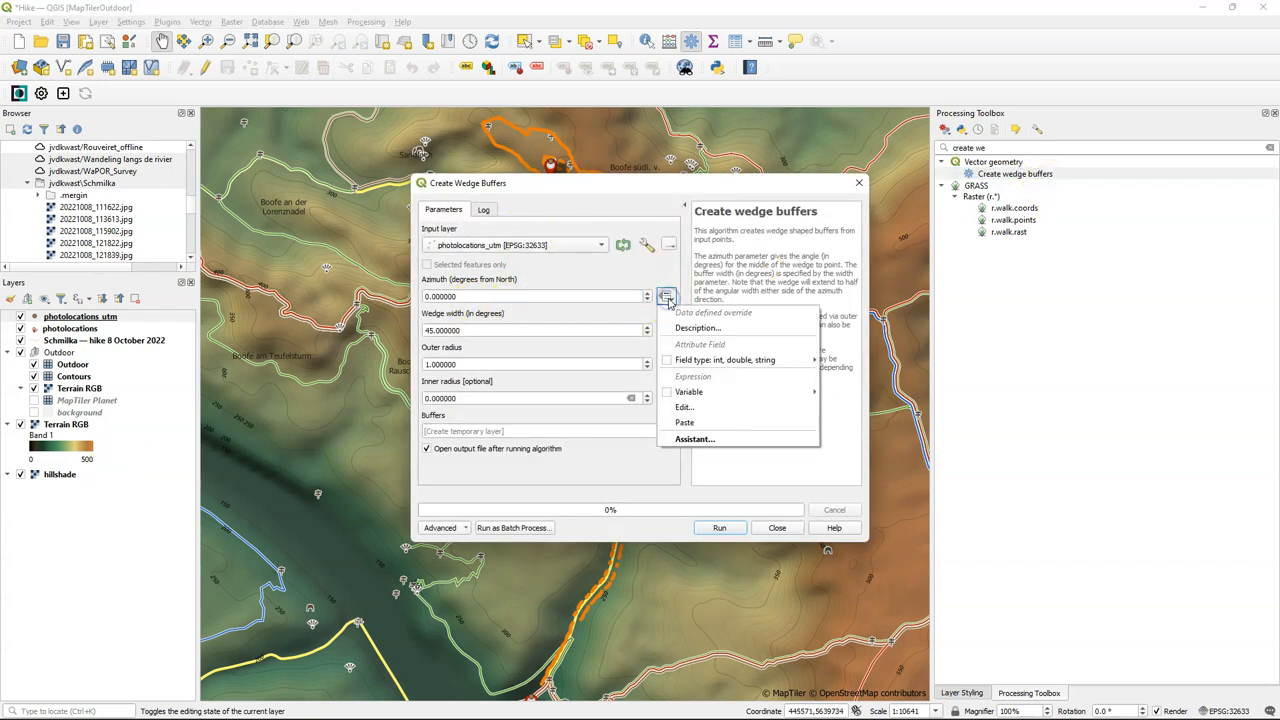
{"action": "left_click", "coordinate": [724, 360]}
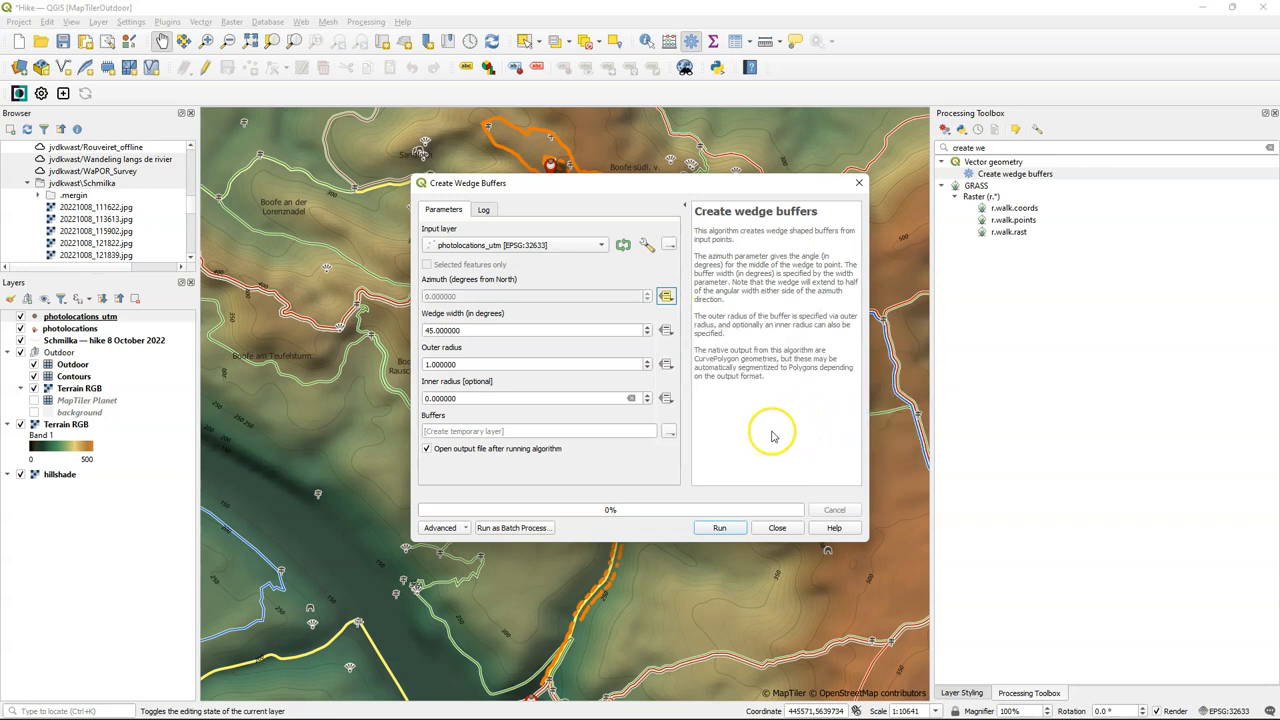
{"action": "mouse_move", "coordinate": [596, 480]}
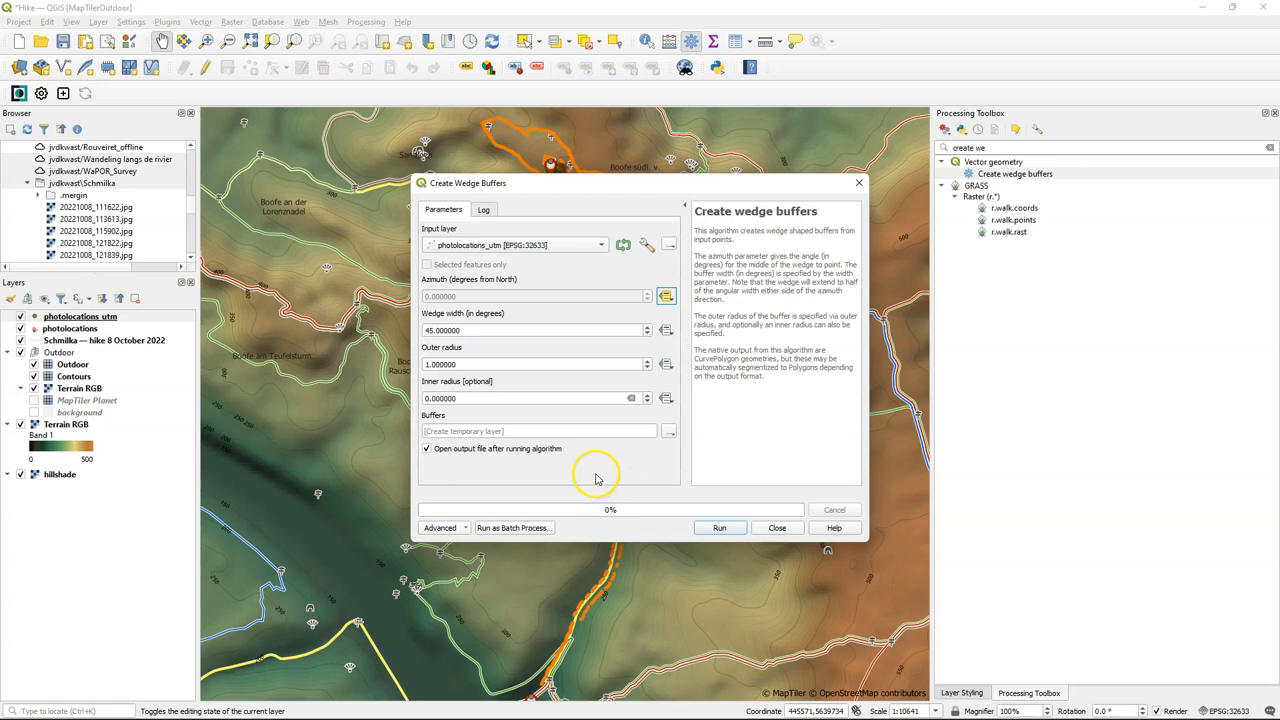
{"action": "mouse_move", "coordinate": [590, 476]}
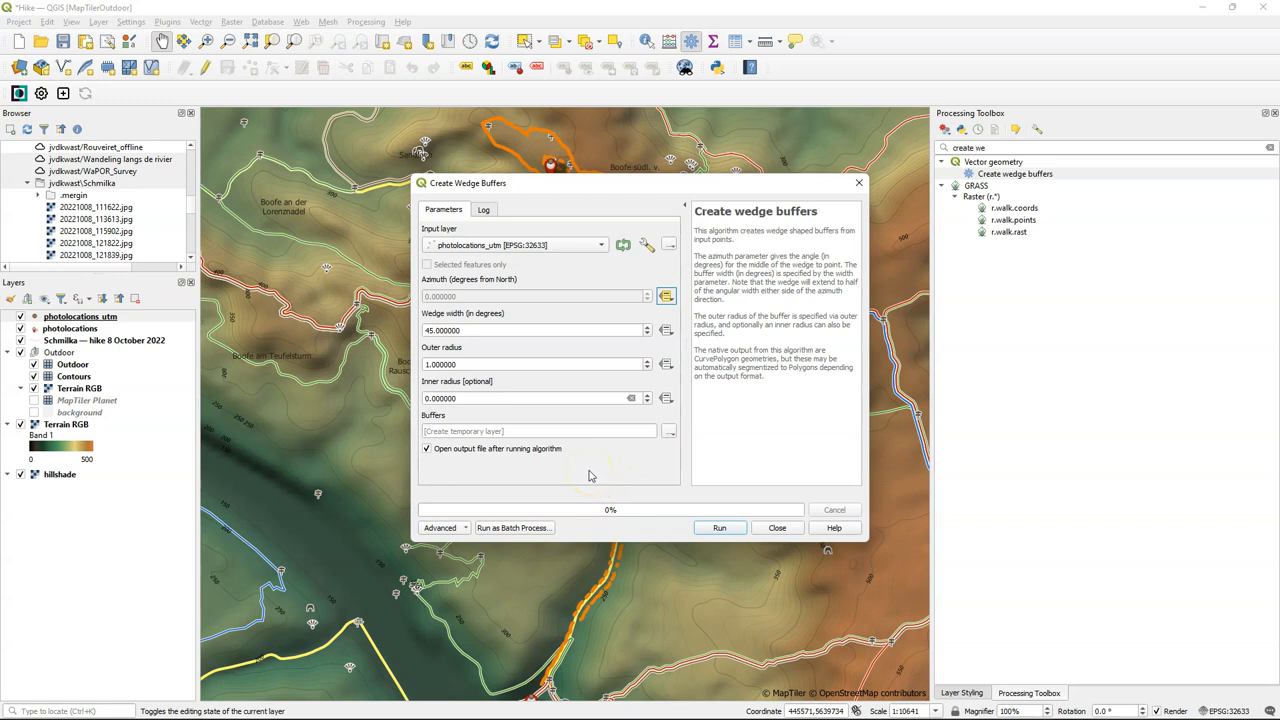
{"action": "mouse_move", "coordinate": [588, 476]}
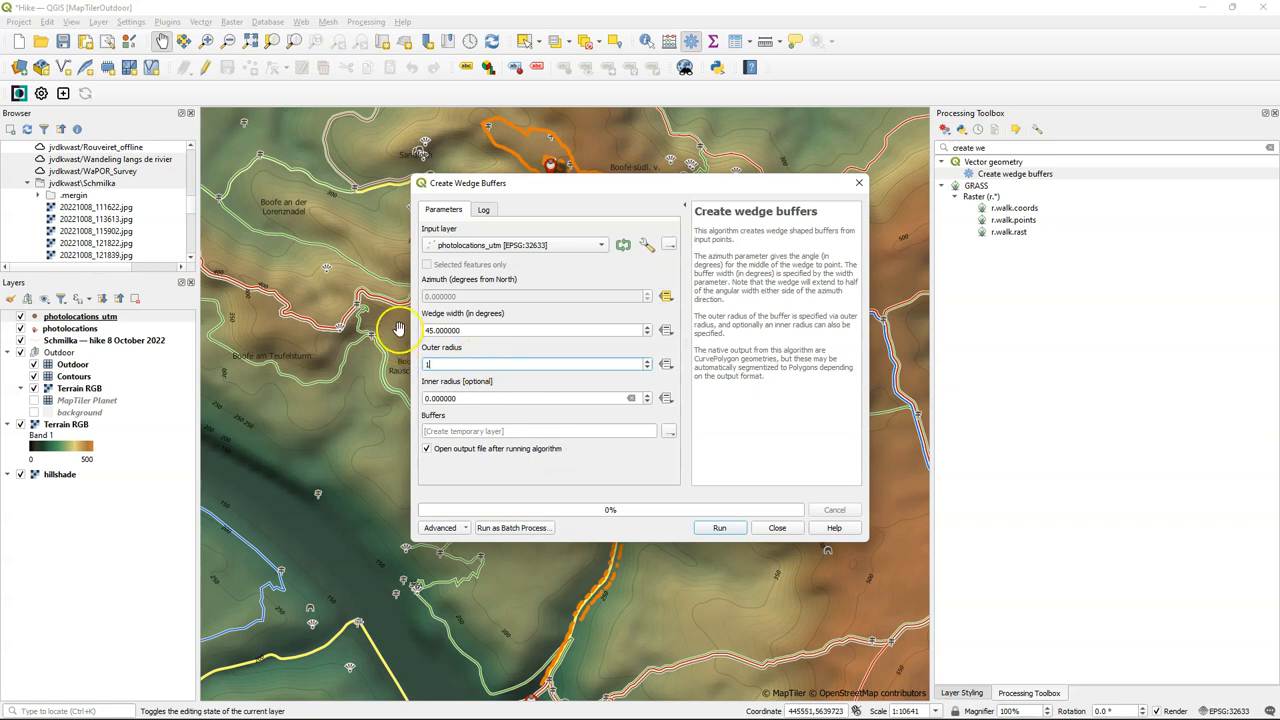
{"action": "type", "text": "100"}
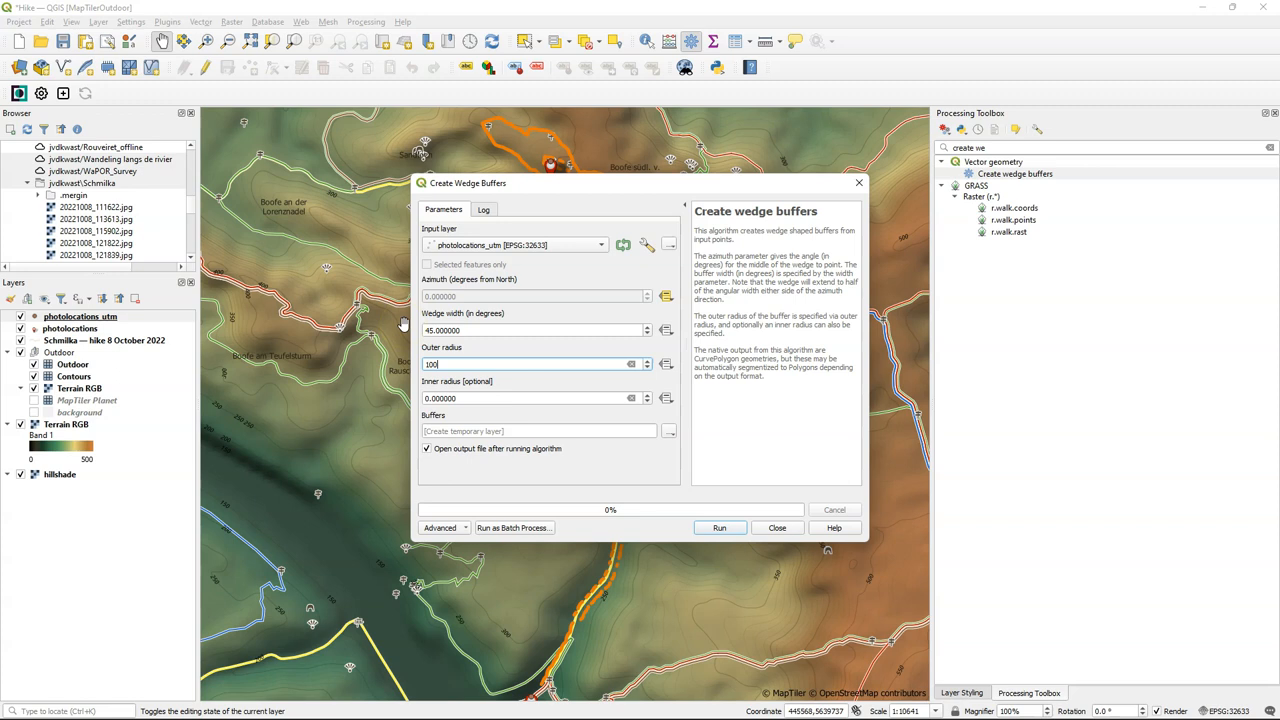
{"action": "mouse_move", "coordinate": [584, 468]}
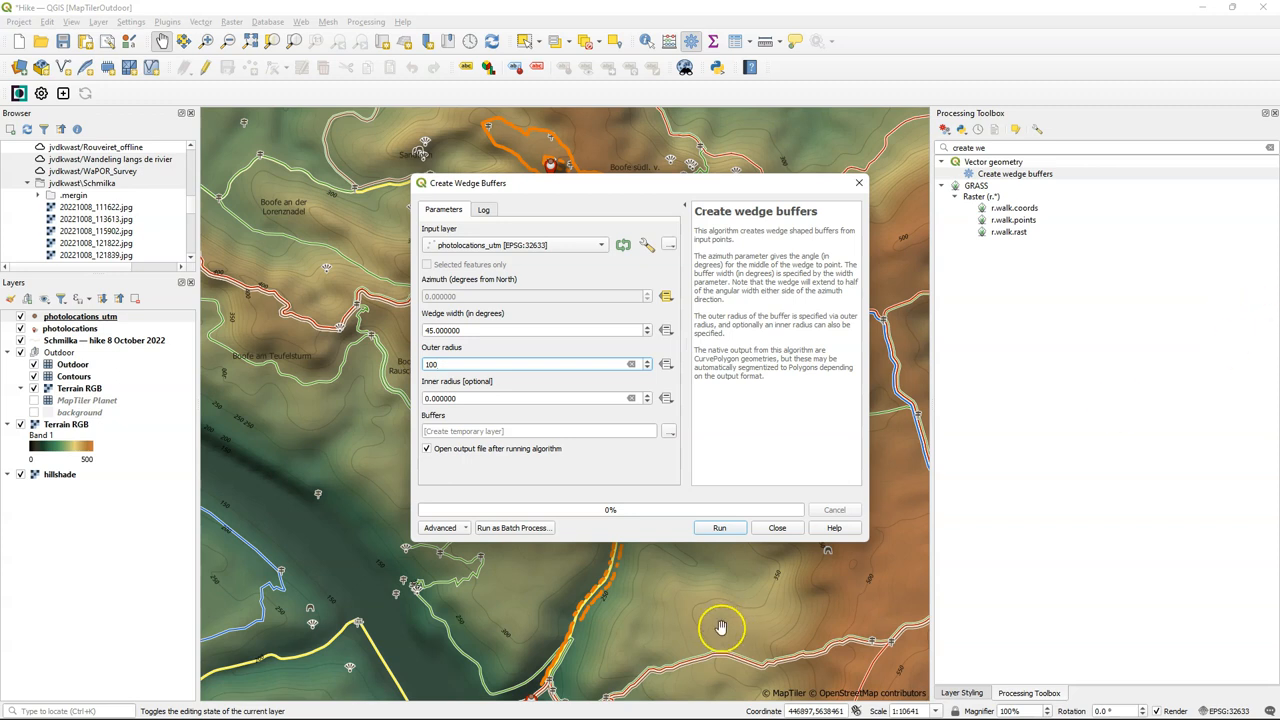
{"action": "left_click", "coordinate": [720, 528]}
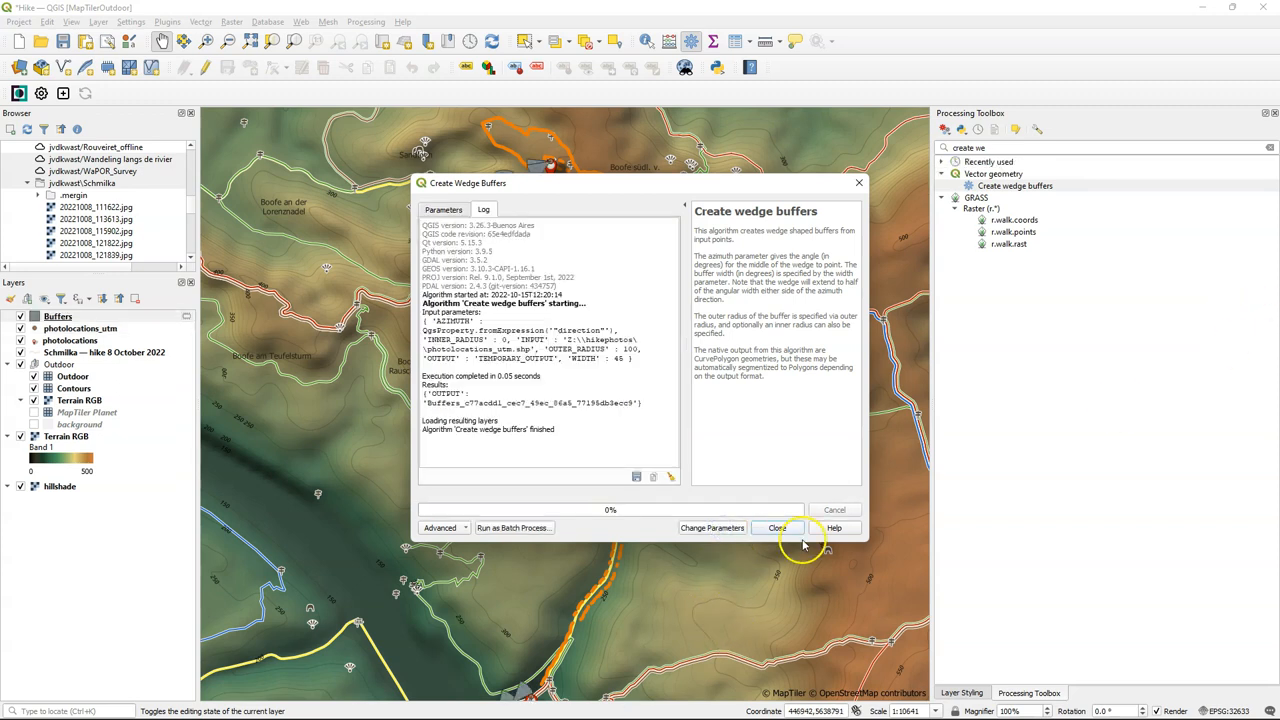
{"action": "left_click", "coordinate": [776, 528]}
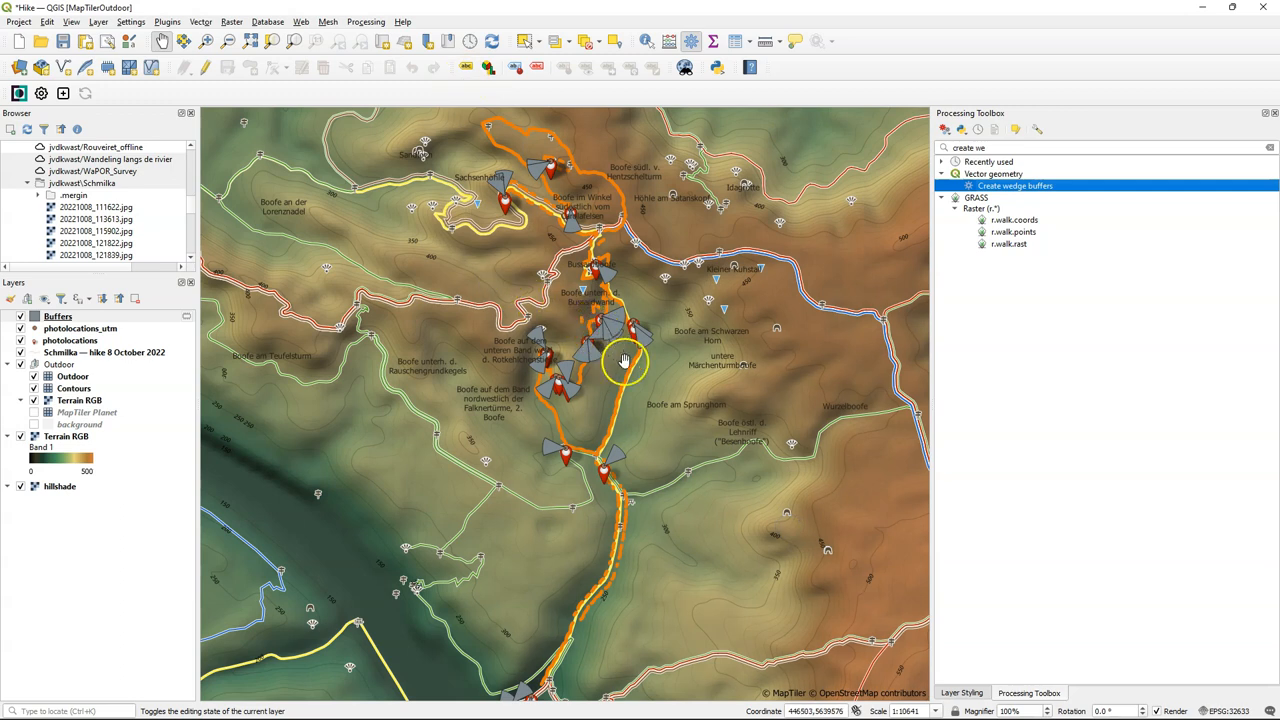
{"action": "mouse_move", "coordinate": [410, 374]}
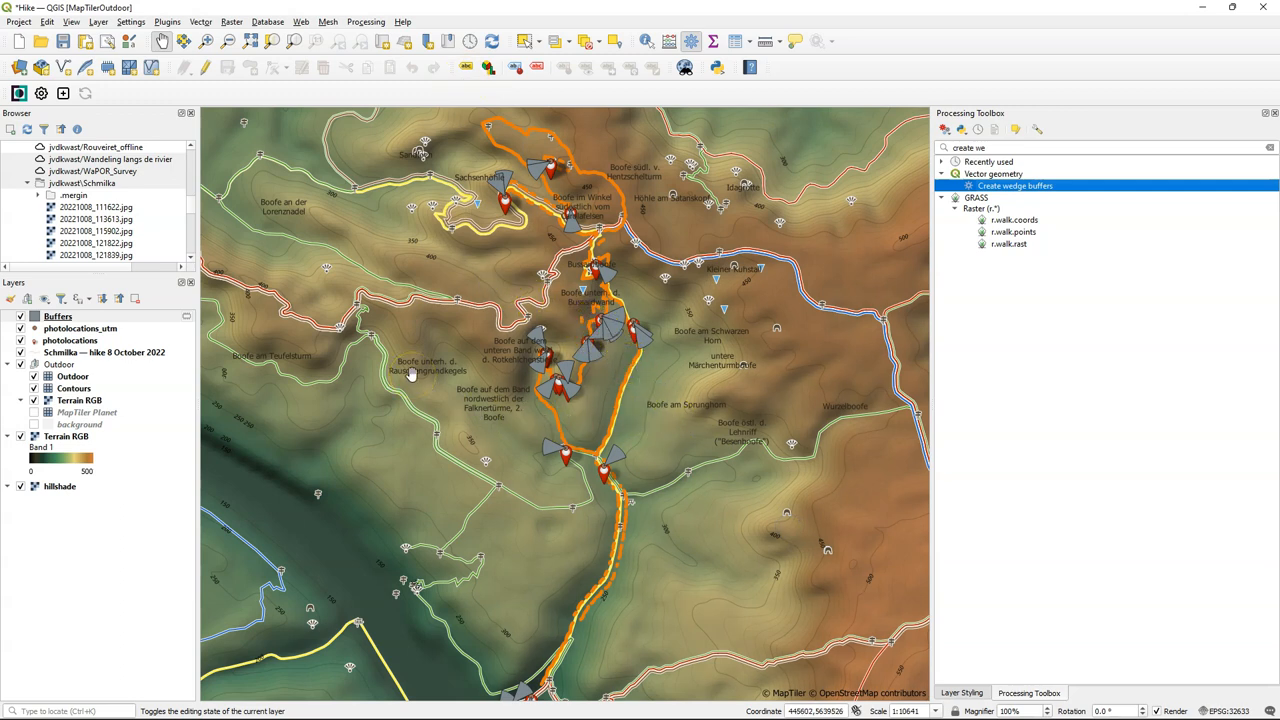
{"action": "mouse_move", "coordinate": [410, 374]}
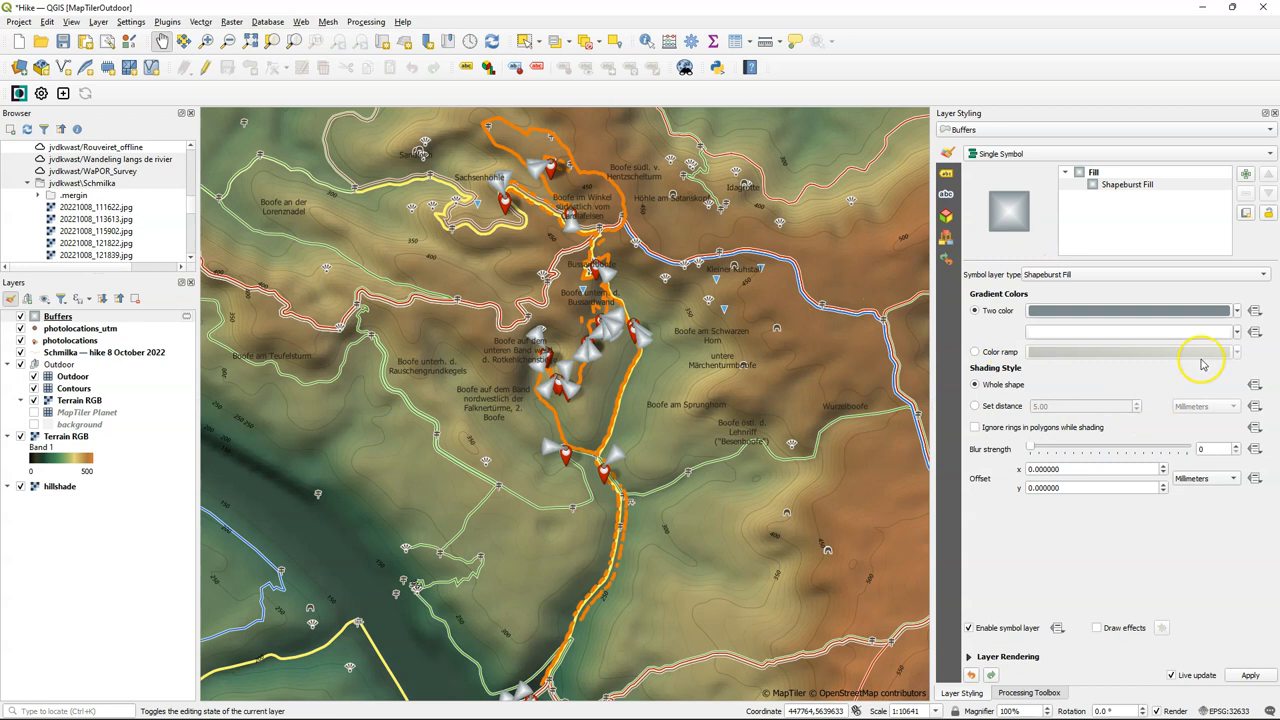
Set the Buffers shapeburst gradient's first colour to orange and pick the second gradient colour.
{"action": "left_click", "coordinate": [1236, 312]}
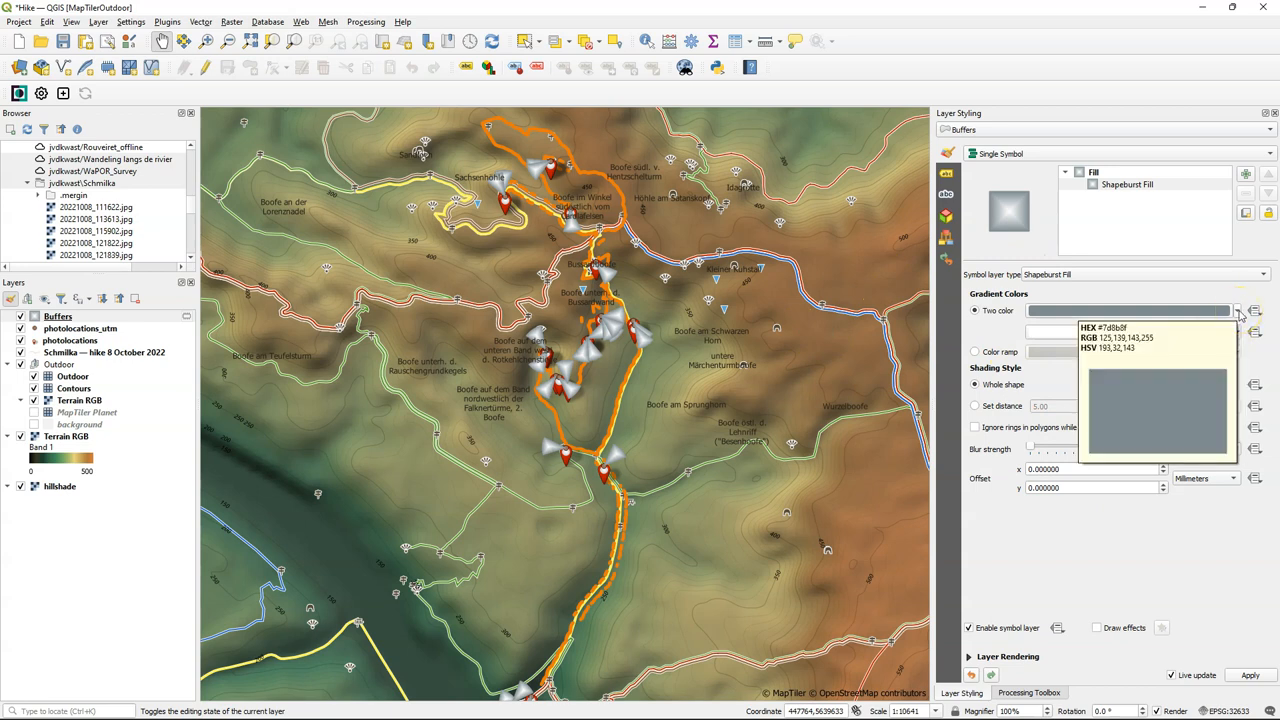
{"action": "left_click", "coordinate": [1238, 310]}
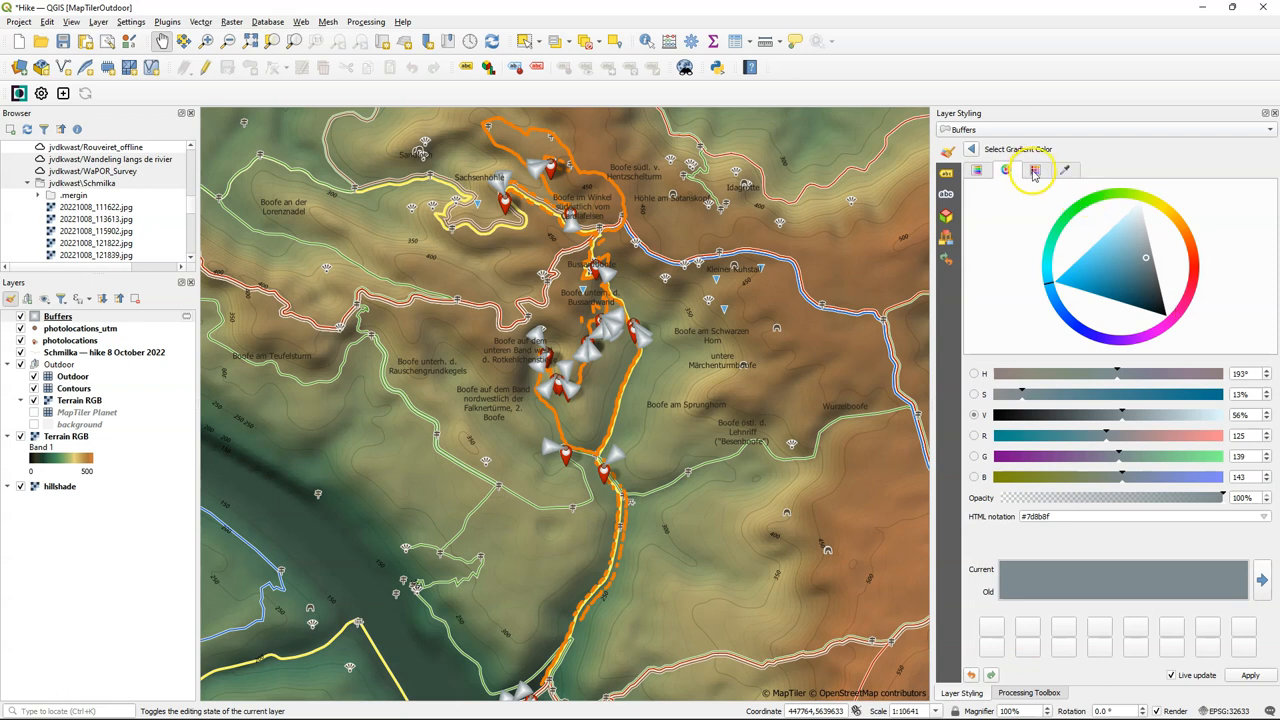
{"action": "left_click", "coordinate": [1008, 168]}
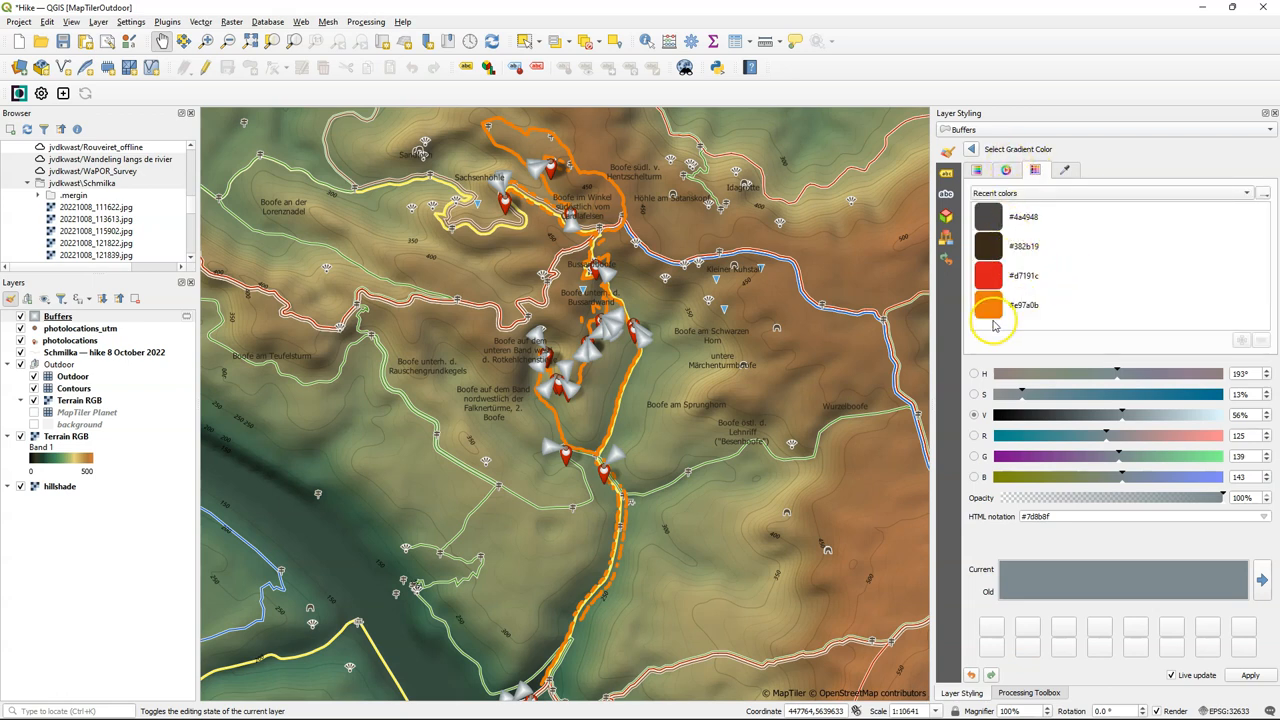
{"action": "left_click", "coordinate": [988, 304]}
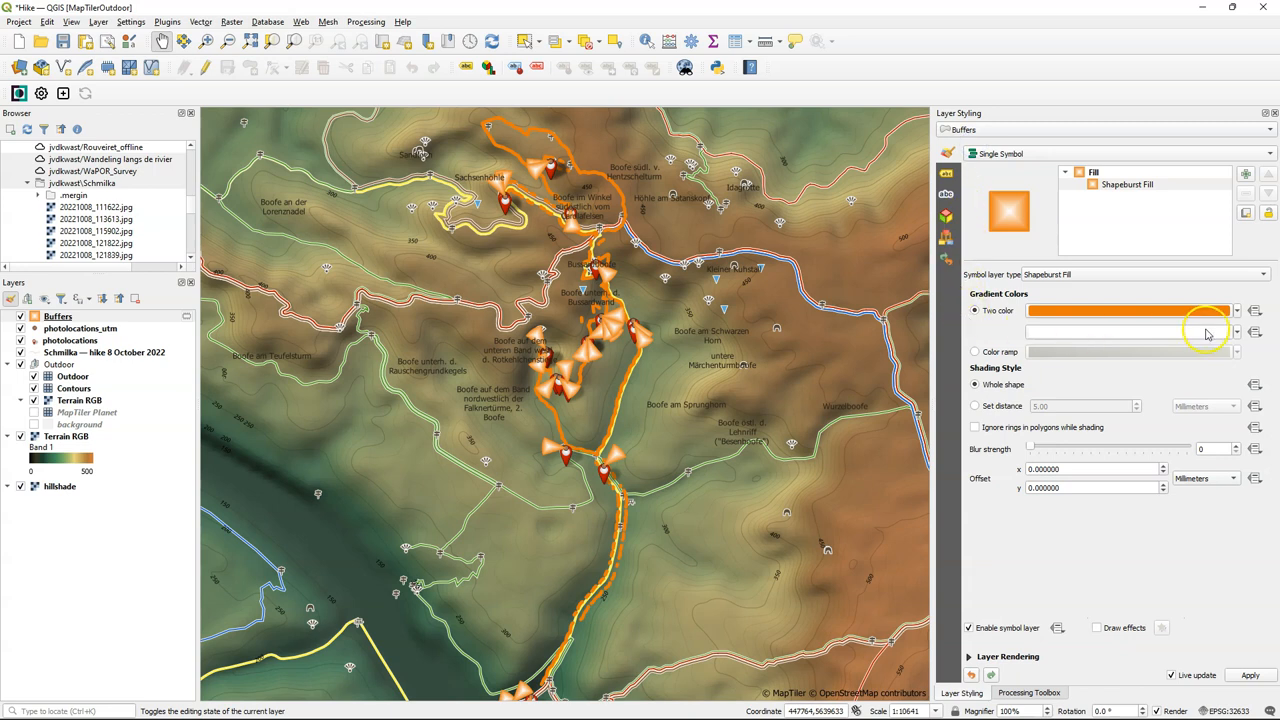
{"action": "left_click", "coordinate": [1128, 332]}
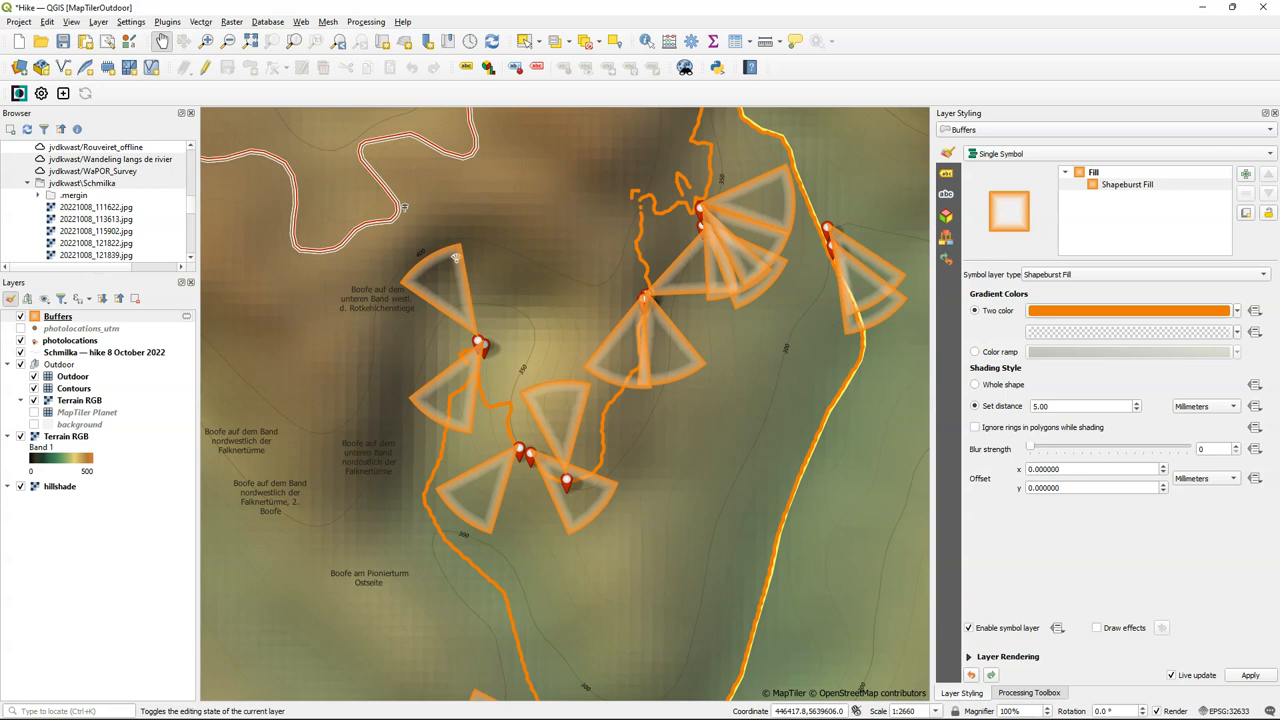
Draw photolocations_utm as Raster Image Markers using the photo attribute for image and the angle field for rotation.
{"action": "left_click", "coordinate": [80, 328]}
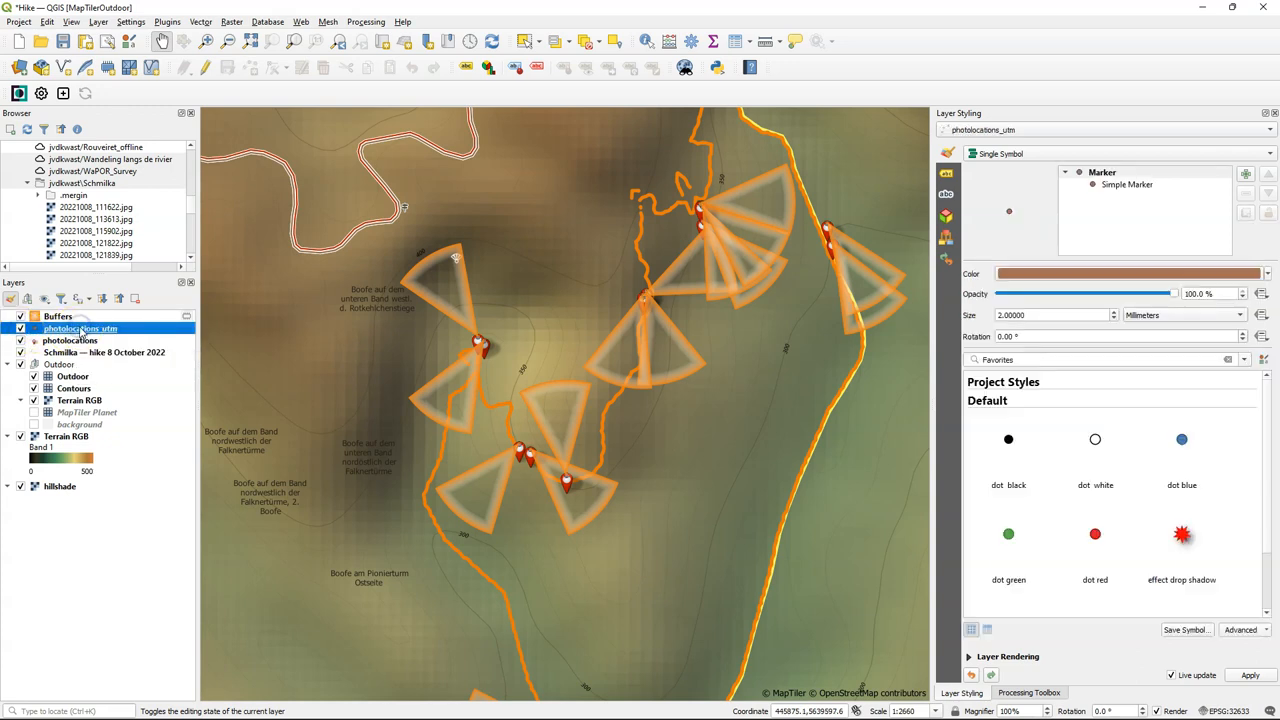
{"action": "left_click", "coordinate": [1128, 184]}
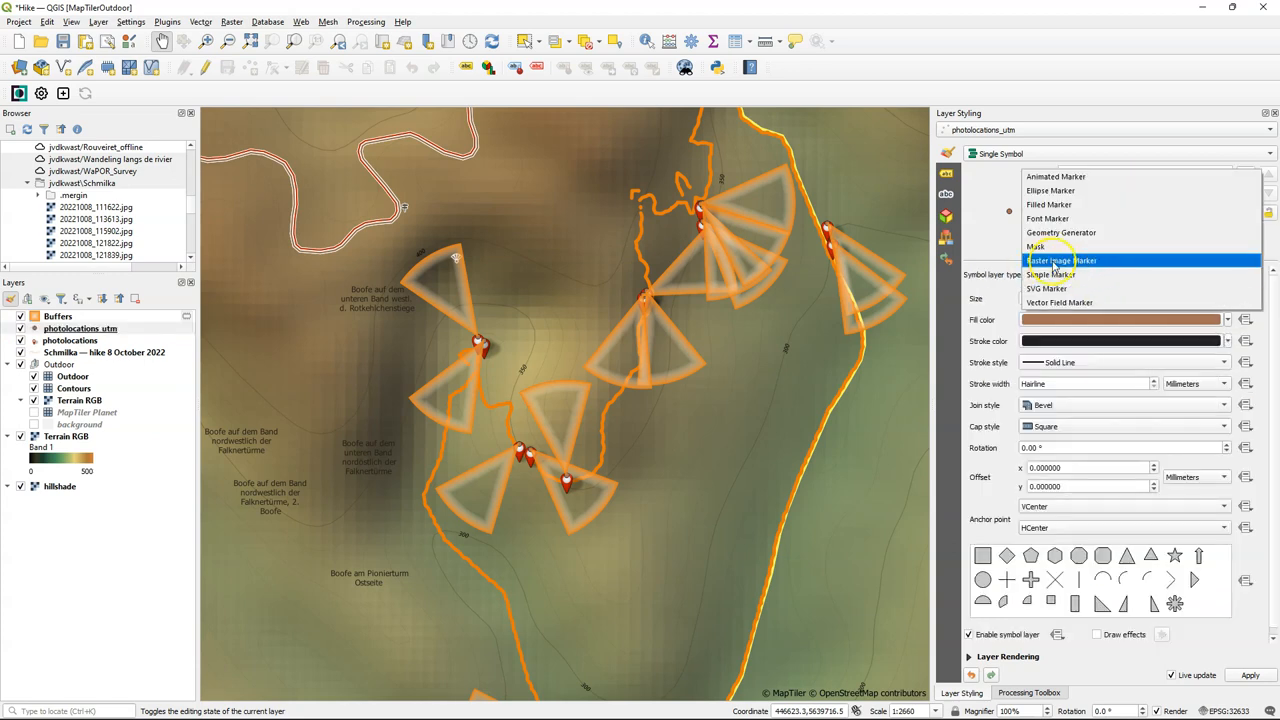
{"action": "left_click", "coordinate": [1062, 260]}
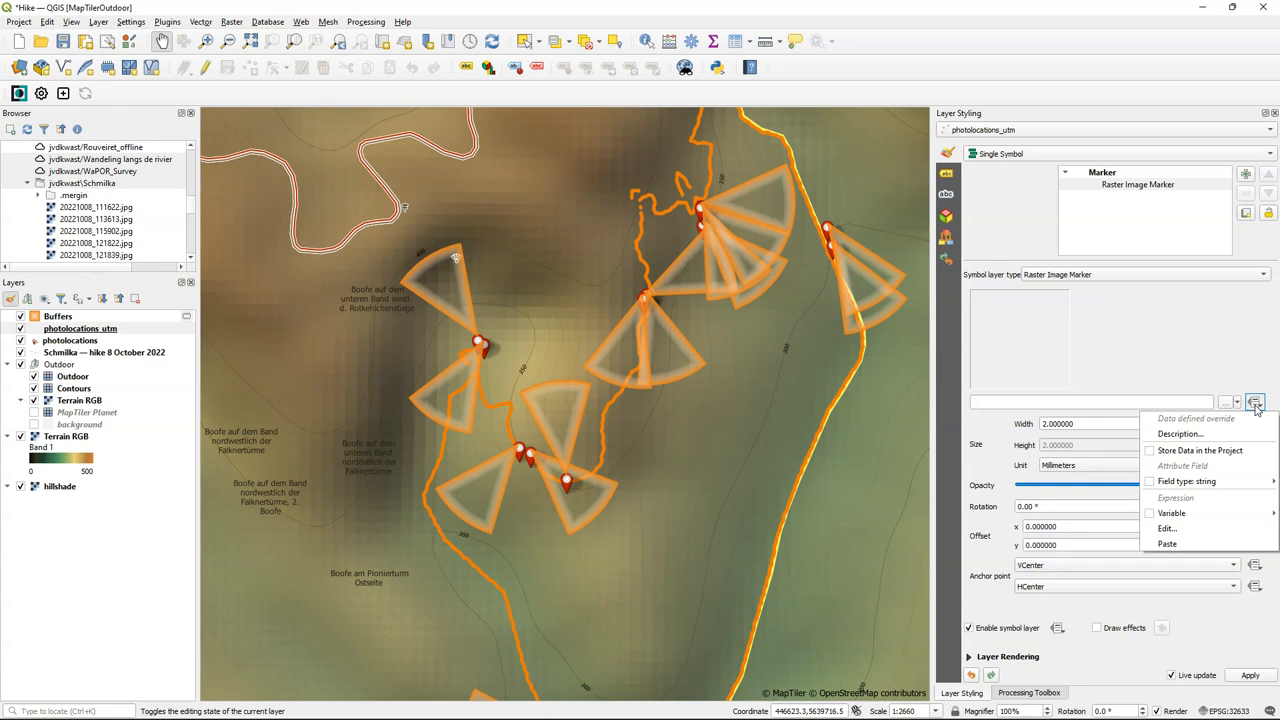
{"action": "left_click", "coordinate": [1186, 480]}
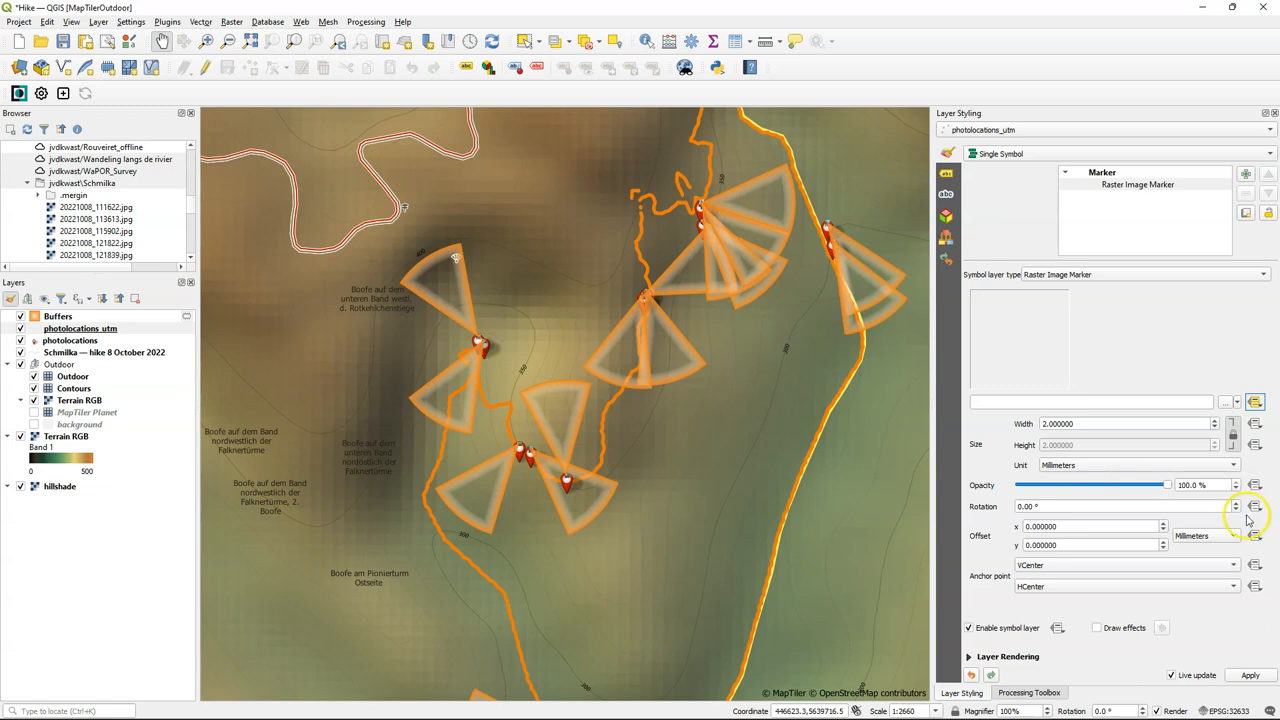
{"action": "left_click", "coordinate": [1254, 506]}
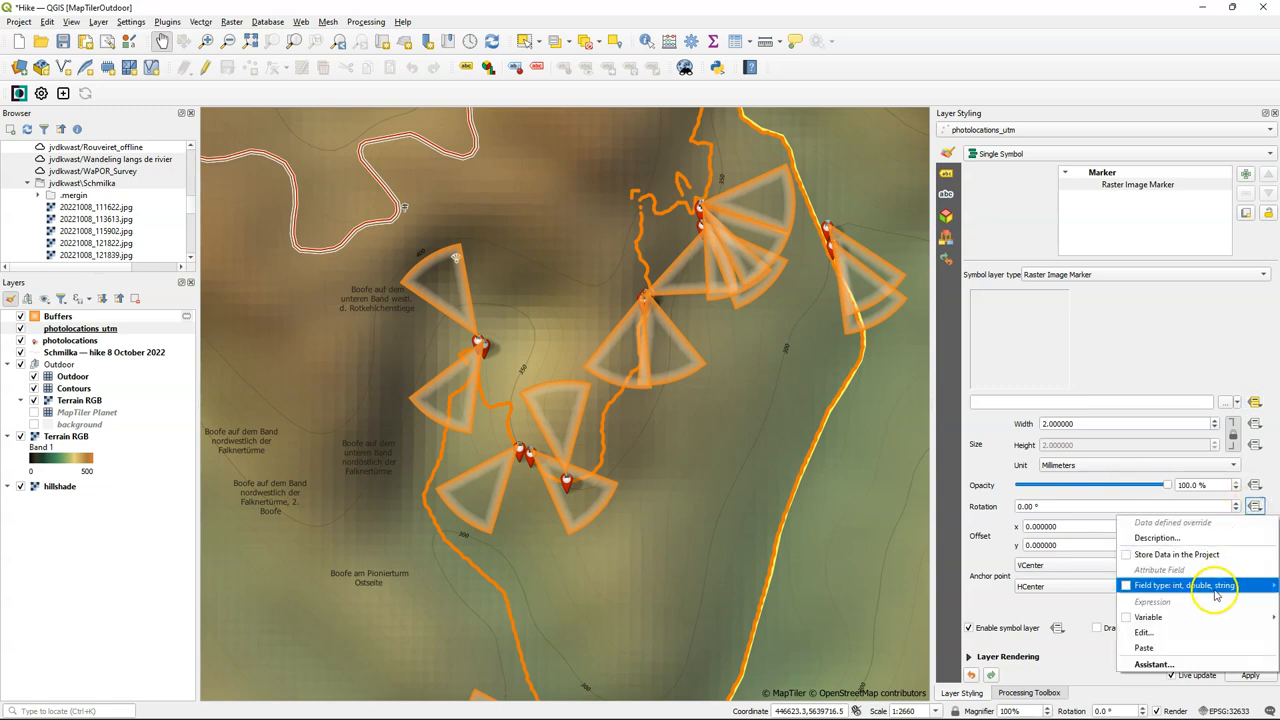
{"action": "left_click", "coordinate": [1184, 584]}
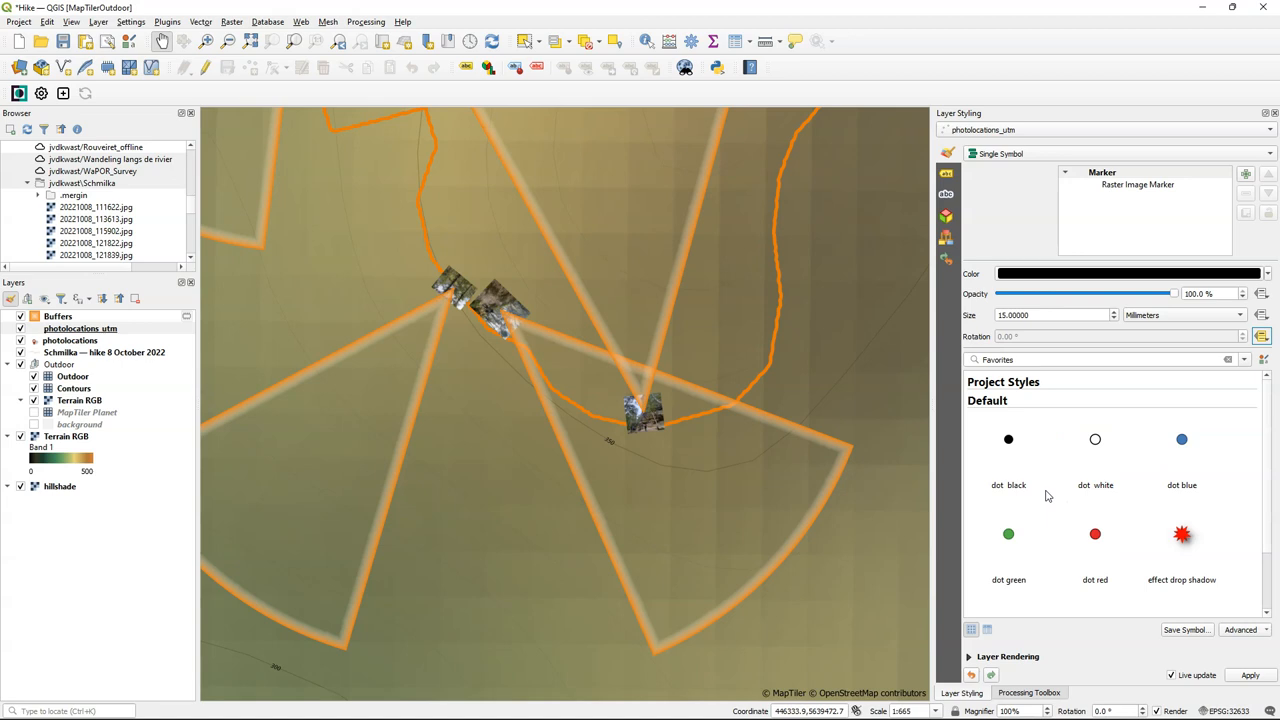
{"action": "mouse_move", "coordinate": [588, 352]}
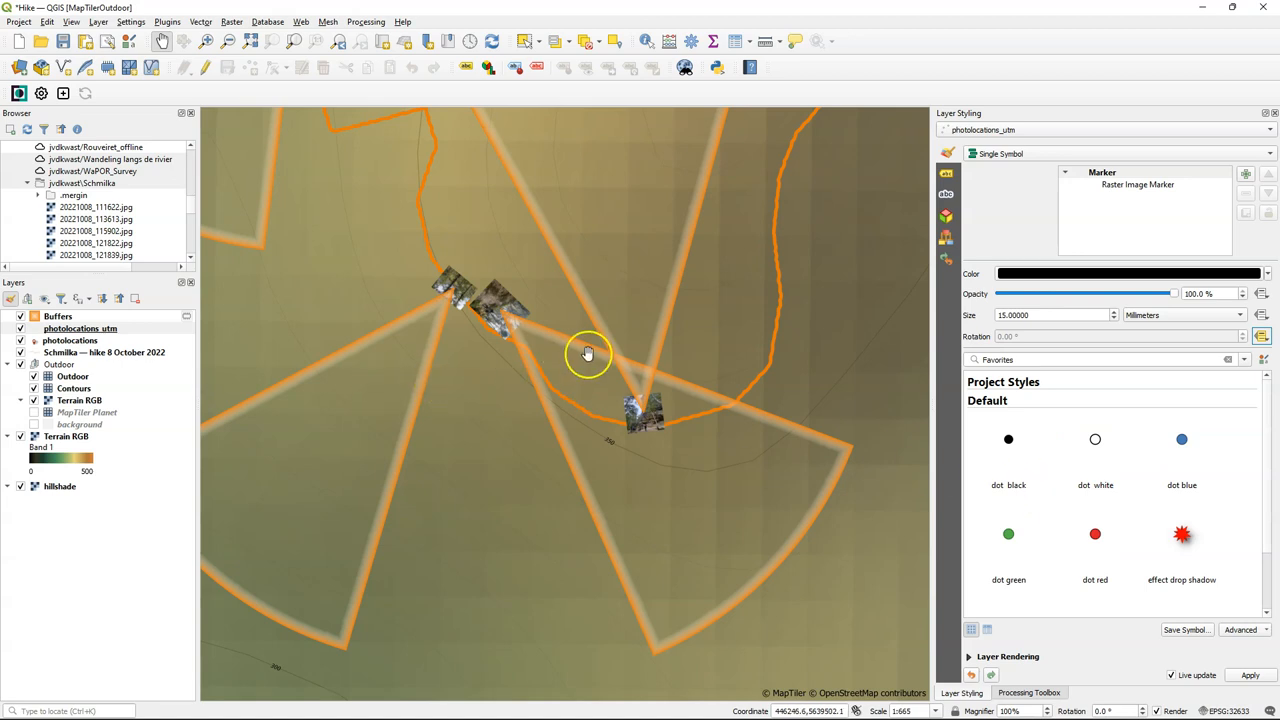
{"action": "mouse_move", "coordinate": [1004, 282]}
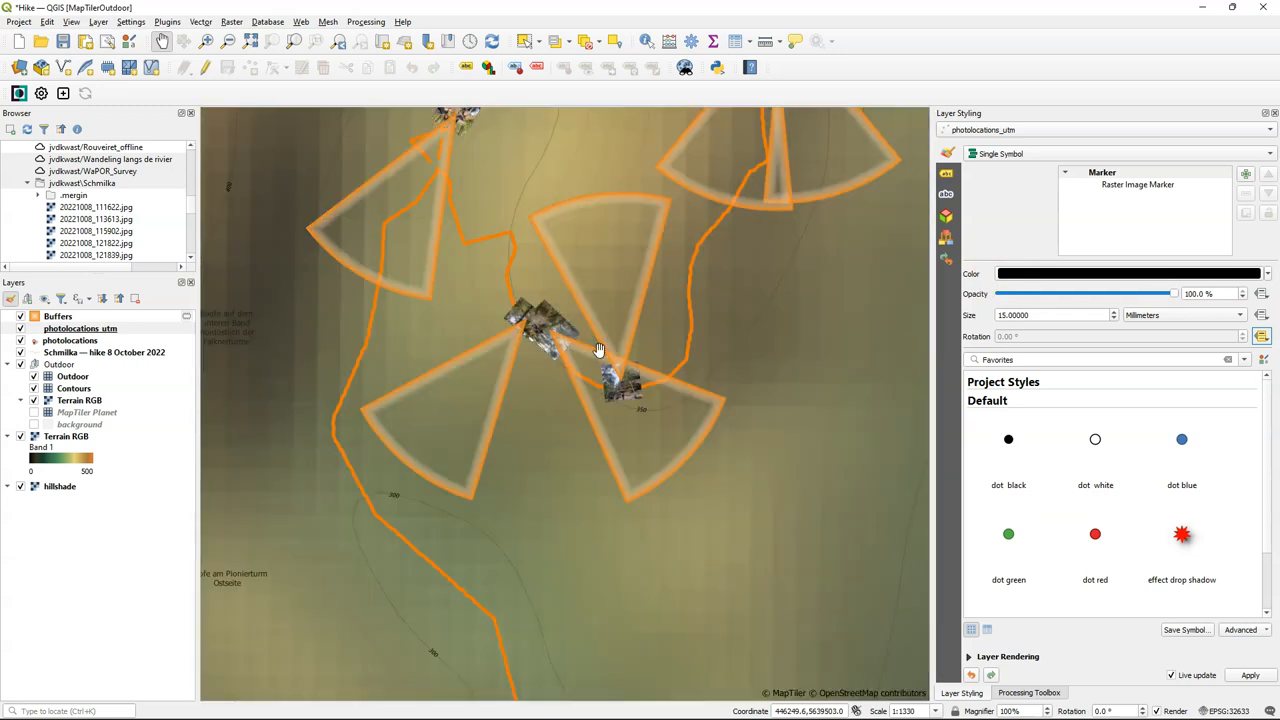
{"action": "left_click_drag", "start_coordinate": [600, 350], "coordinate": [792, 270]}
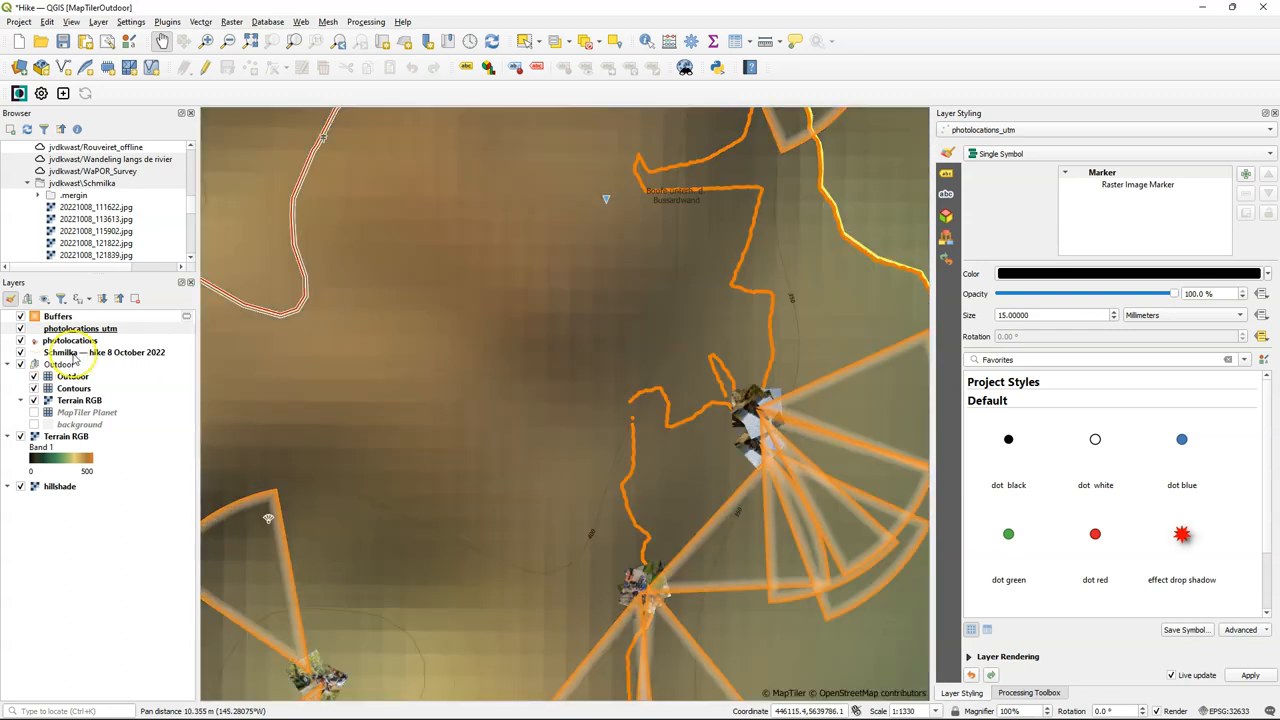
{"action": "mouse_move", "coordinate": [24, 344]}
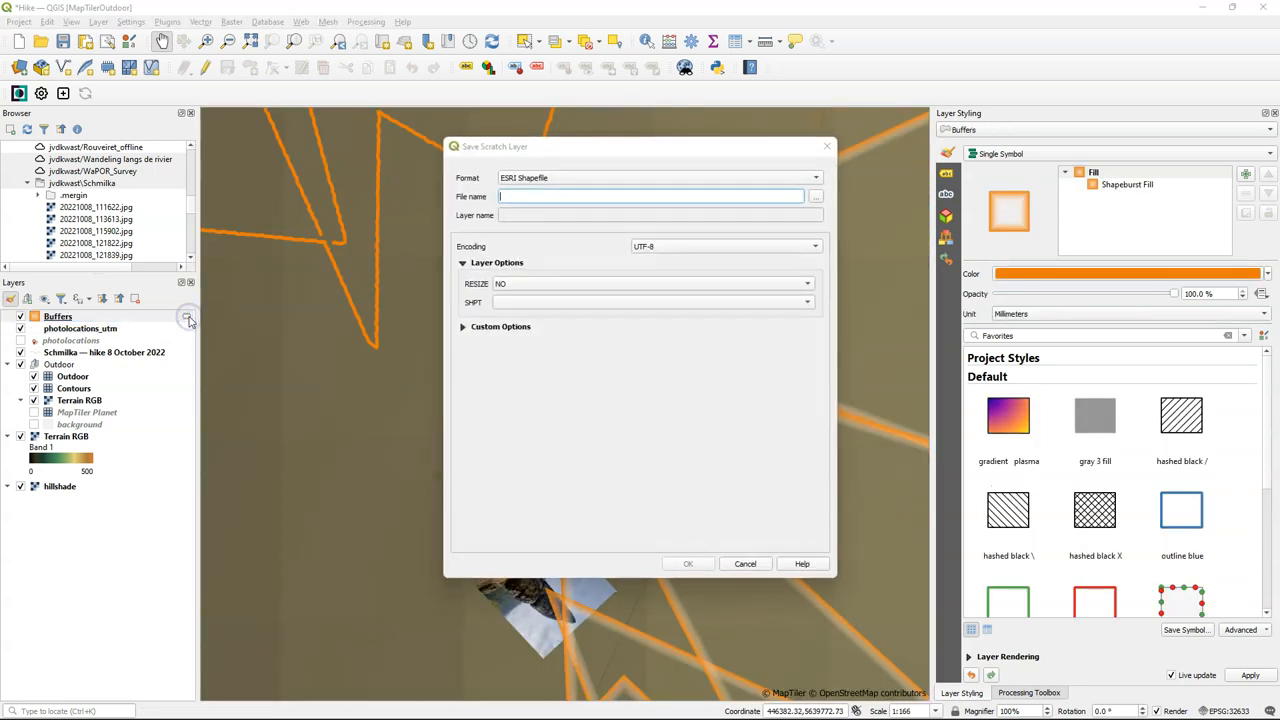
{"action": "mouse_move", "coordinate": [860, 160]}
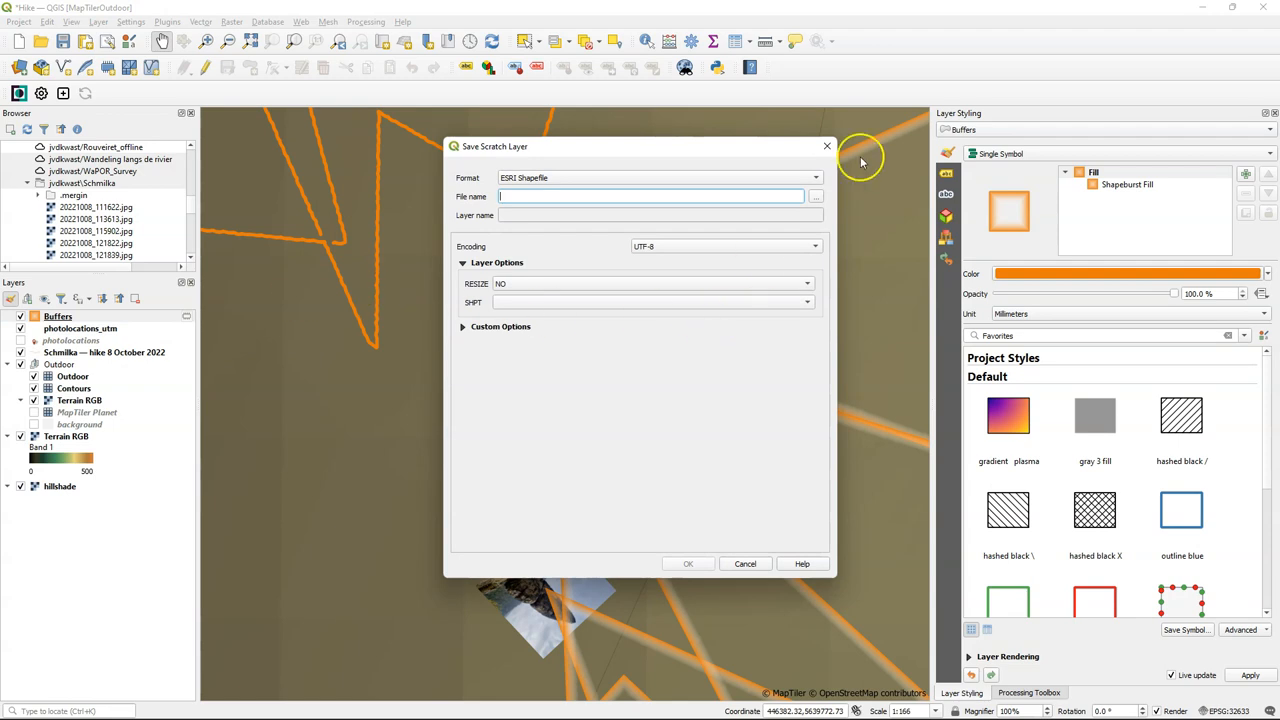
{"action": "mouse_move", "coordinate": [816, 196]}
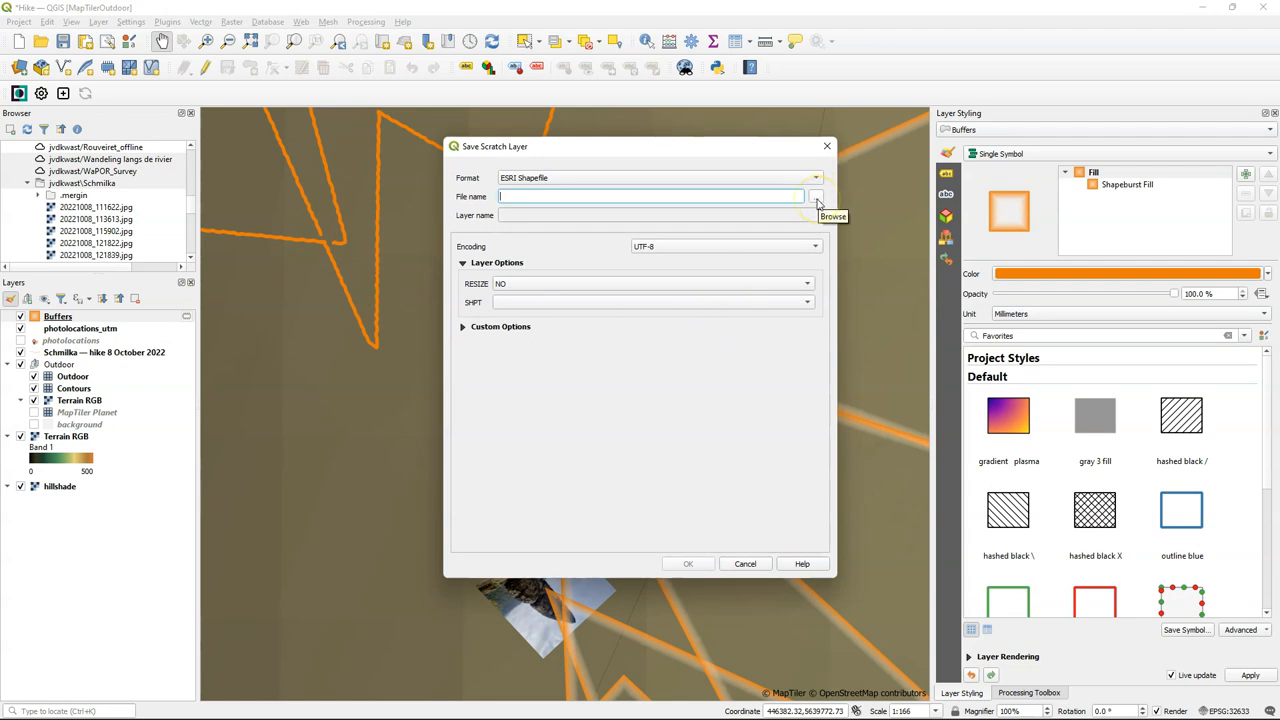
Attempt to save the wedge buffers as shapefile 'wedgebuffers', which fails with an error.
{"action": "left_click", "coordinate": [816, 196]}
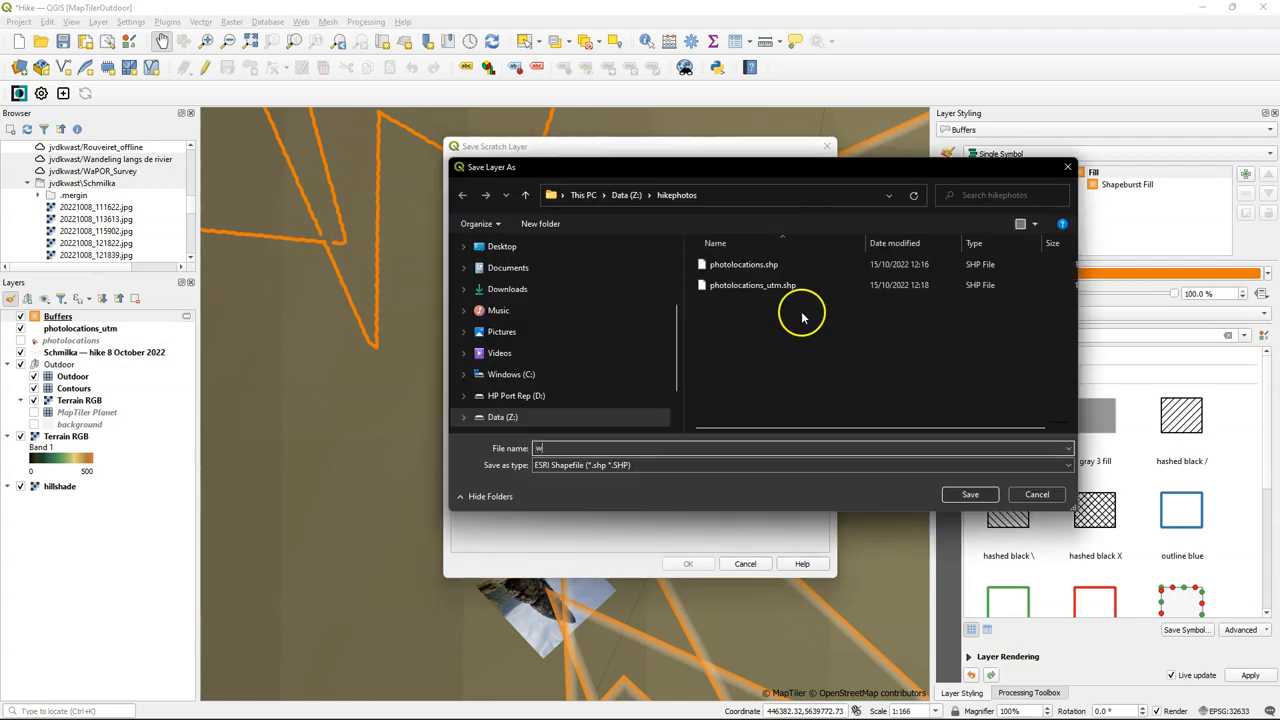
{"action": "type", "text": "wedgebuffers"}
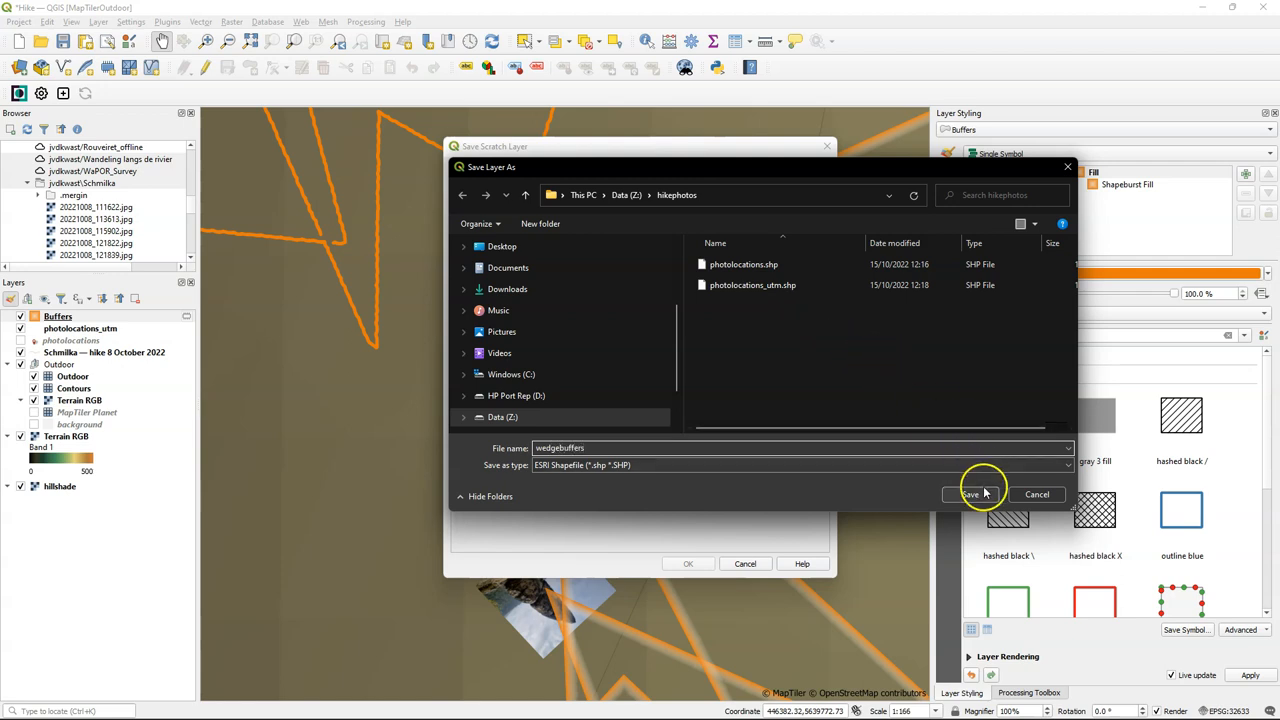
{"action": "left_click", "coordinate": [968, 494]}
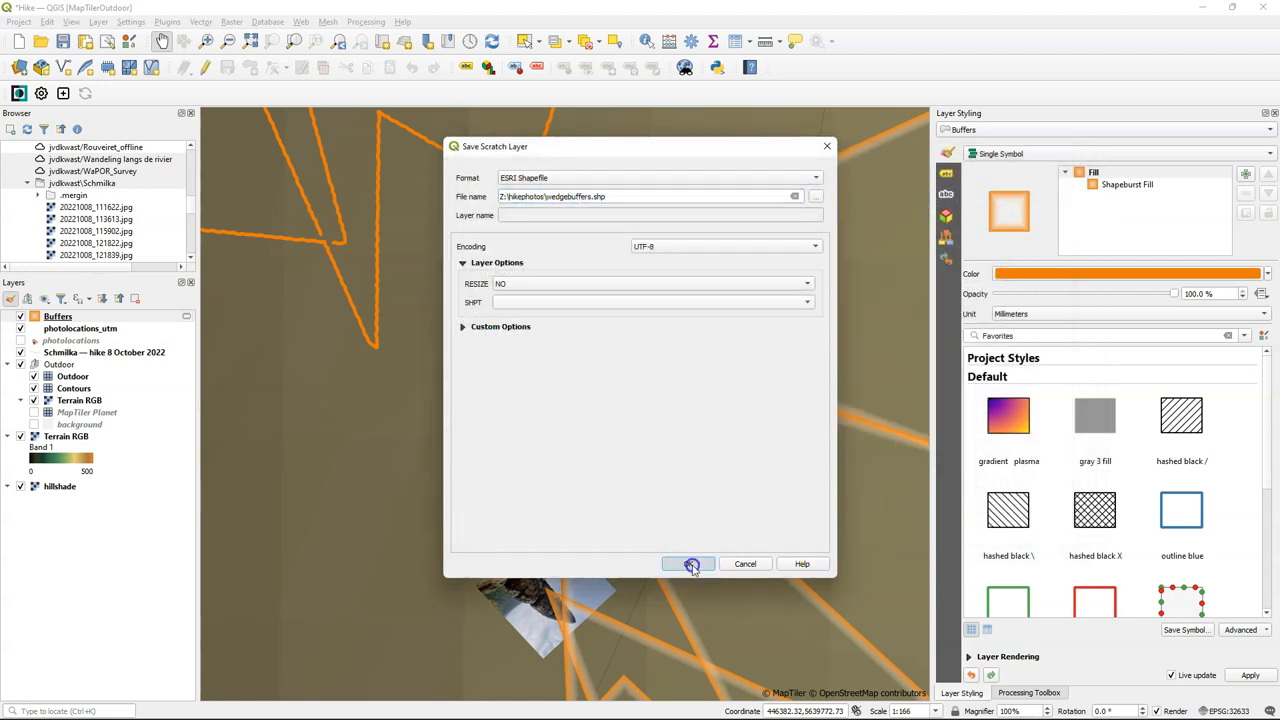
{"action": "left_click", "coordinate": [688, 564]}
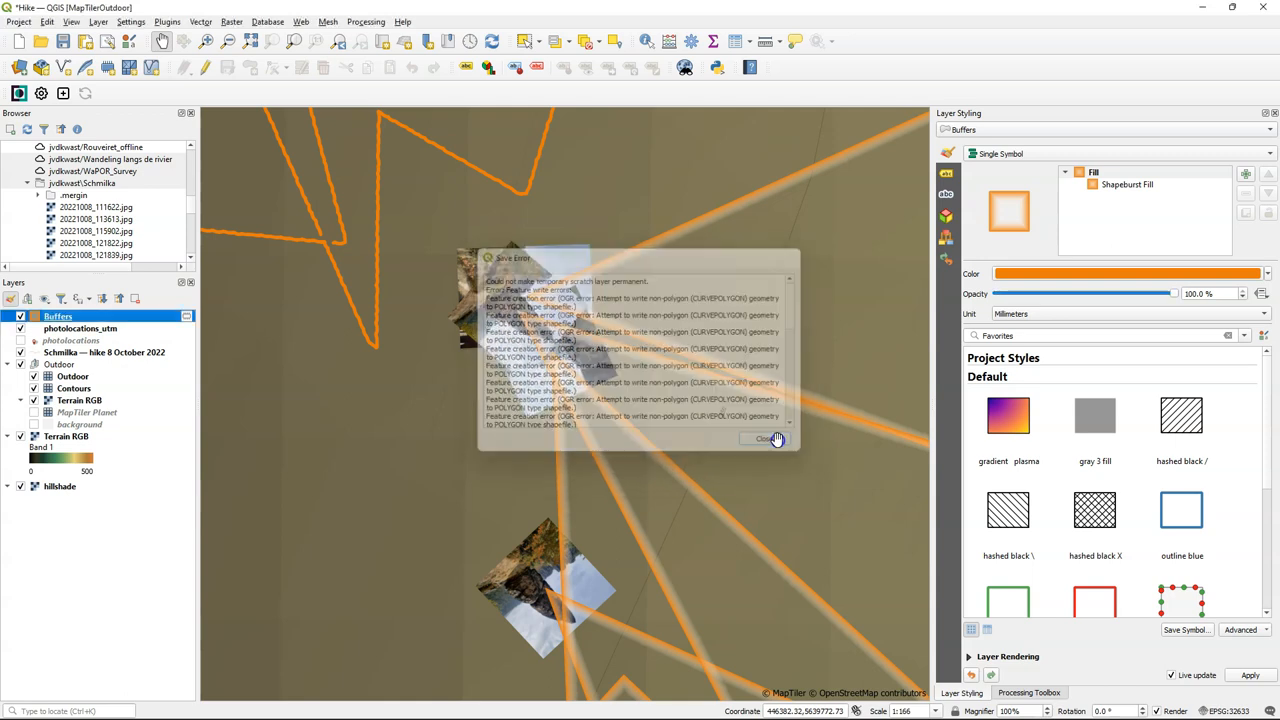
{"action": "left_click", "coordinate": [768, 438]}
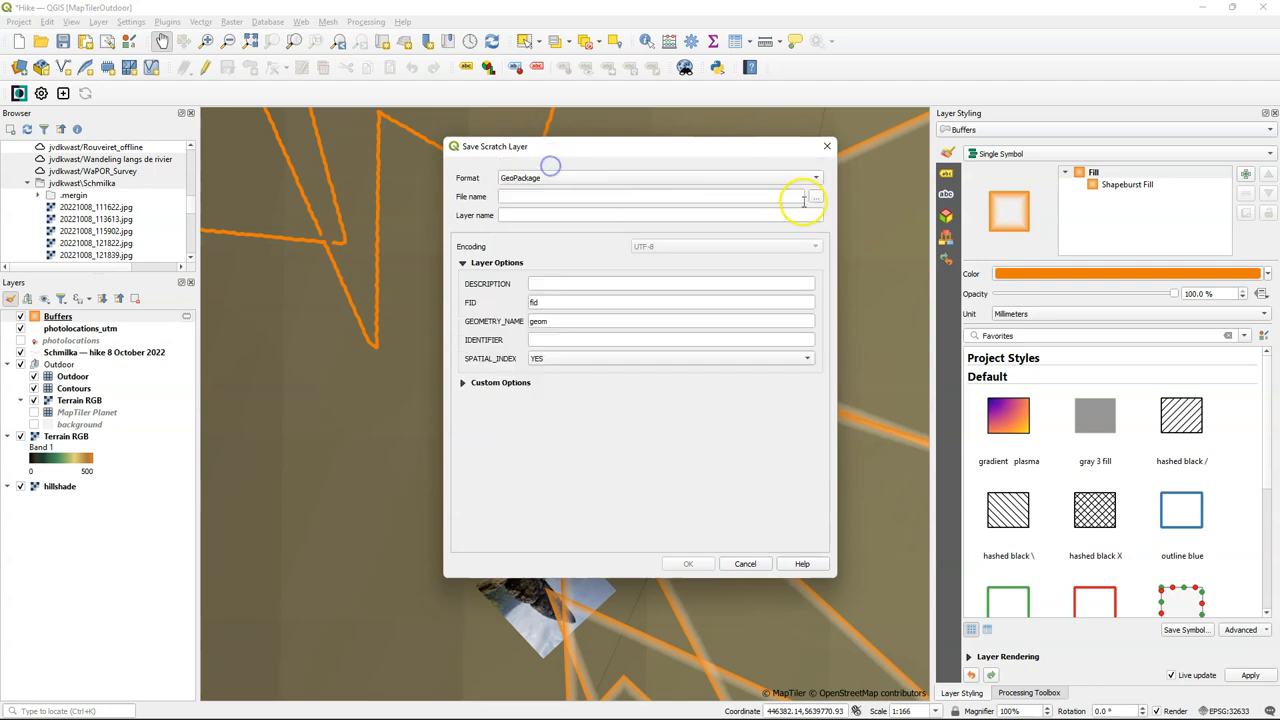
Save the wedge buffers permanently as a GeoPackage named 'wedges' in the hike photos folder.
{"action": "left_click", "coordinate": [816, 196]}
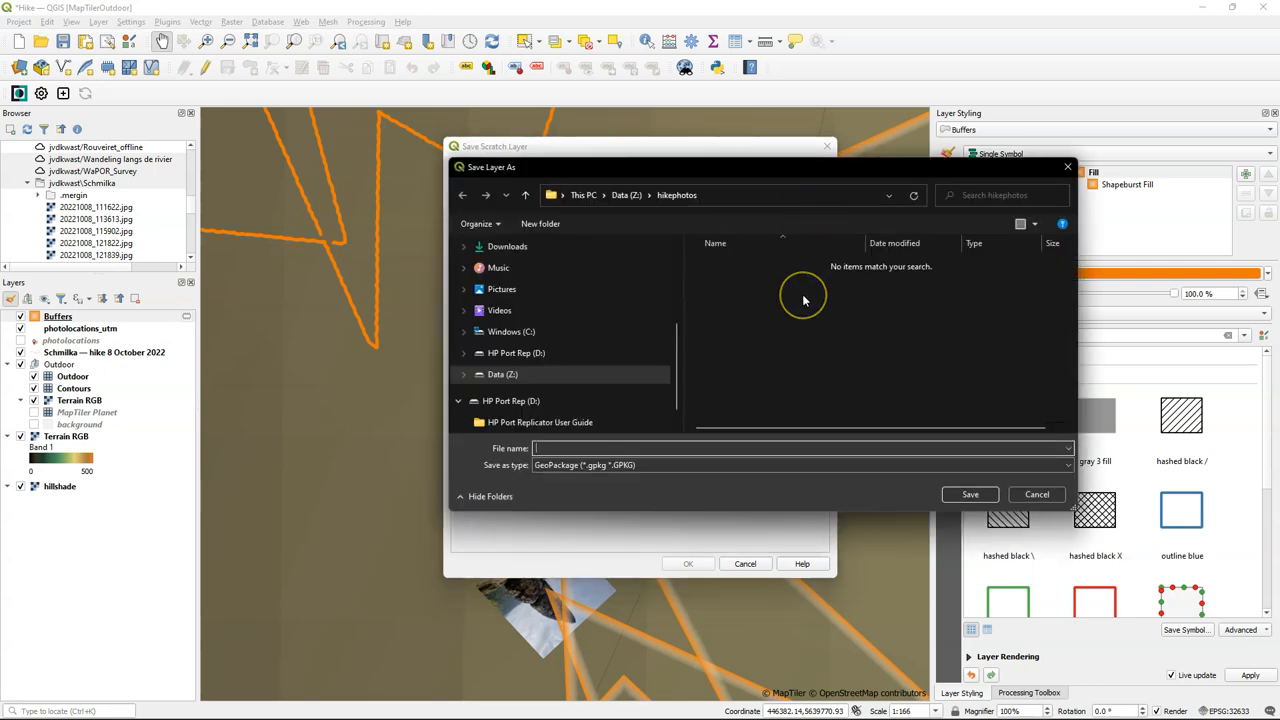
{"action": "type", "text": "wedges"}
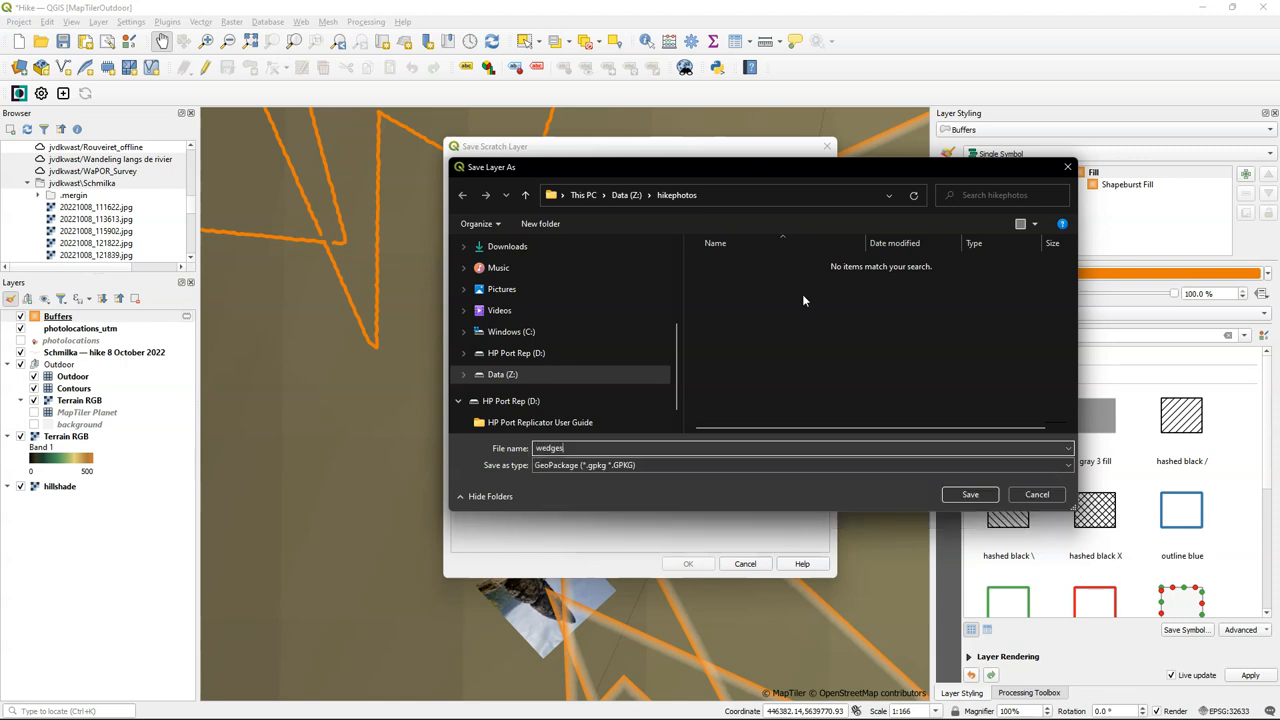
{"action": "left_click", "coordinate": [968, 494]}
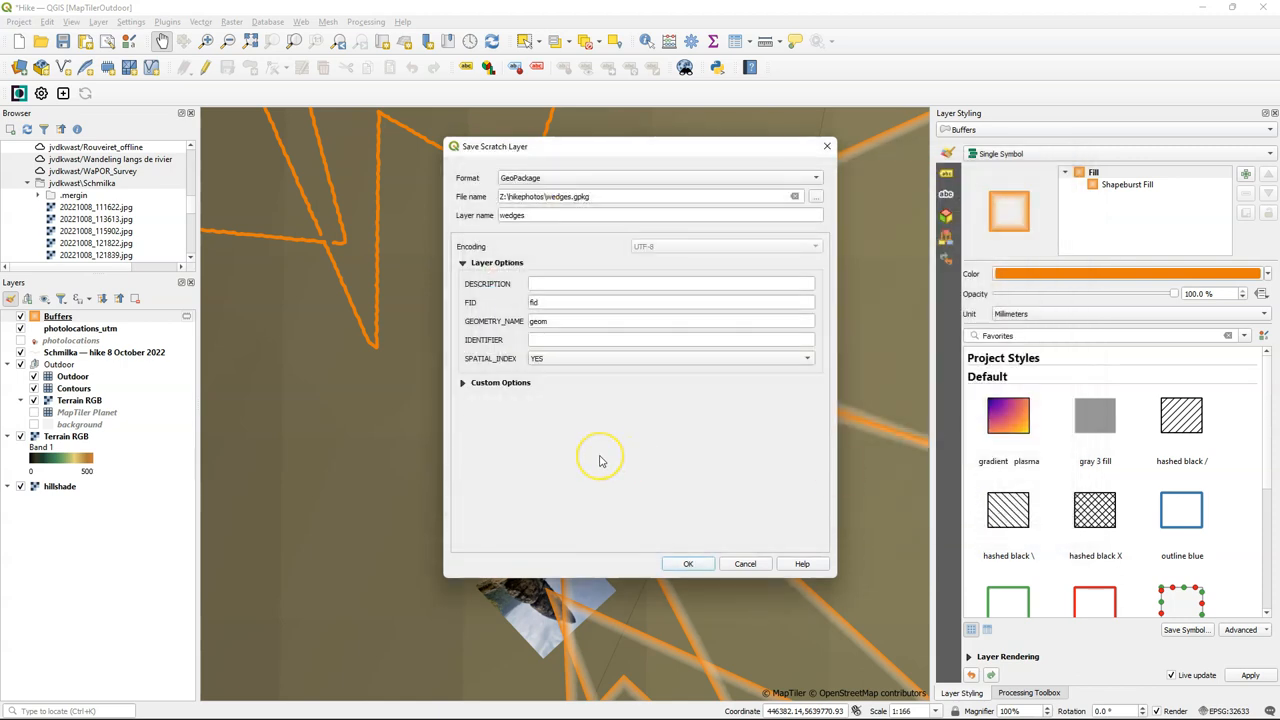
{"action": "left_click", "coordinate": [688, 564]}
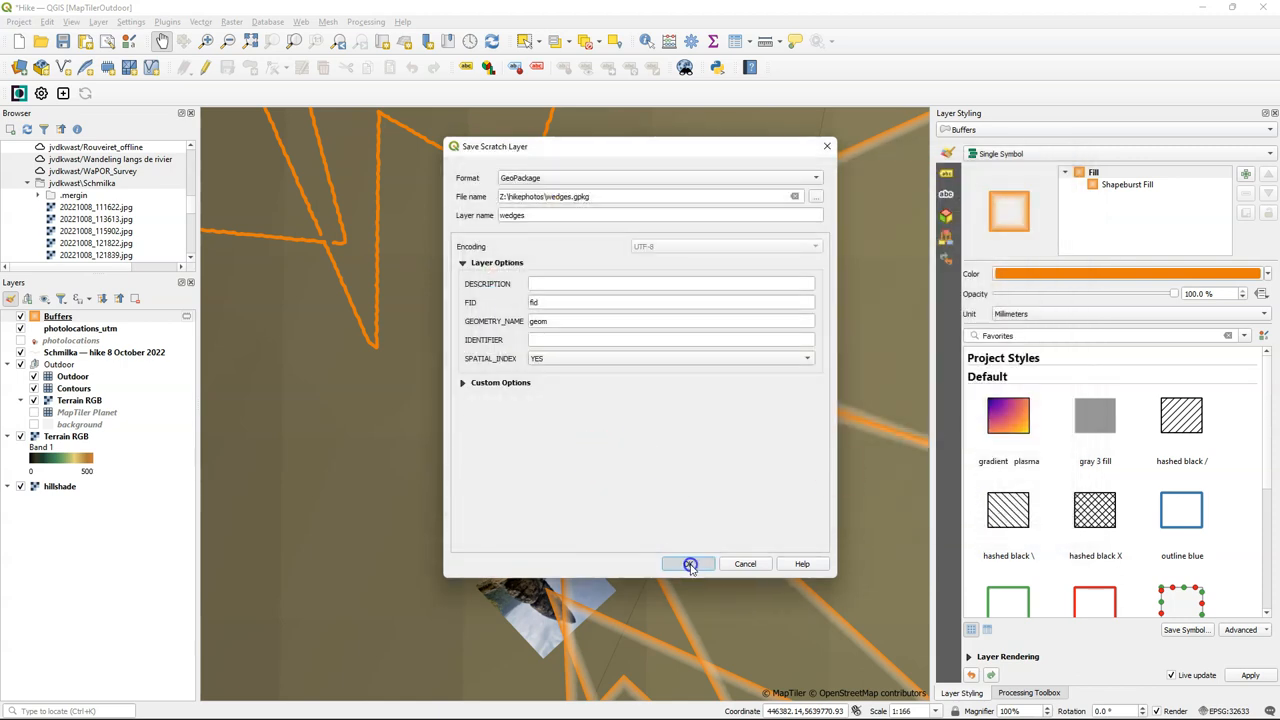
{"action": "left_click", "coordinate": [688, 564]}
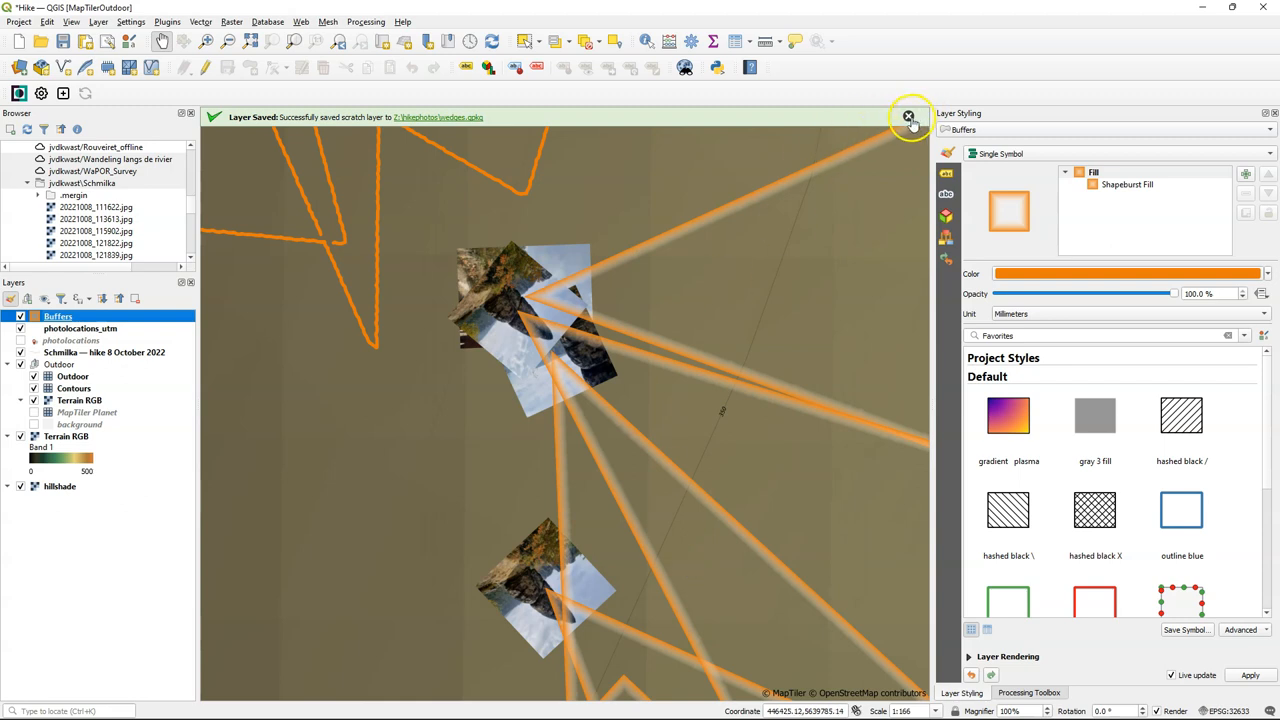
{"action": "left_click", "coordinate": [908, 116]}
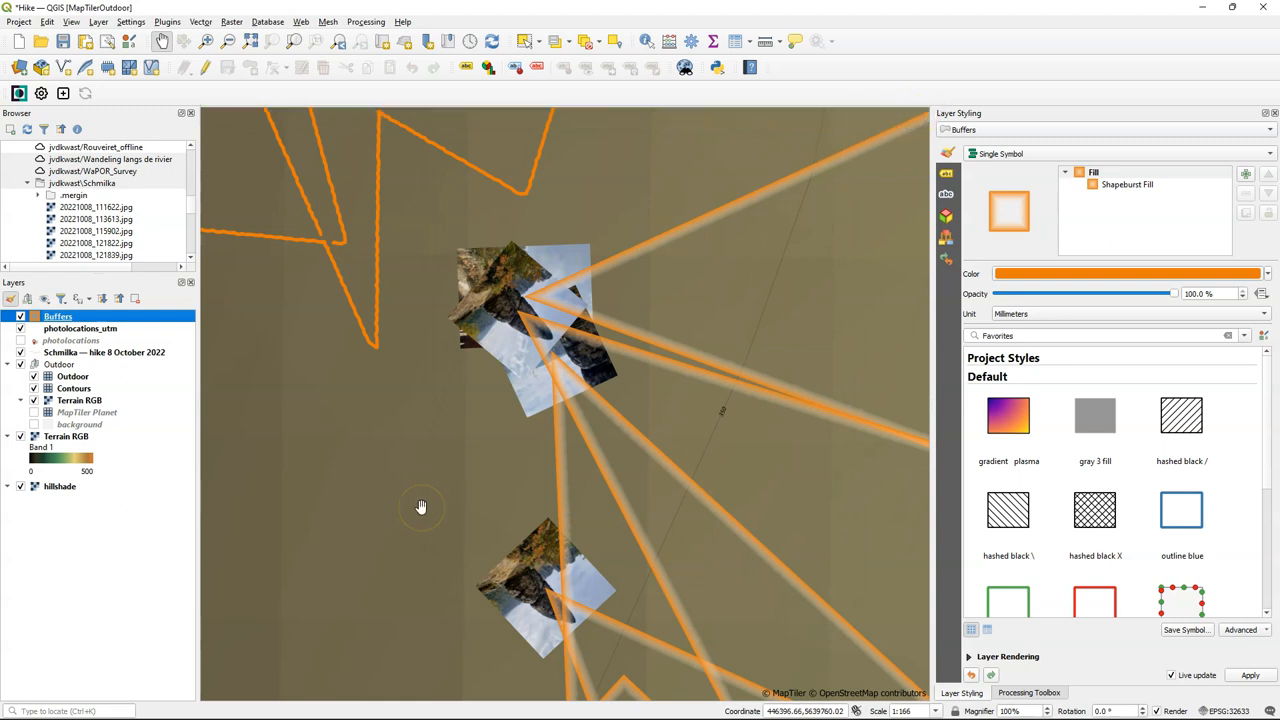